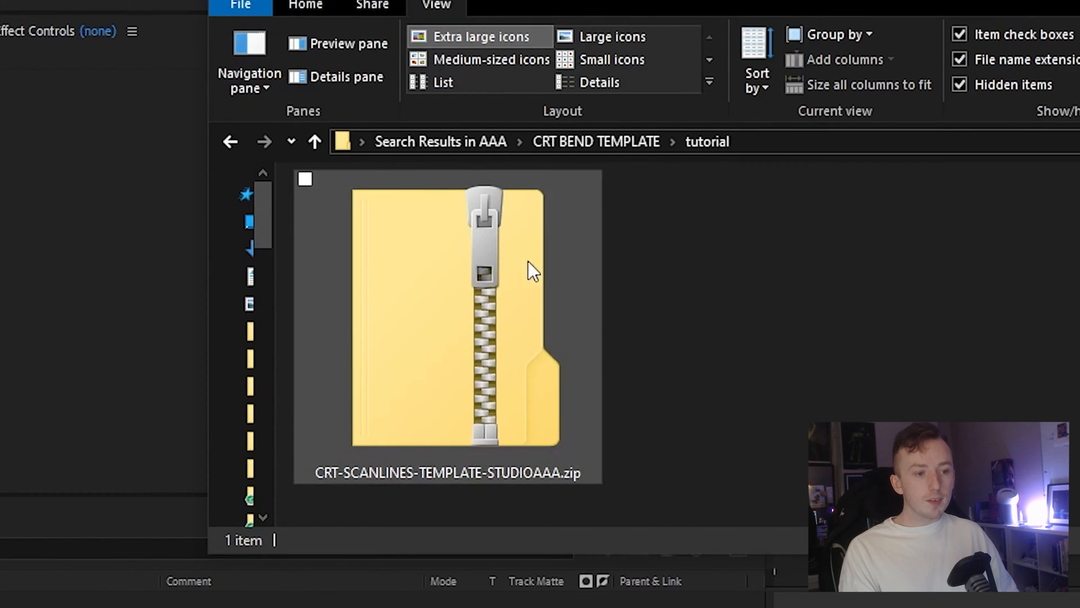
mouse_move(558, 274)
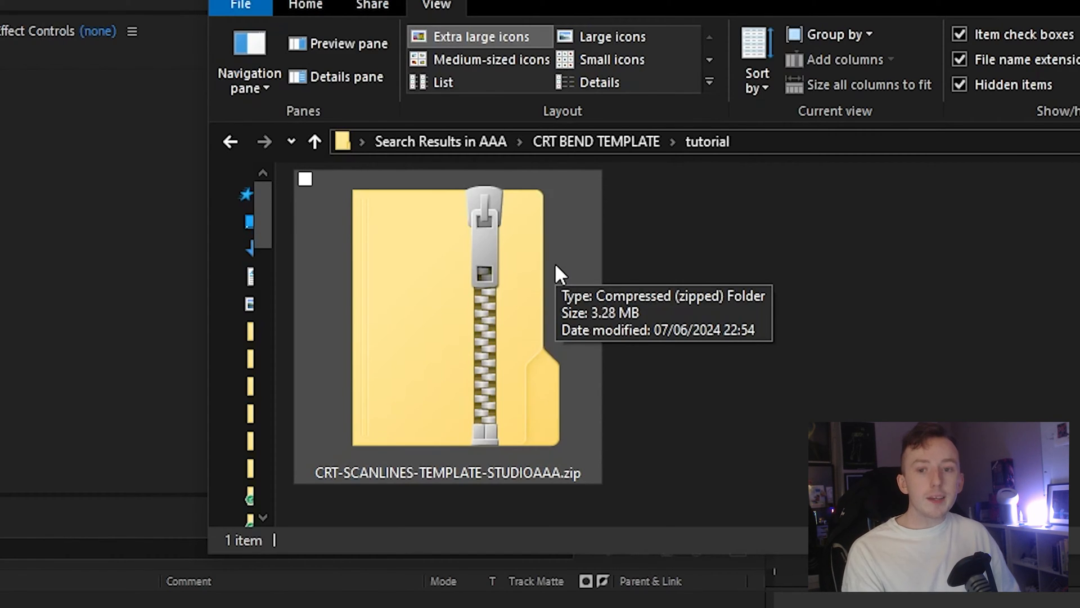
mouse_move(812, 266)
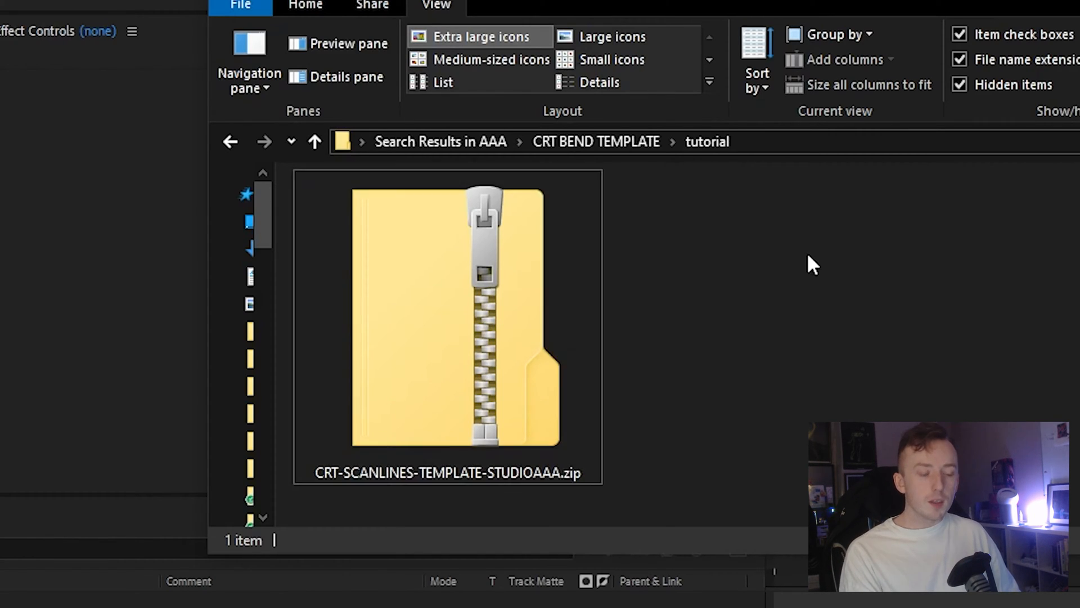
mouse_move(767, 260)
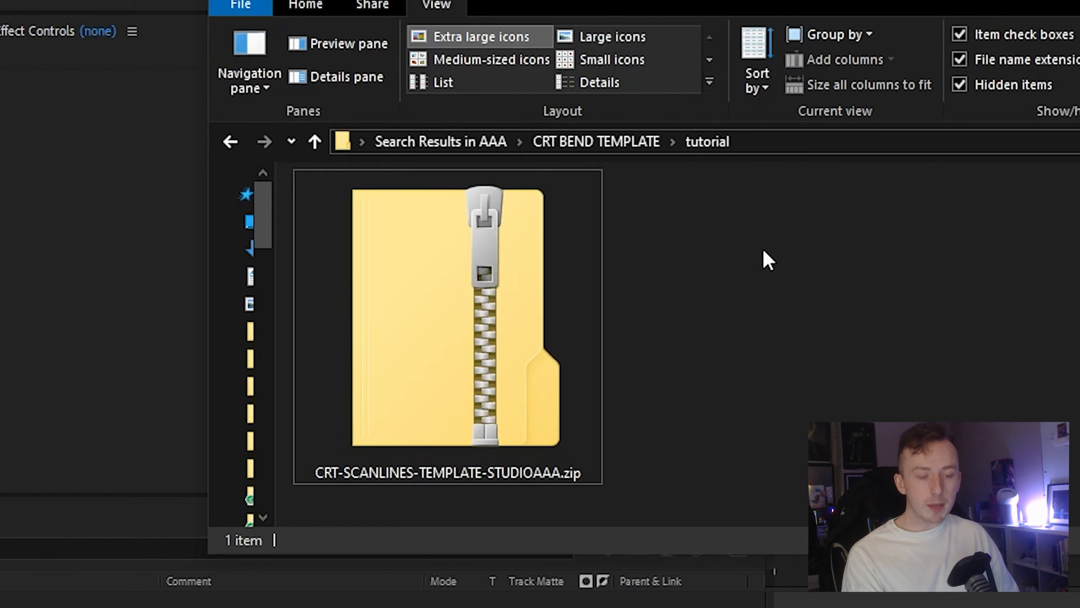
mouse_move(516, 246)
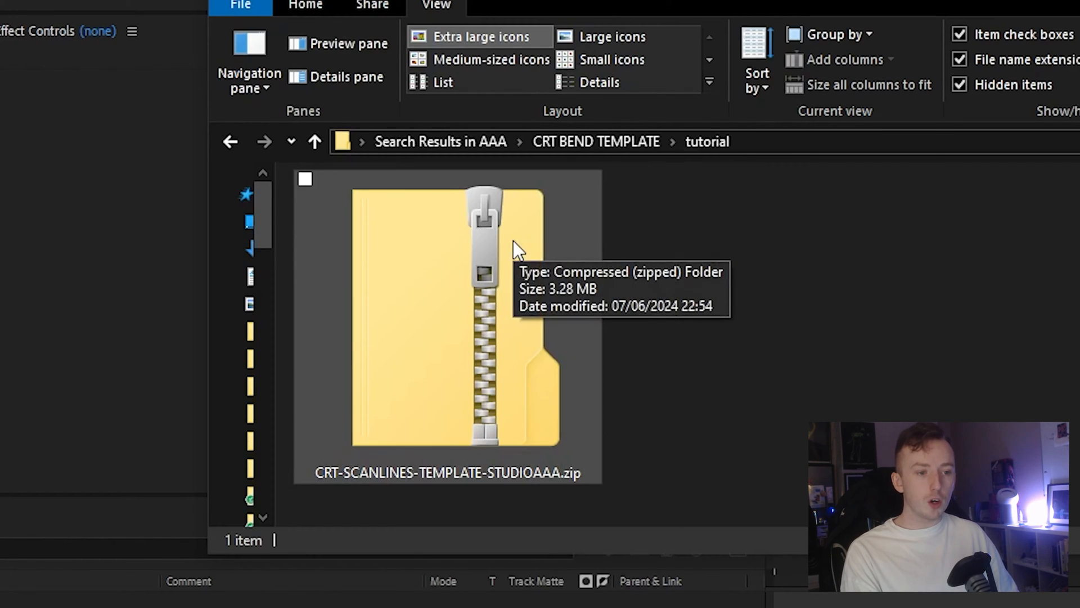
mouse_move(517, 306)
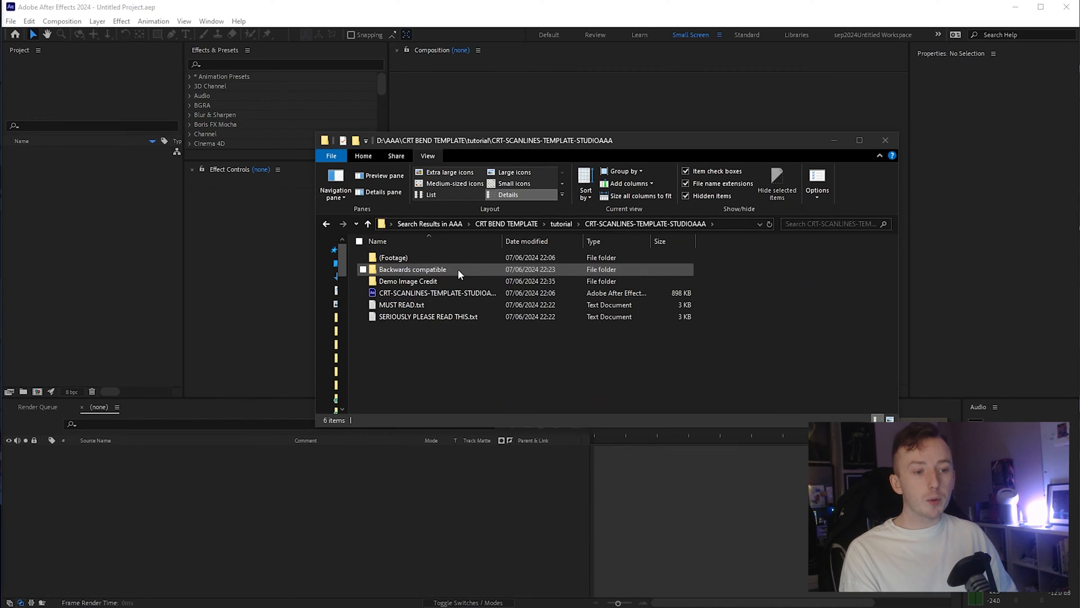
mouse_move(455, 281)
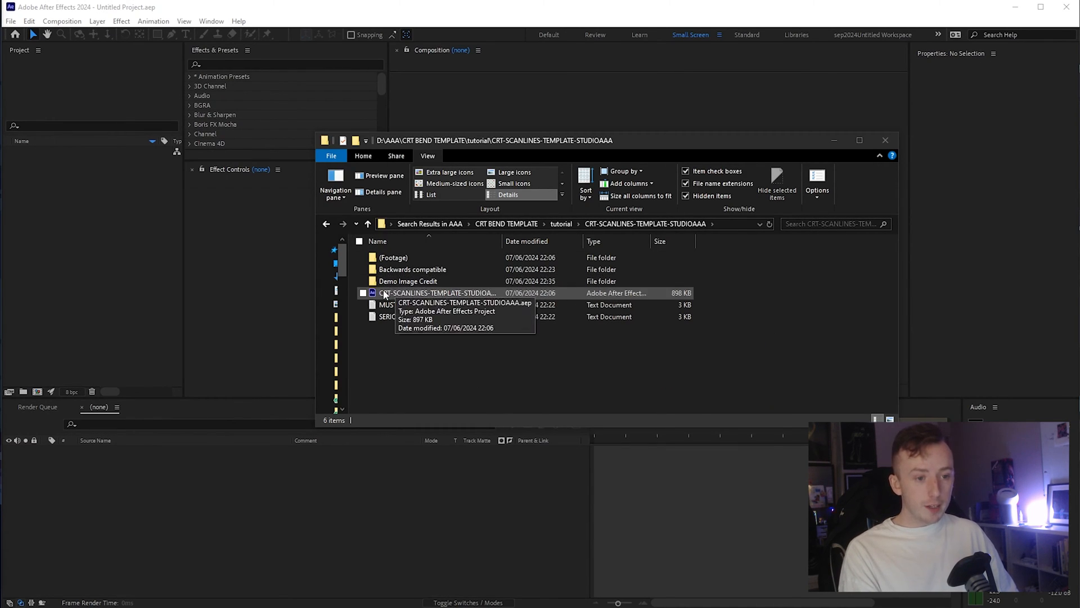
mouse_move(407, 328)
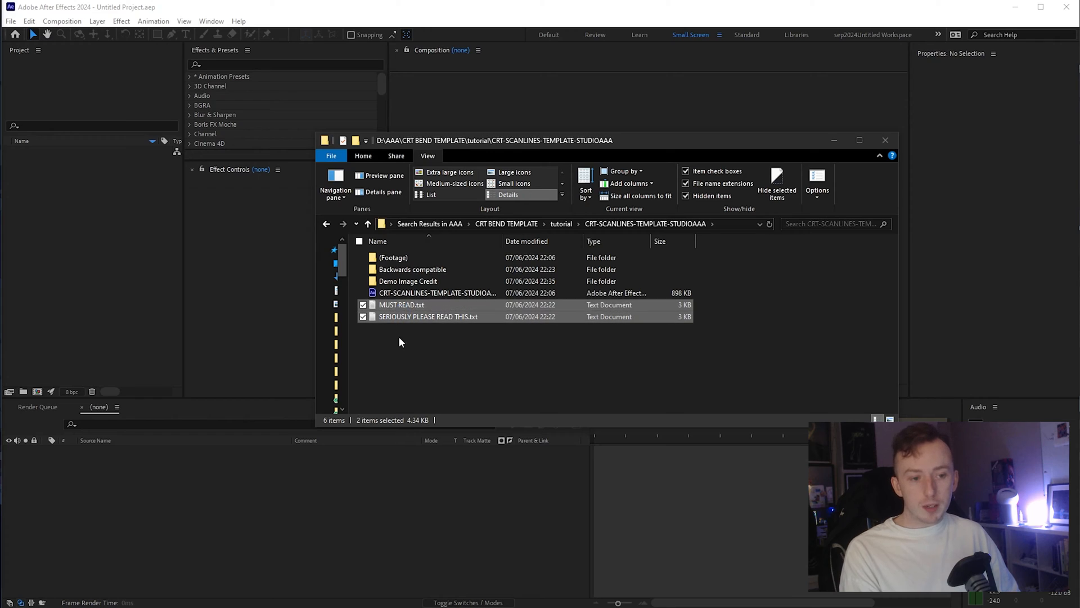
- Browse the template folder's .aep project and (Footage) folder entries, ending with (Footage) selected
left_click(403, 343)
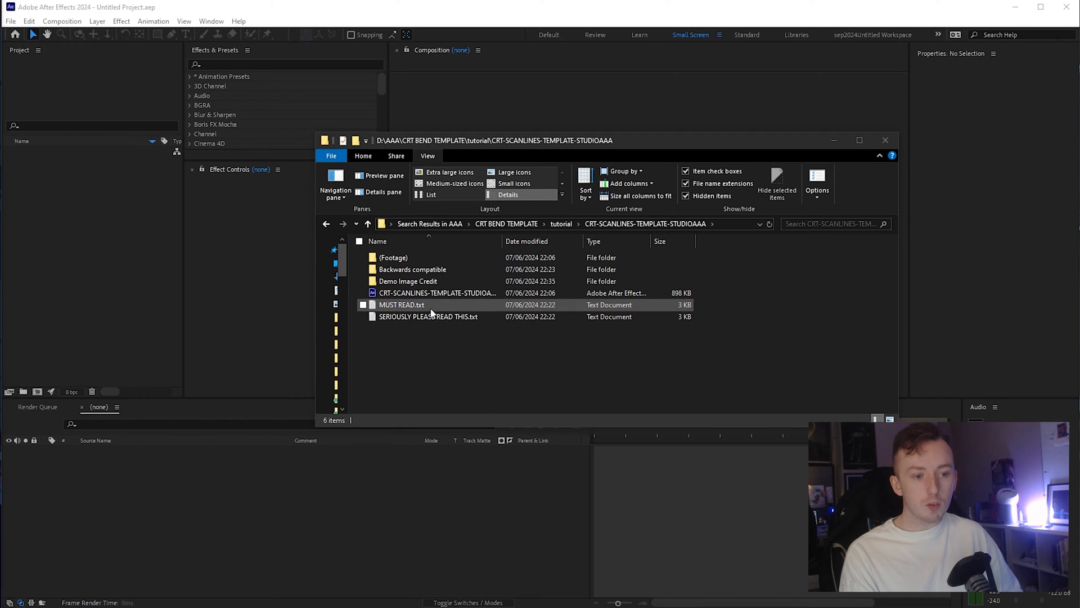
left_click(437, 293)
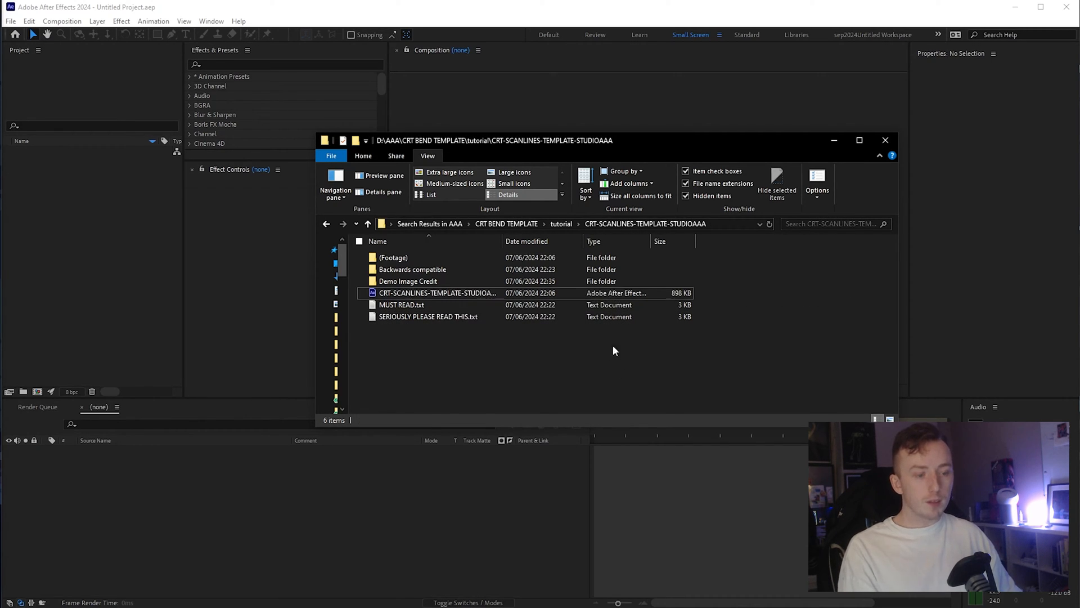
left_click(393, 256)
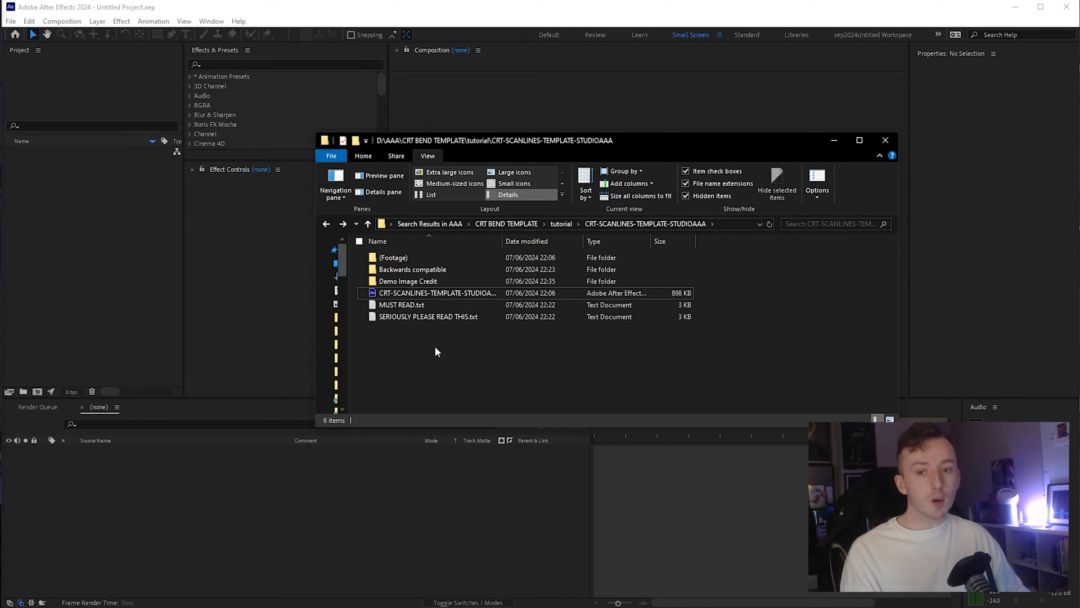
left_click(394, 257)
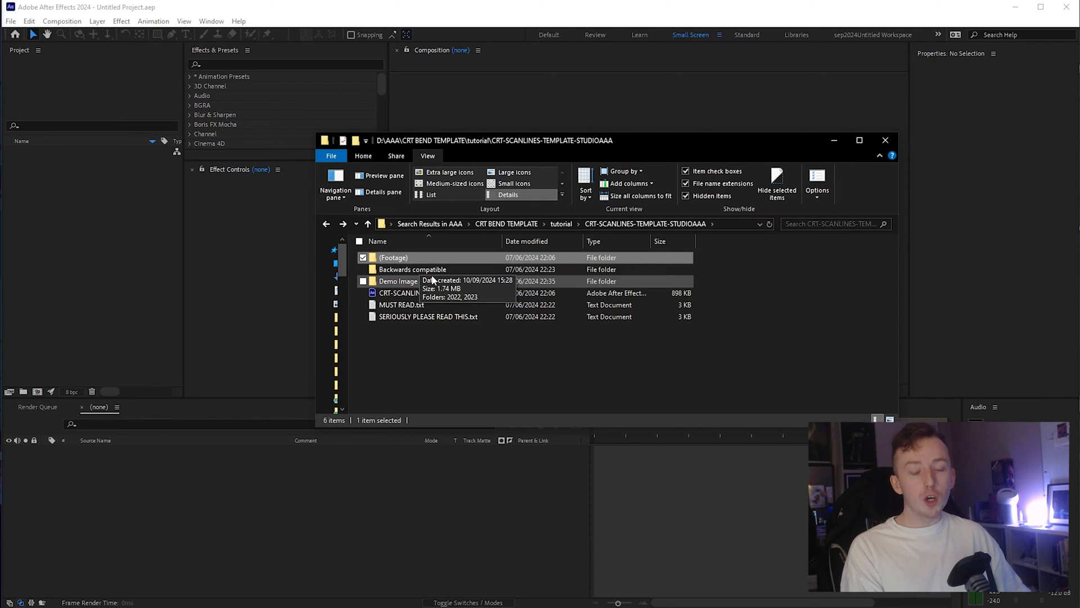
mouse_move(413, 292)
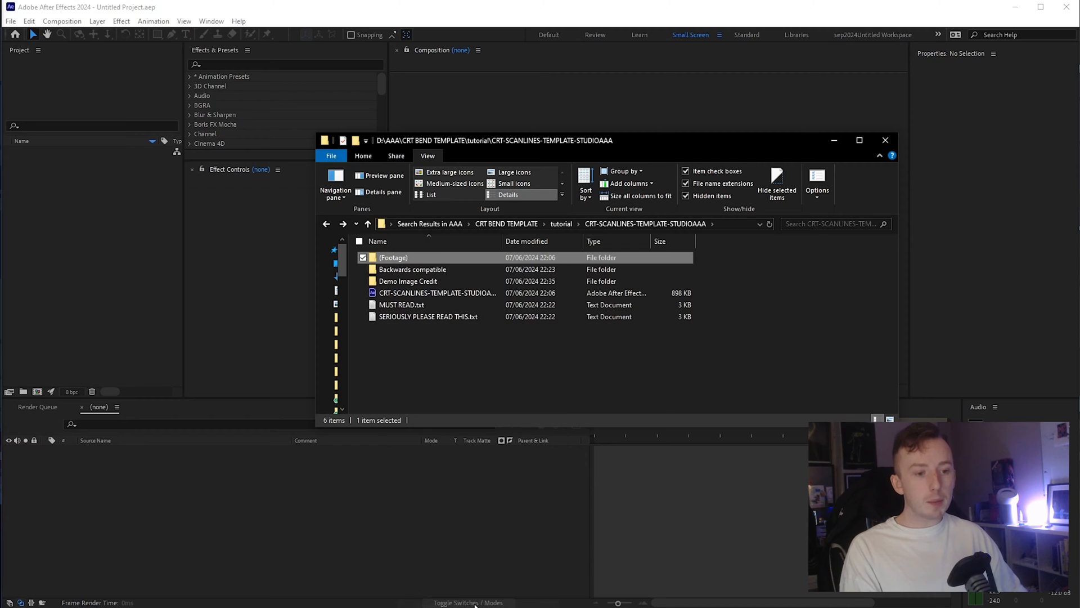
- Rename (Footage) to (Footage)test and launch the template .aep in After Effects
double_click(393, 256)
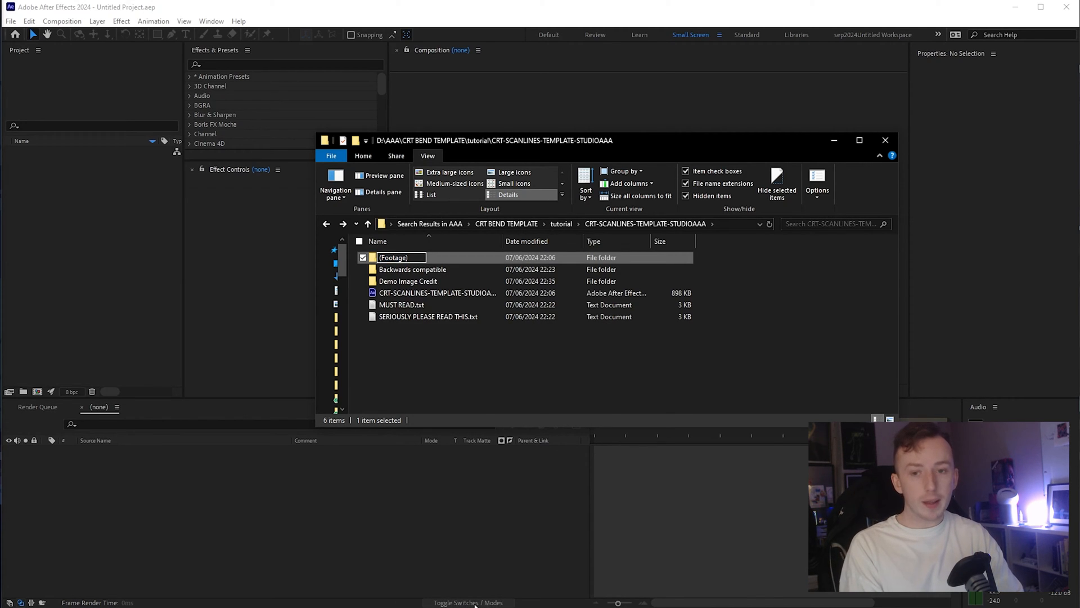
type("test")
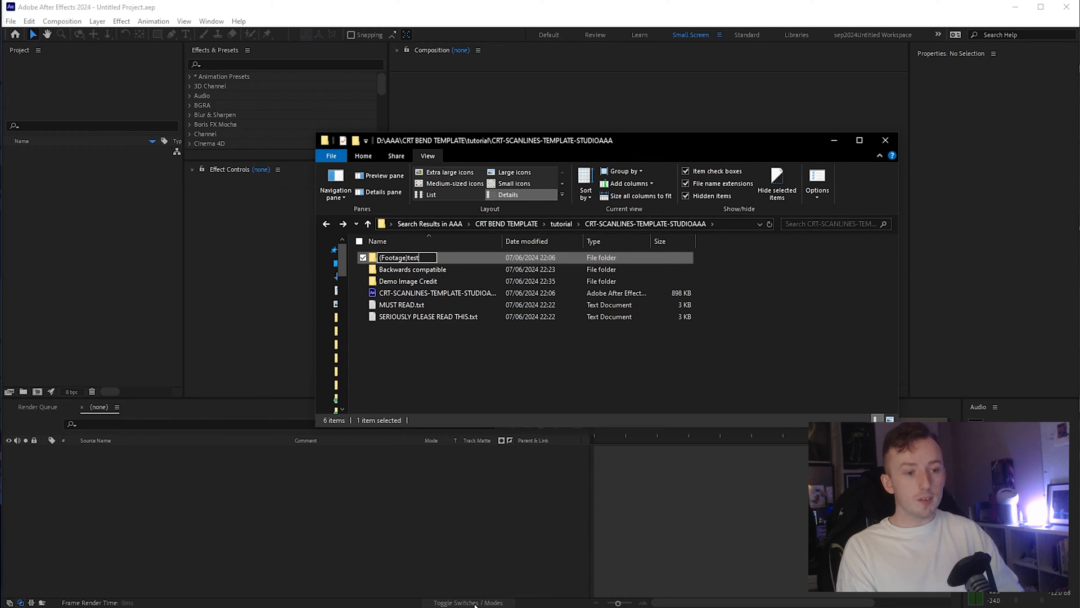
double_click(437, 293)
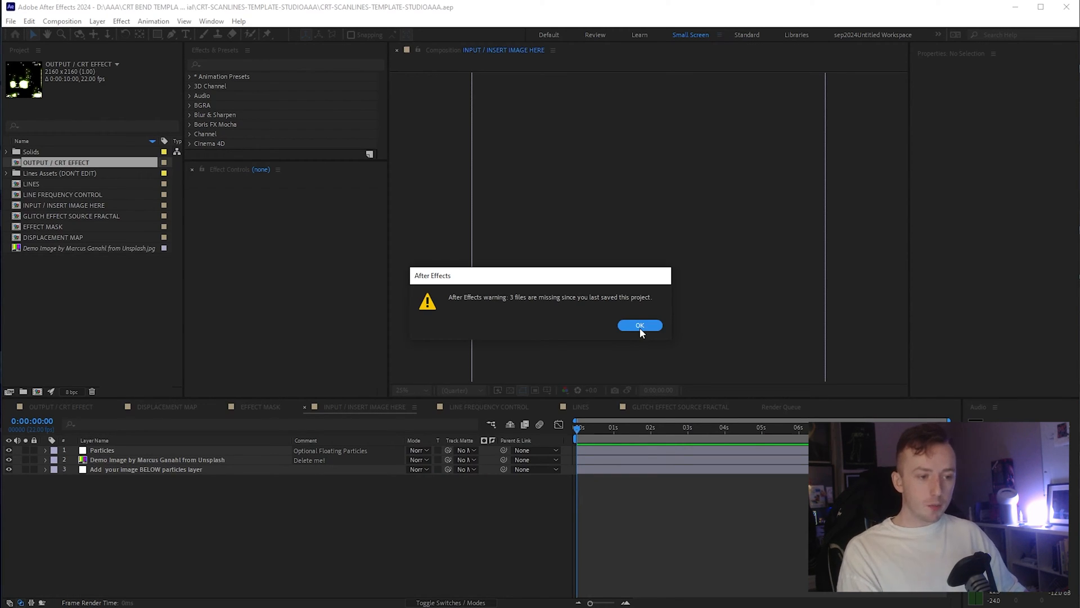
- Dismiss the 3-missing-files warning, expand Lines Assets (DON'T EDIT) and select missing VERTICAL LINES 2160x2160.jpg
left_click(639, 324)
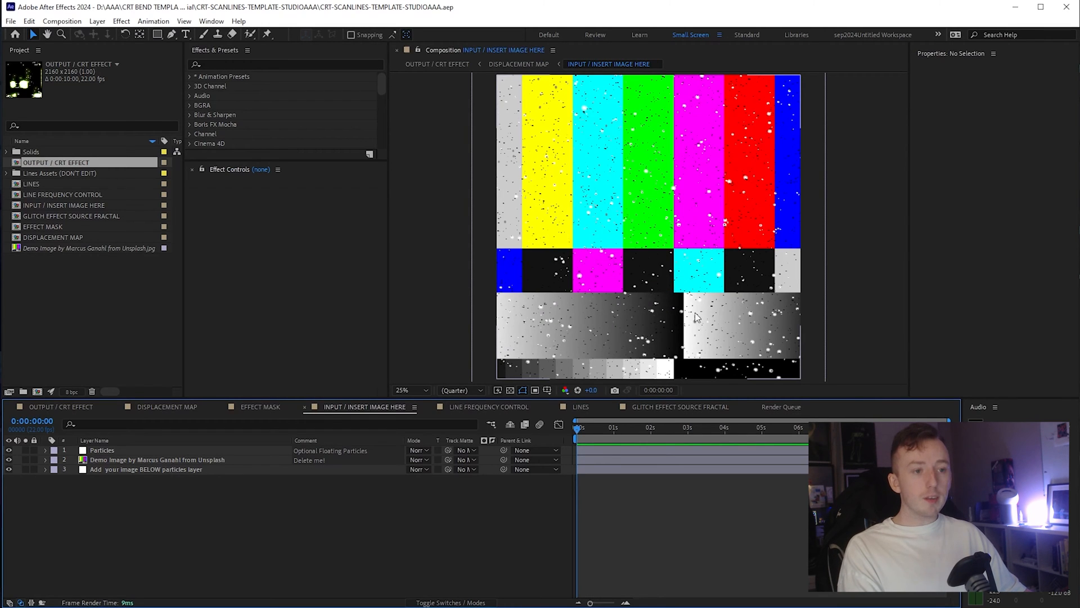
mouse_move(685, 236)
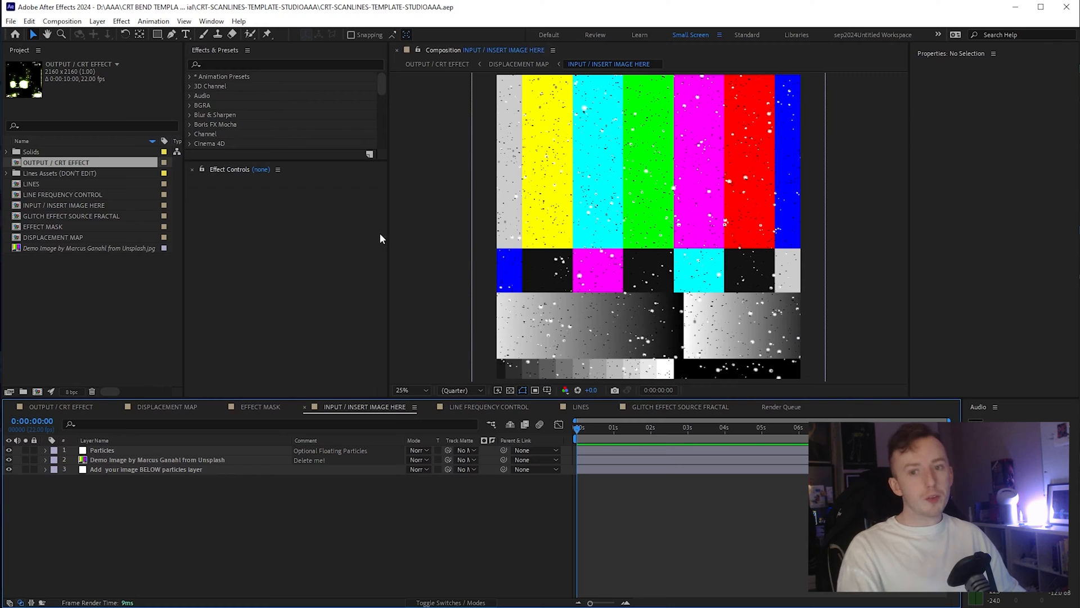
mouse_move(432, 260)
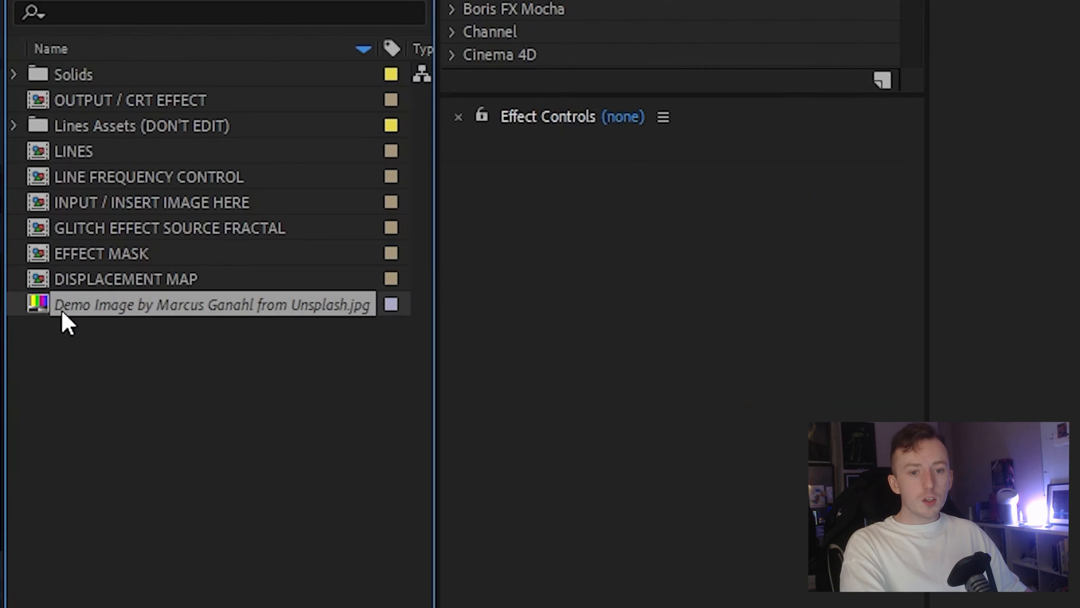
mouse_move(87, 319)
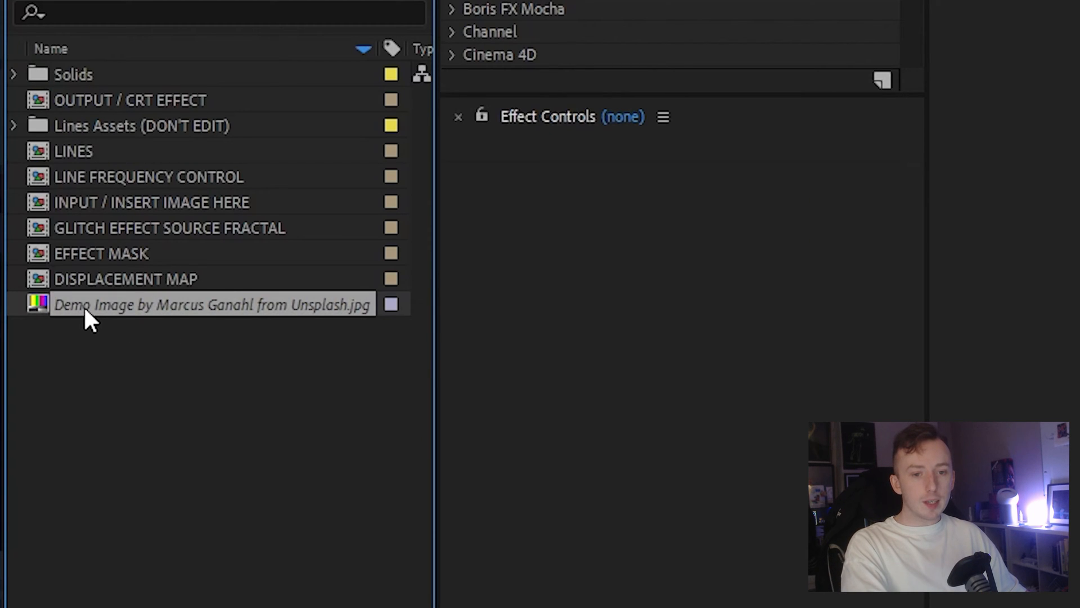
left_click(13, 124)
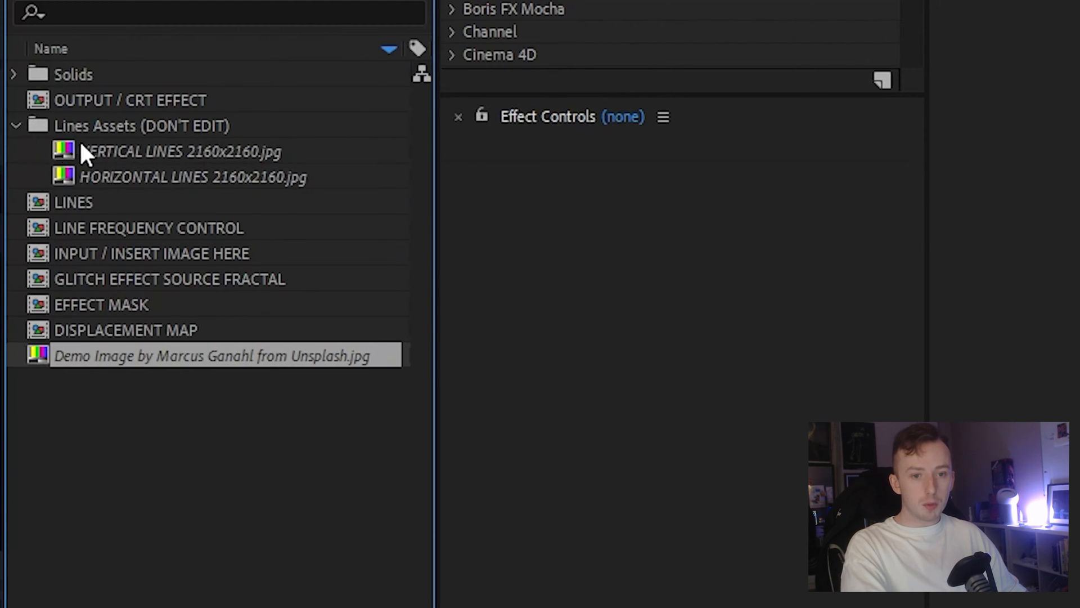
left_click(146, 125)
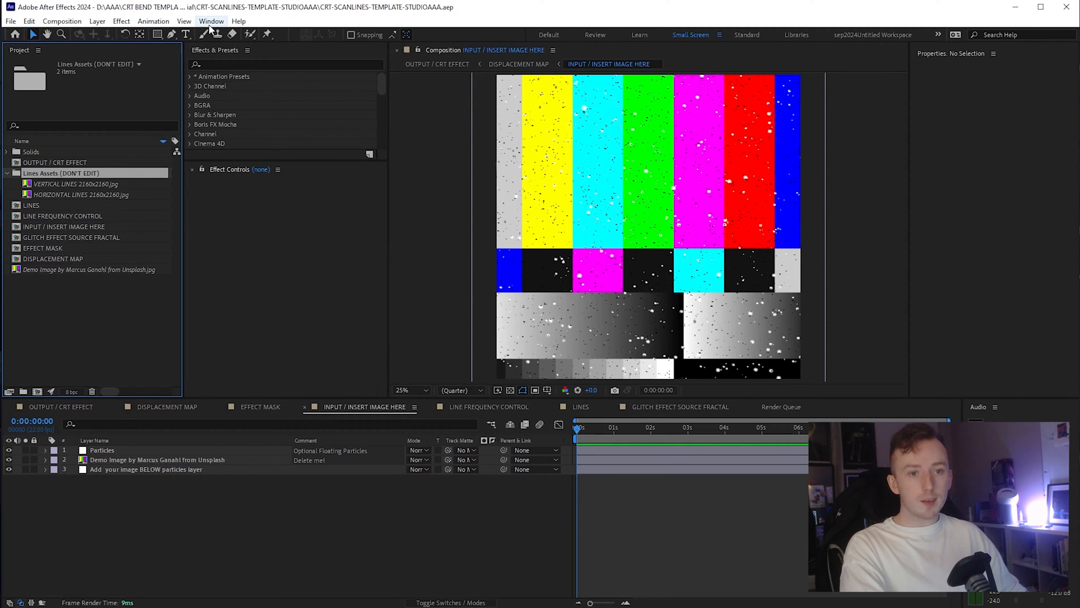
left_click(212, 20)
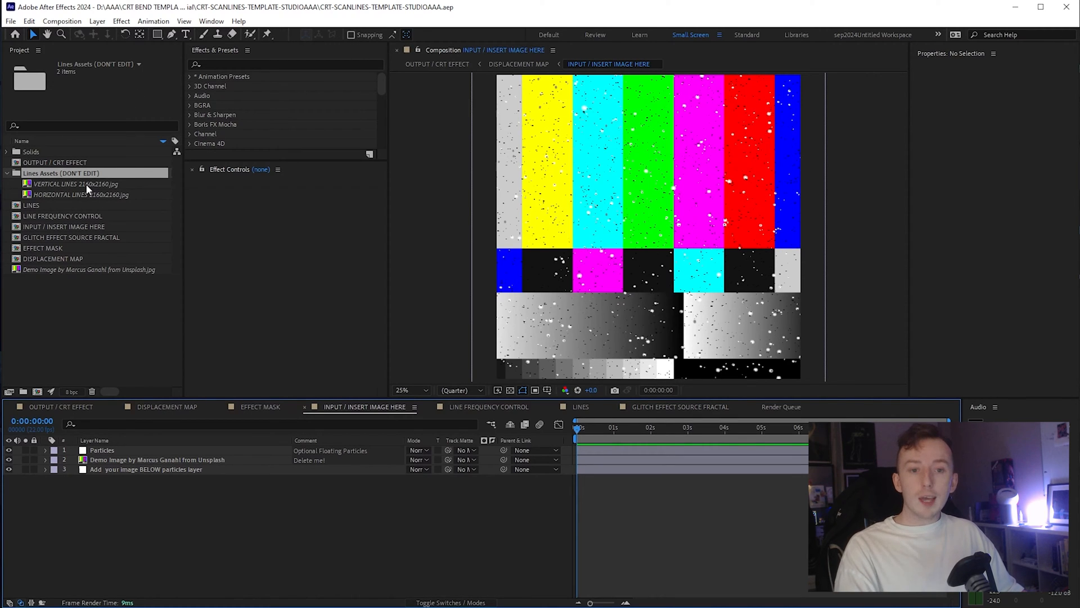
left_click(75, 183)
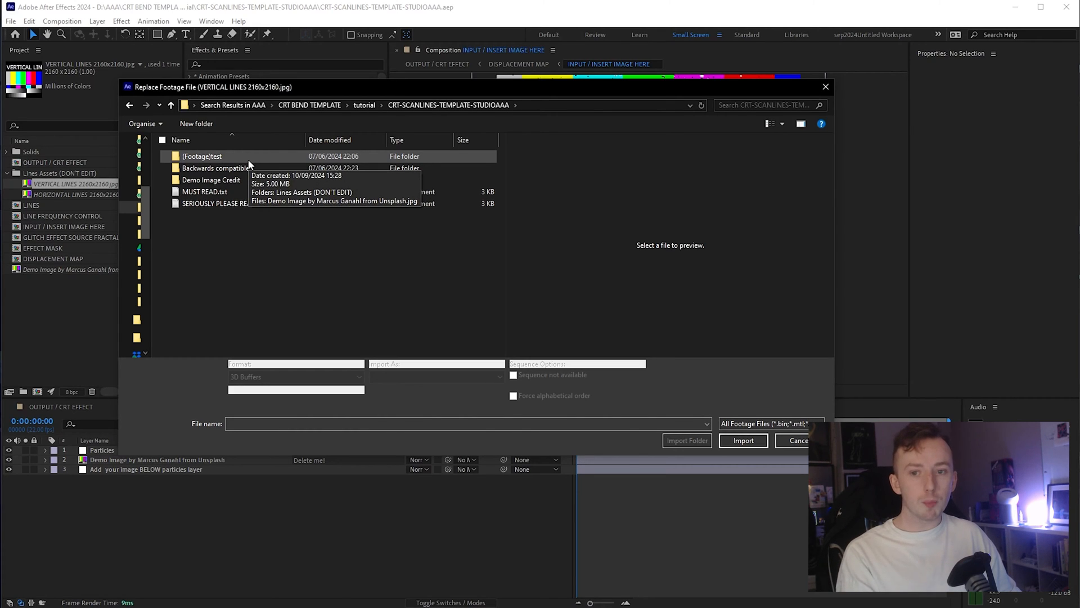
- Relink VERTICAL LINES 2160x2160.jpg from (Footage)test > Lines Assets (DON'T EDIT) and import it
left_click(202, 155)
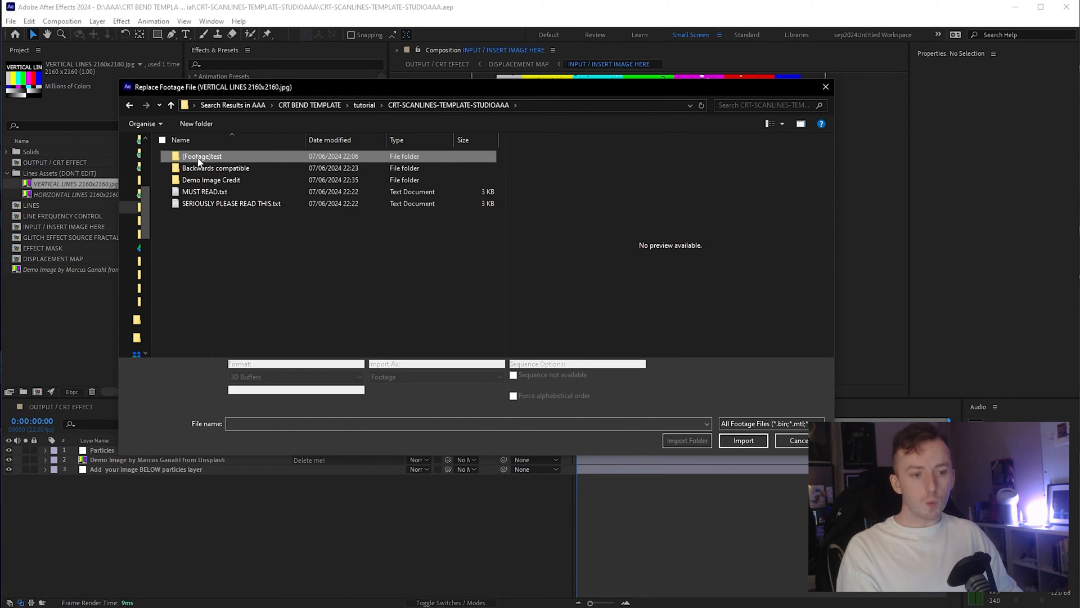
mouse_move(202, 155)
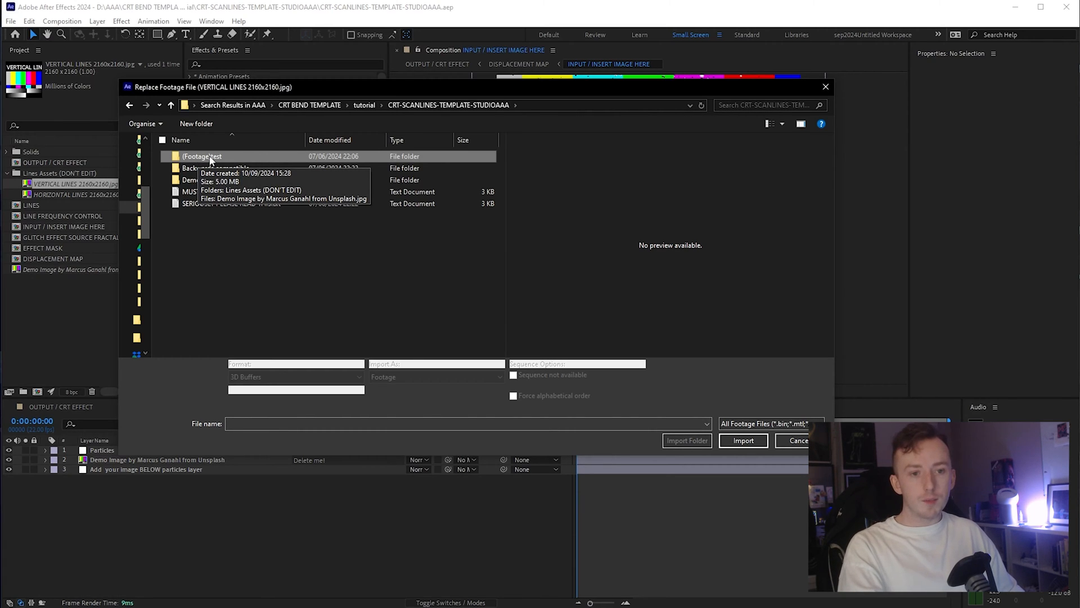
double_click(202, 155)
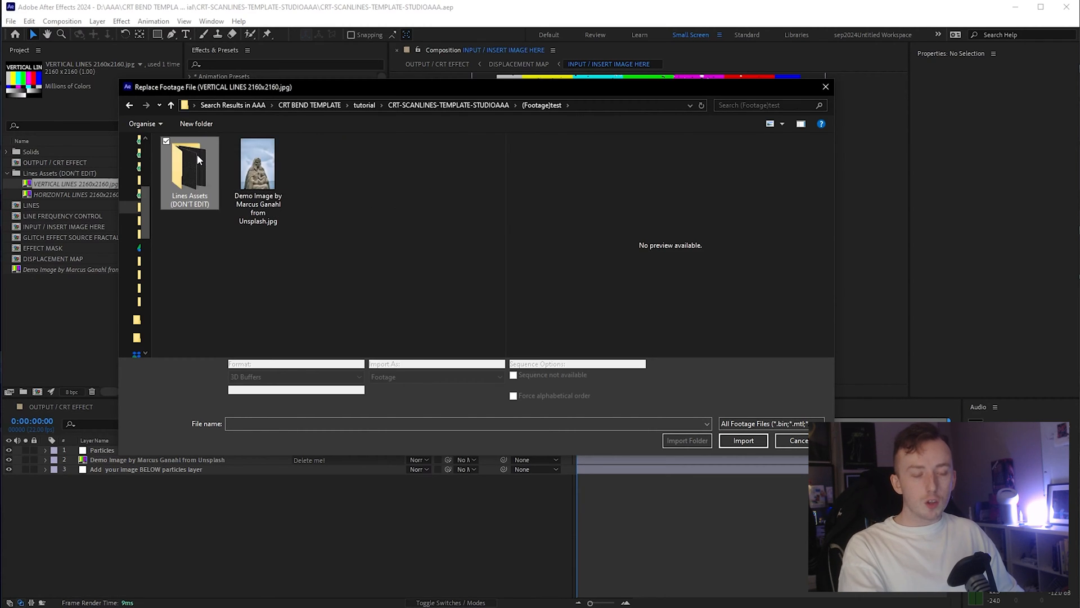
double_click(189, 163)
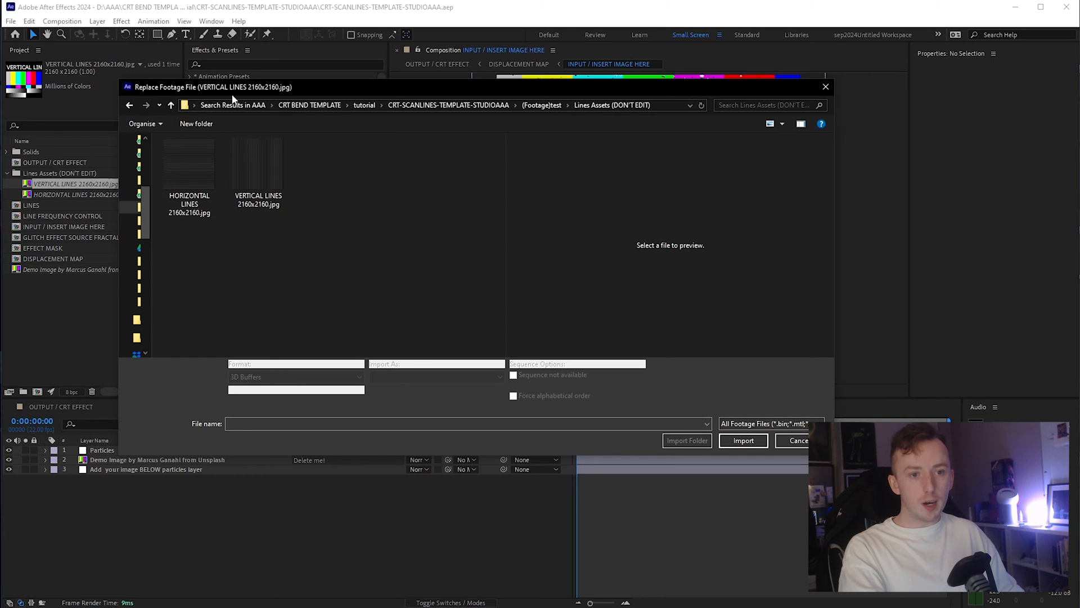
left_click(258, 166)
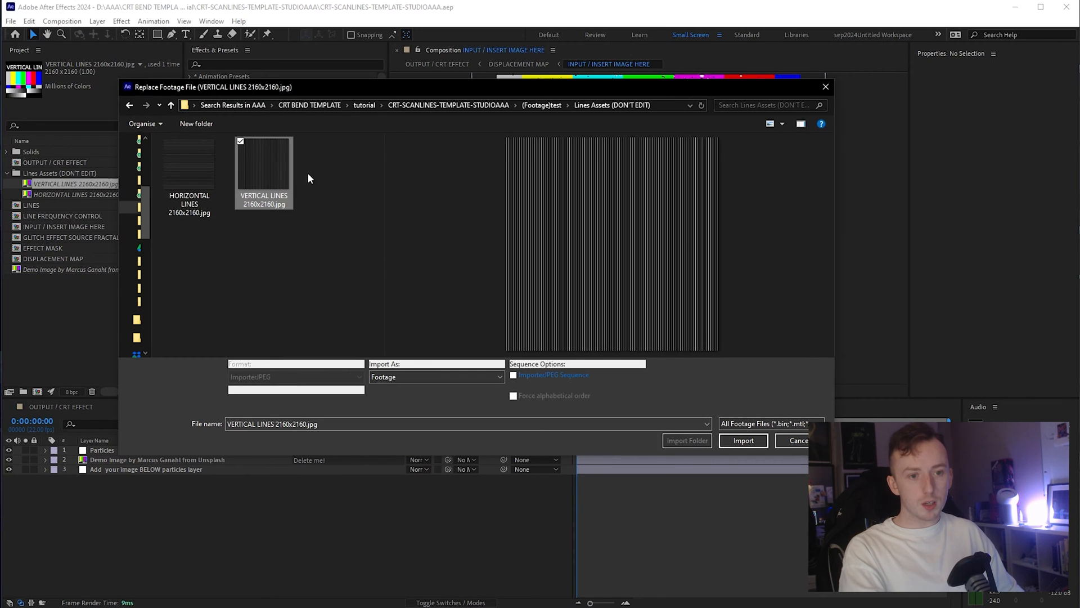
left_click(743, 440)
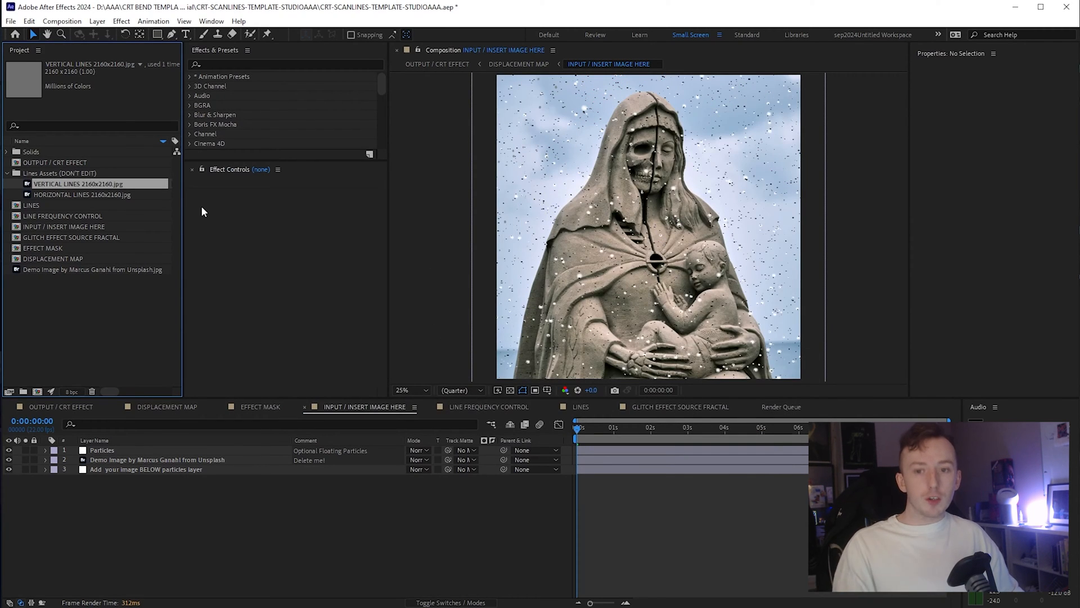
- Switch to the OUTPUT / CRT EFFECT composition rendering the statue as green line art
left_click(92, 269)
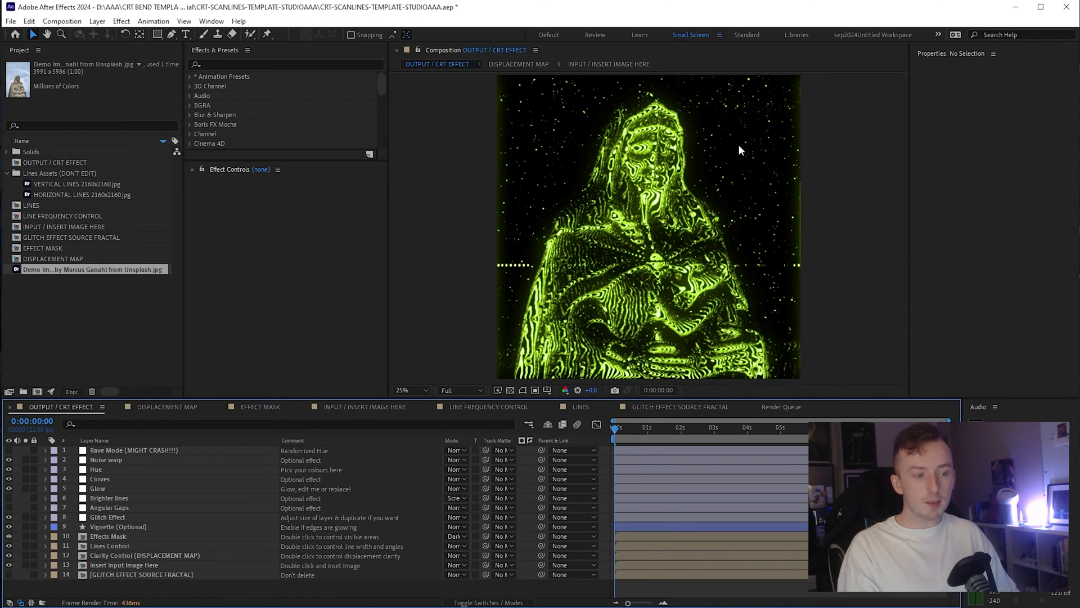
mouse_move(689, 262)
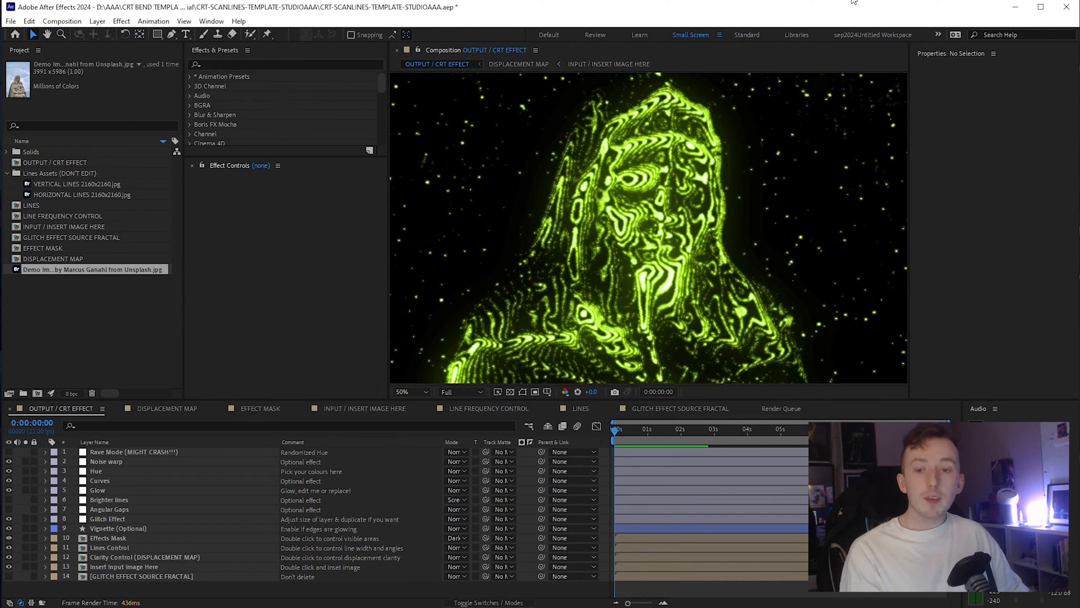
mouse_move(652, 80)
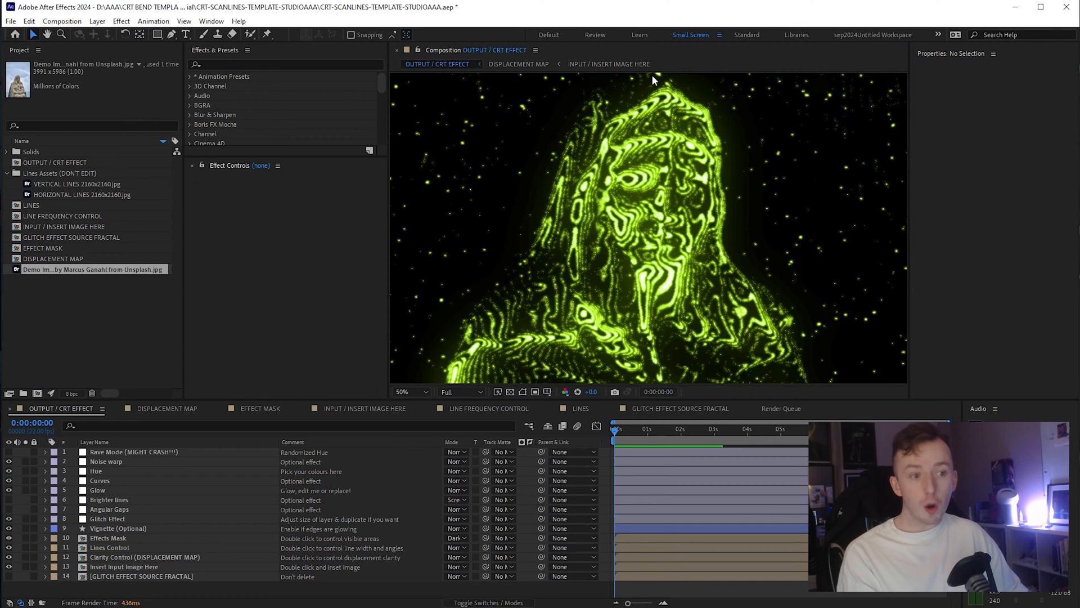
mouse_move(311, 398)
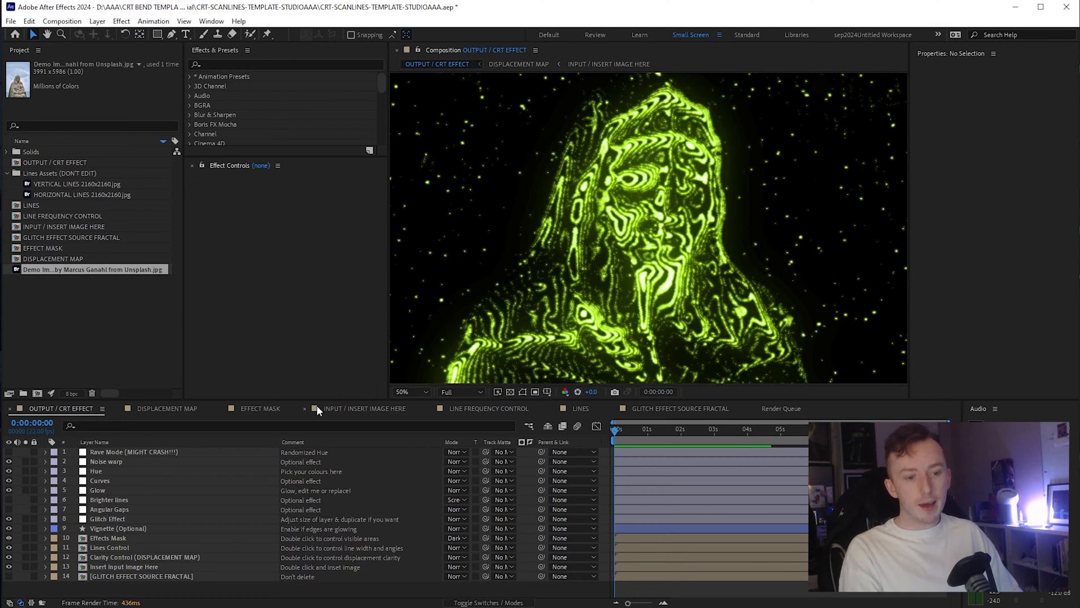
mouse_move(354, 305)
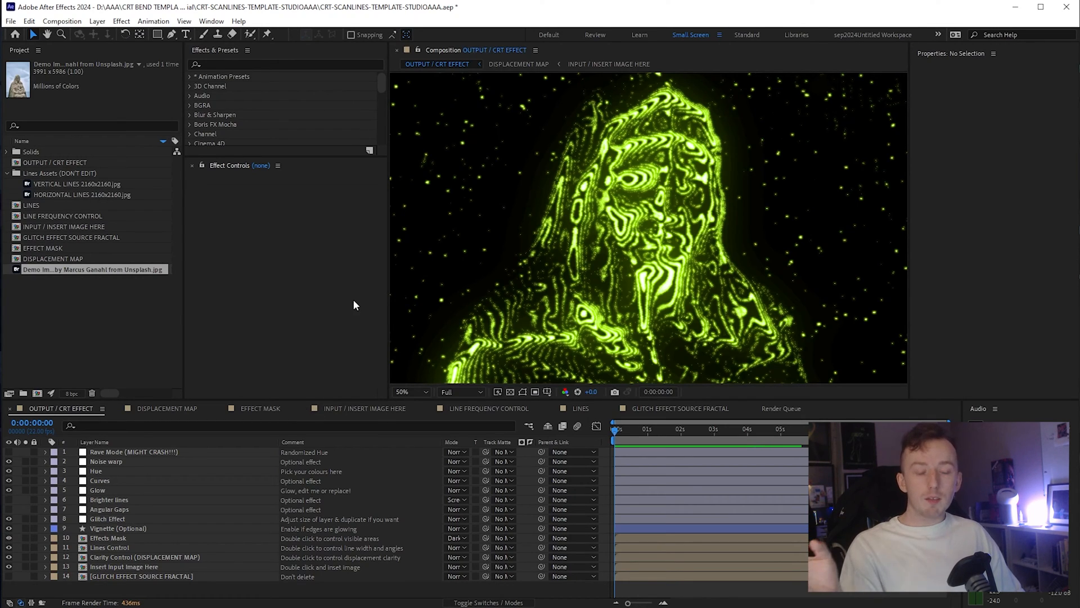
mouse_move(81, 415)
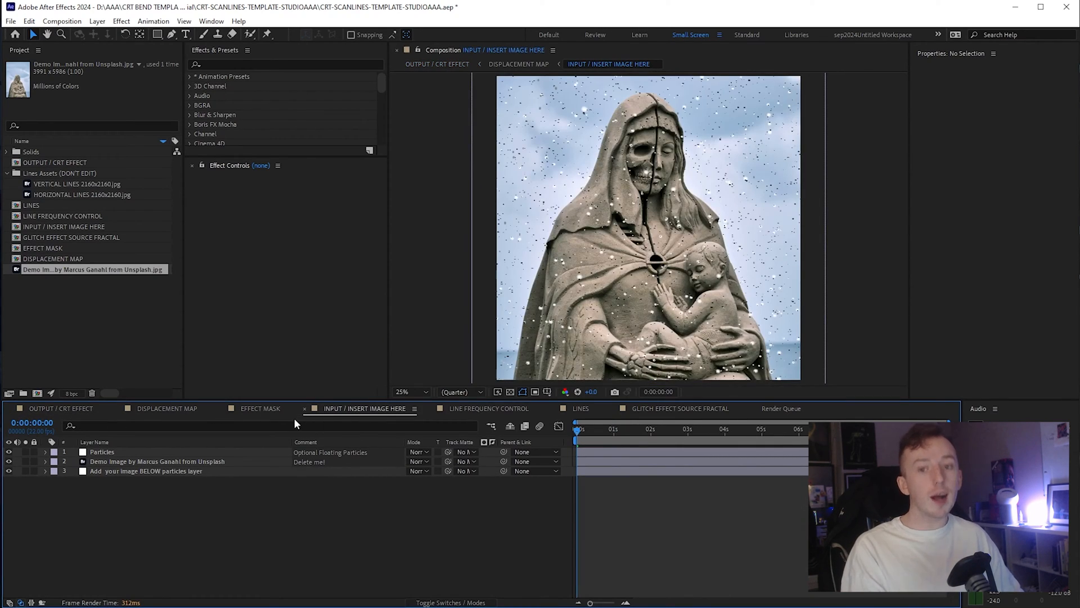
- Switch to INPUT / INSERT IMAGE HERE and select the Demo Image statue layer
left_click(156, 461)
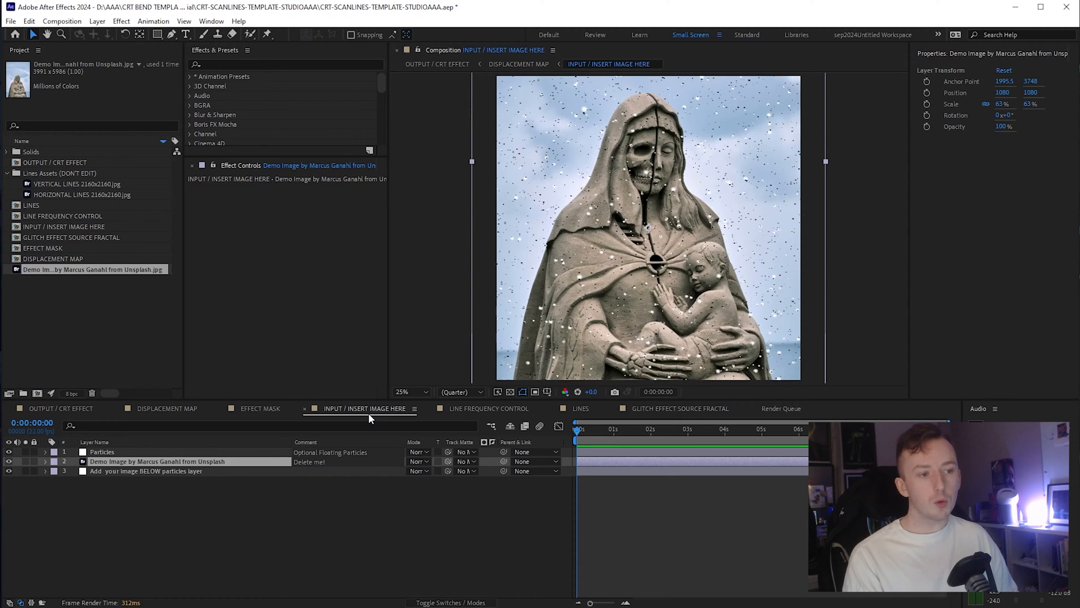
mouse_move(192, 460)
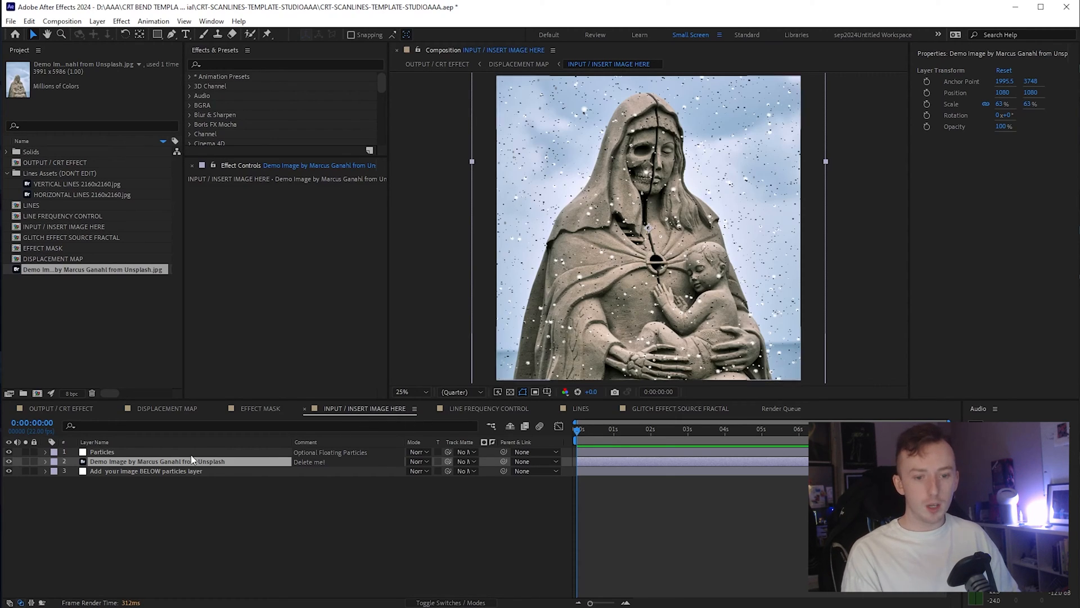
left_click(102, 451)
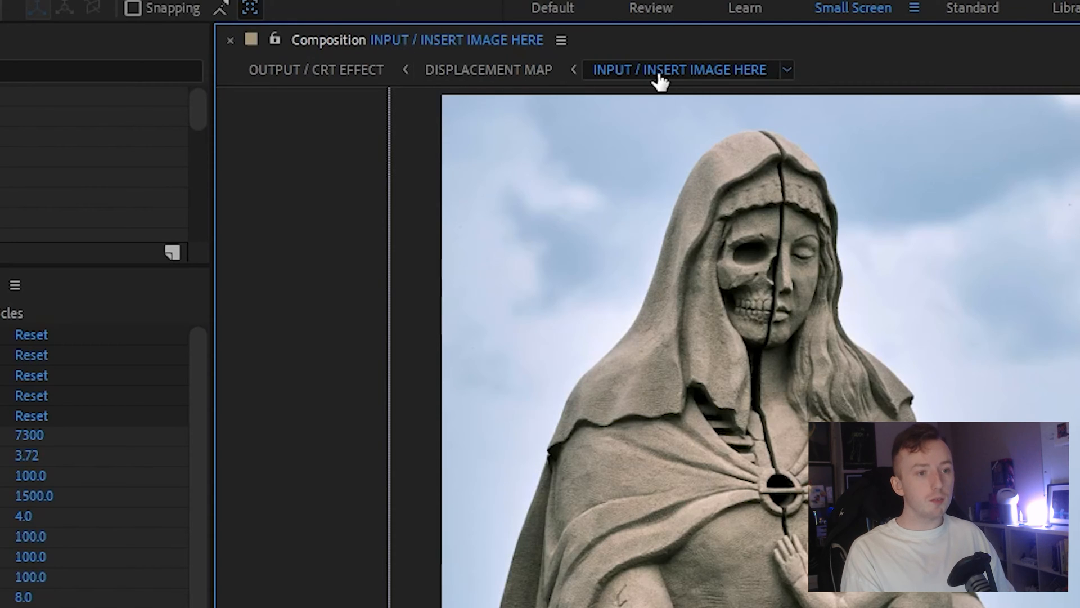
mouse_move(695, 85)
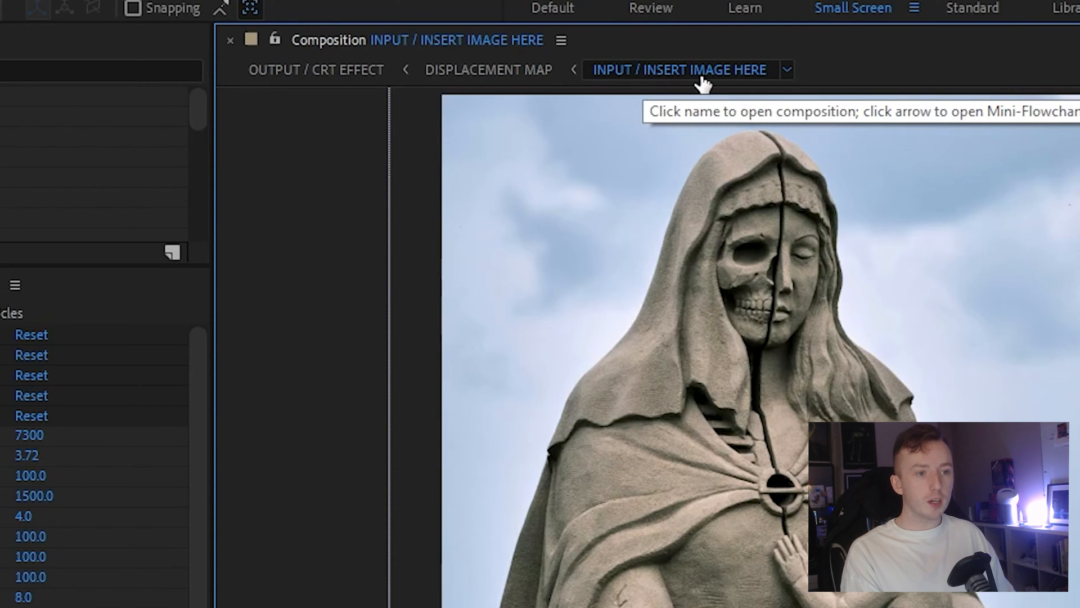
mouse_move(488, 69)
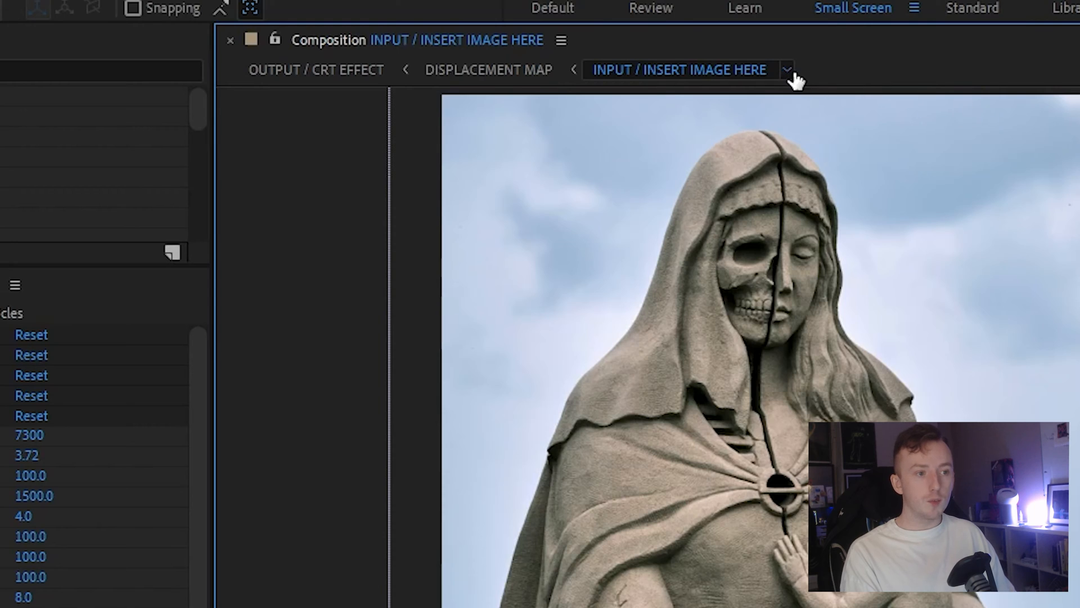
- Show the Mini-Flowchart of compositions fed by the input image
left_click(788, 70)
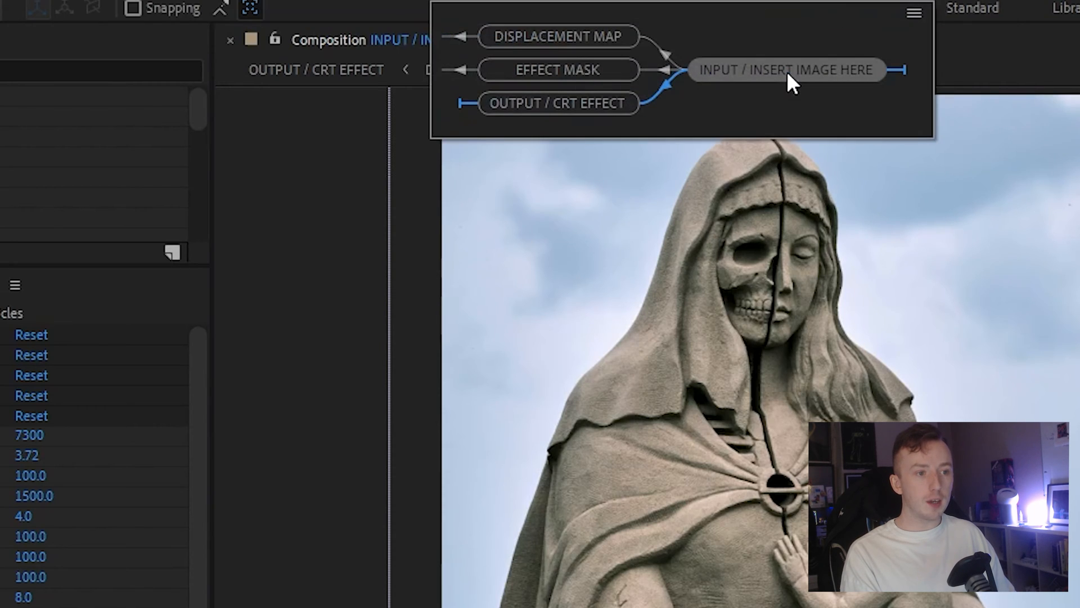
mouse_move(844, 82)
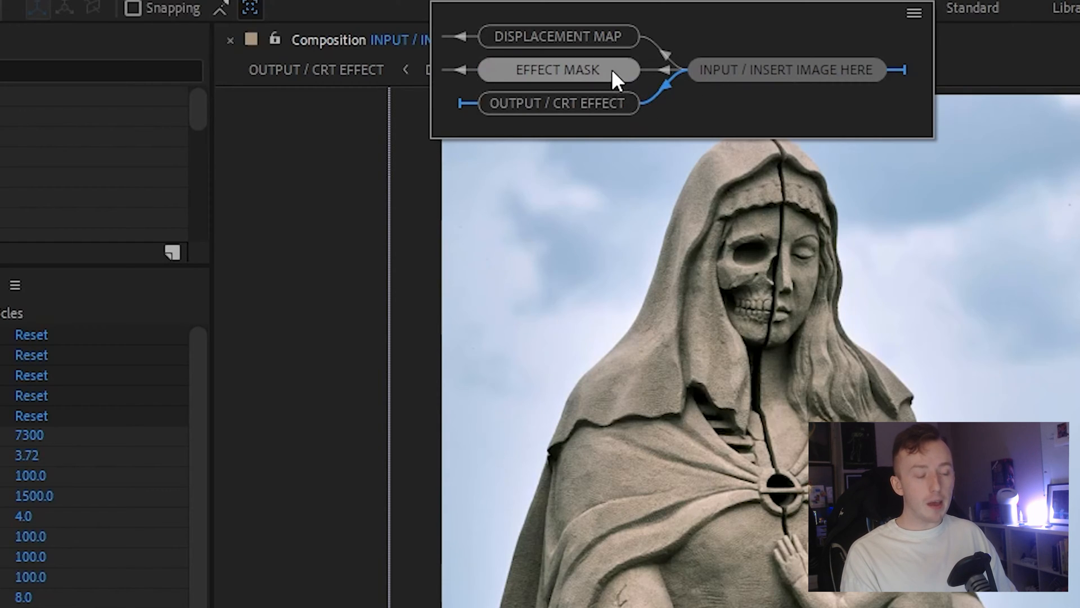
mouse_move(619, 110)
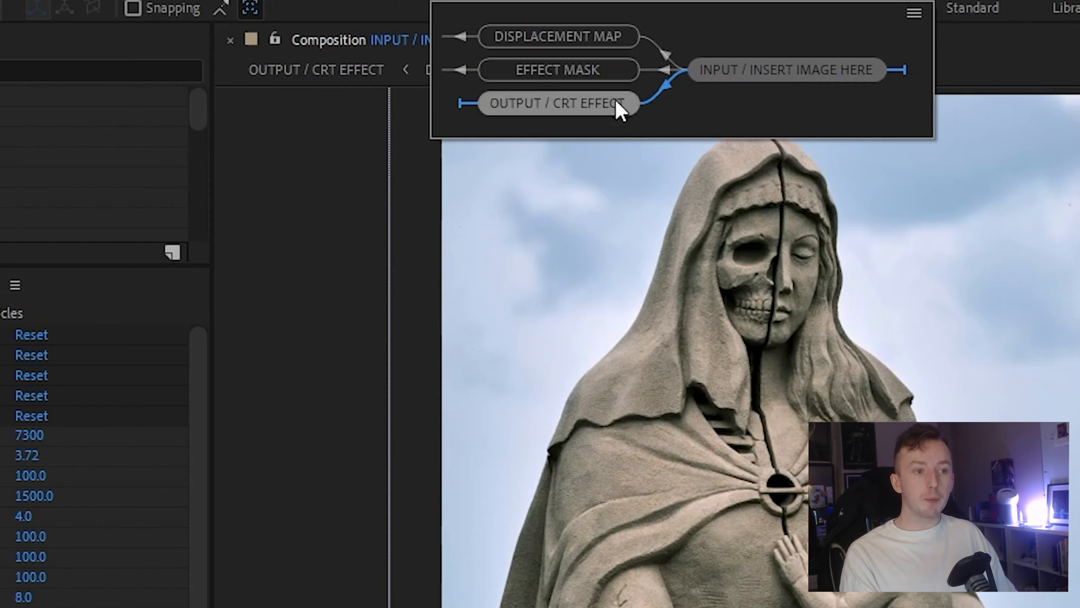
mouse_move(616, 87)
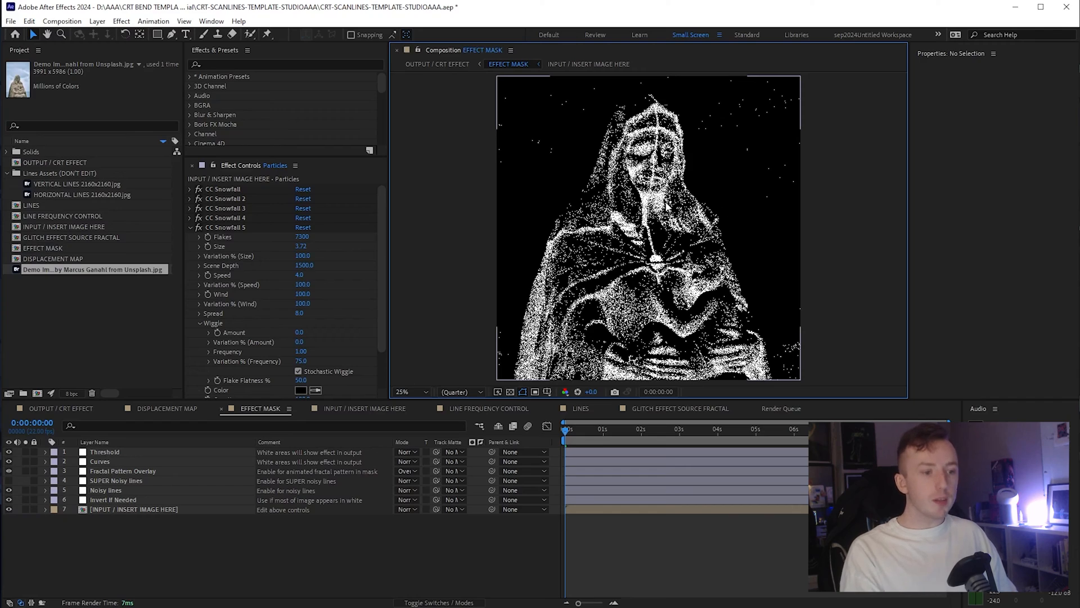
mouse_move(691, 238)
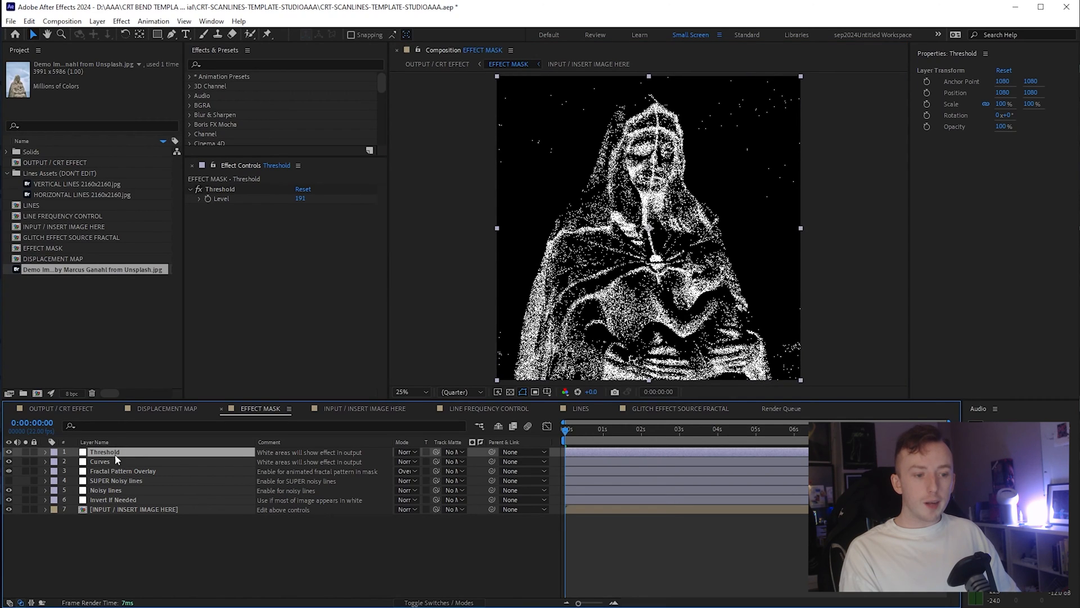
mouse_move(124, 440)
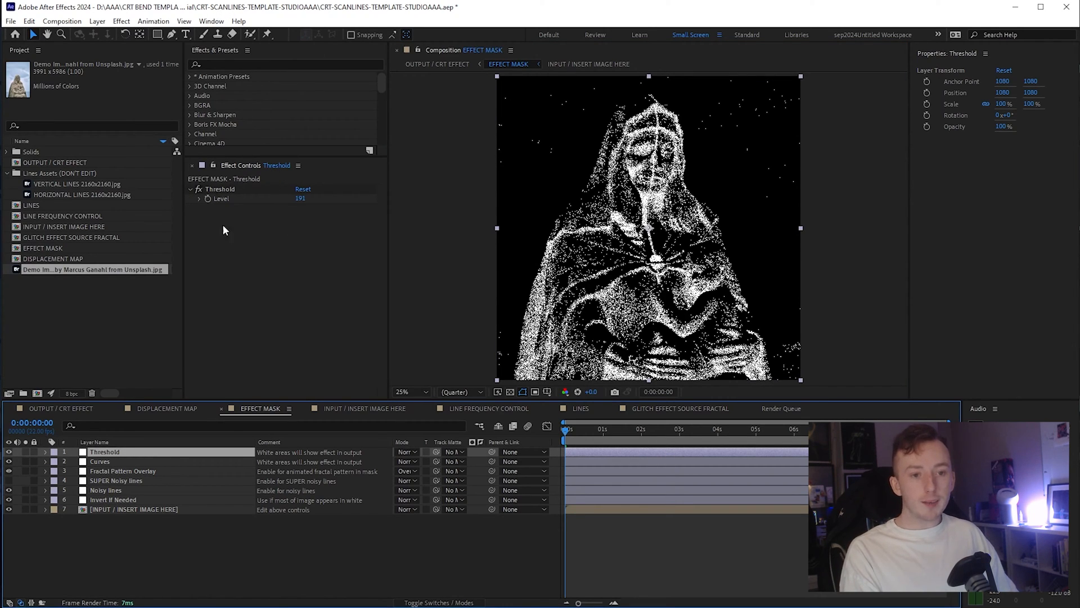
- In the Threshold effect controls, sweep the Level down to 0 and settle it at 205
left_click(211, 20)
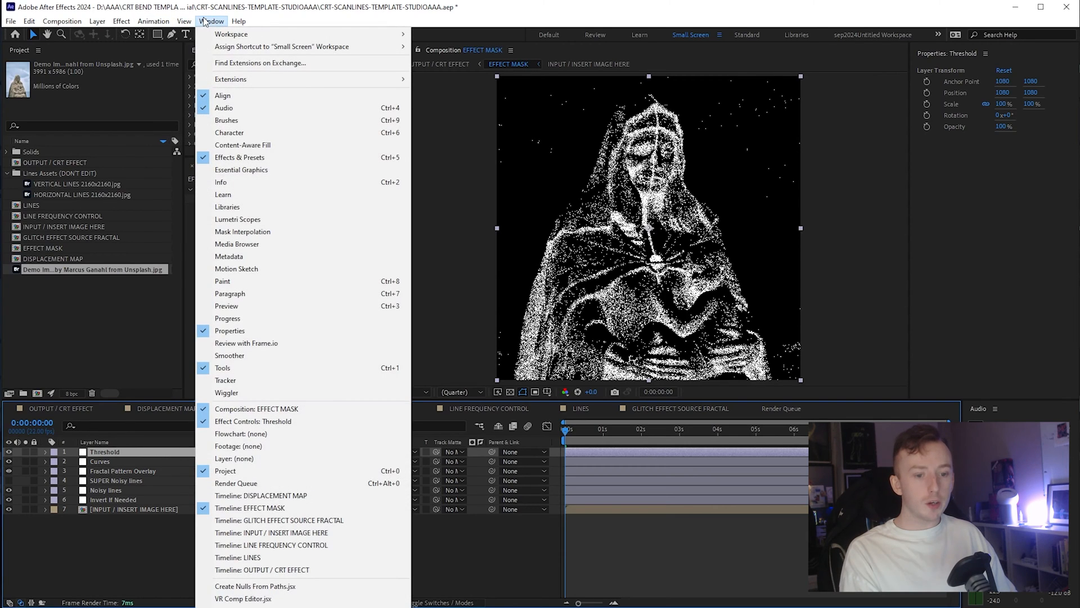
mouse_move(286, 421)
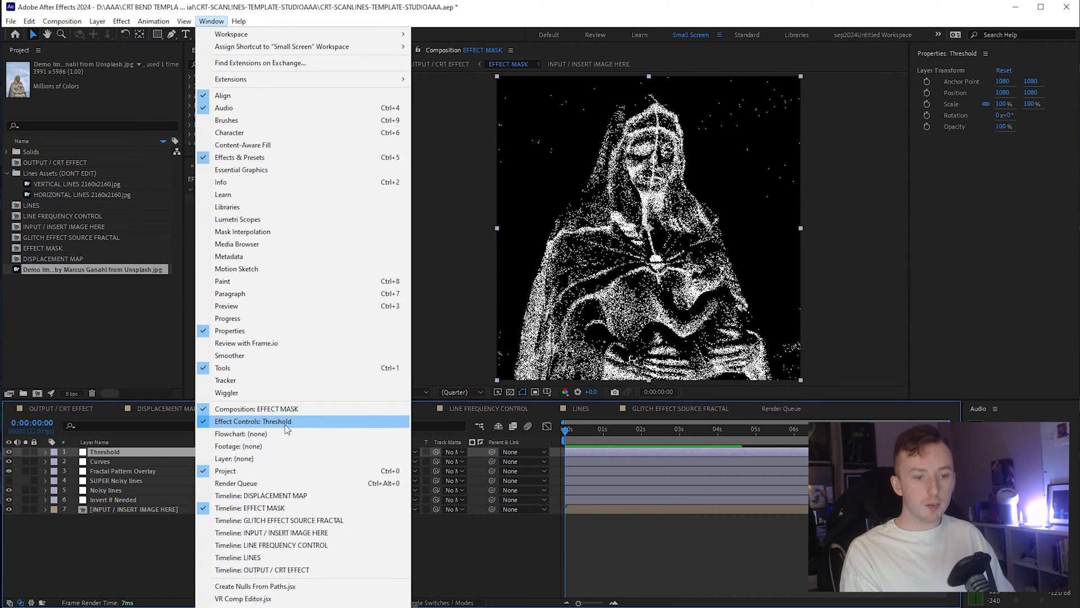
left_click(253, 421)
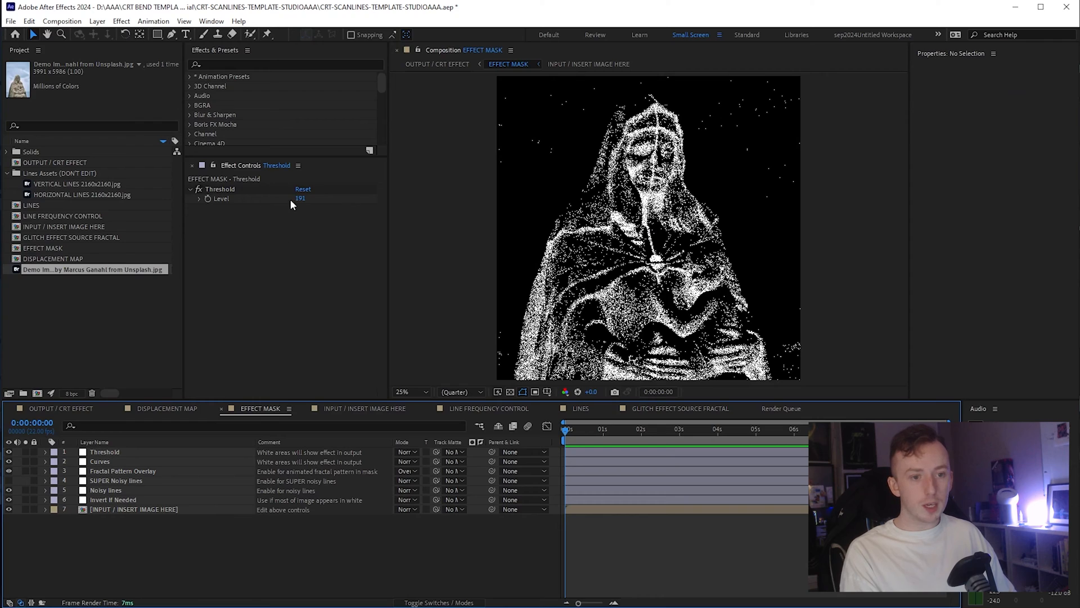
left_click(199, 198)
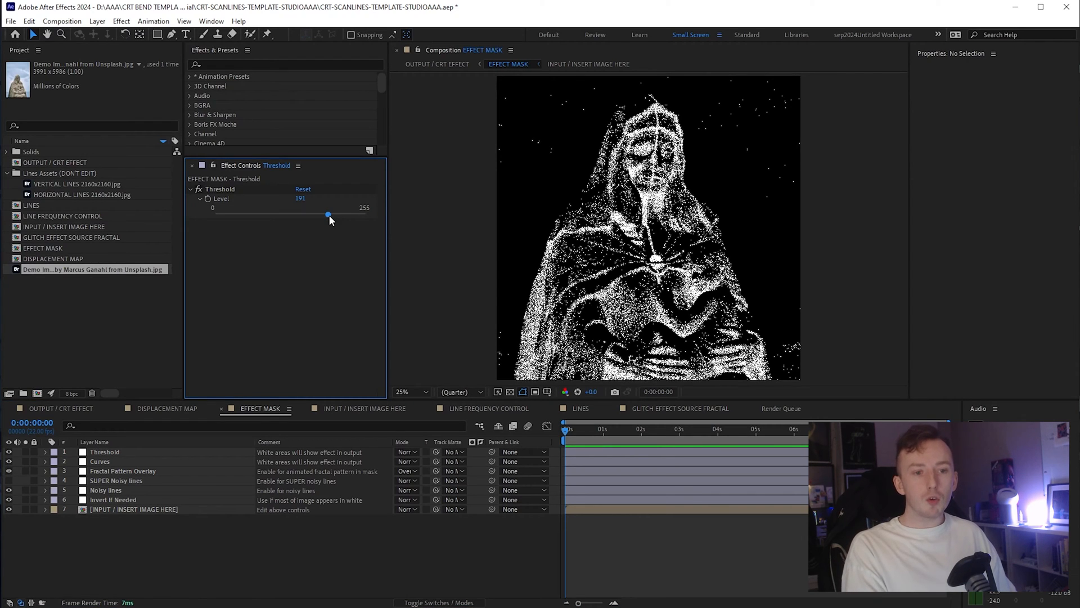
left_click_drag(327, 215, 303, 215)
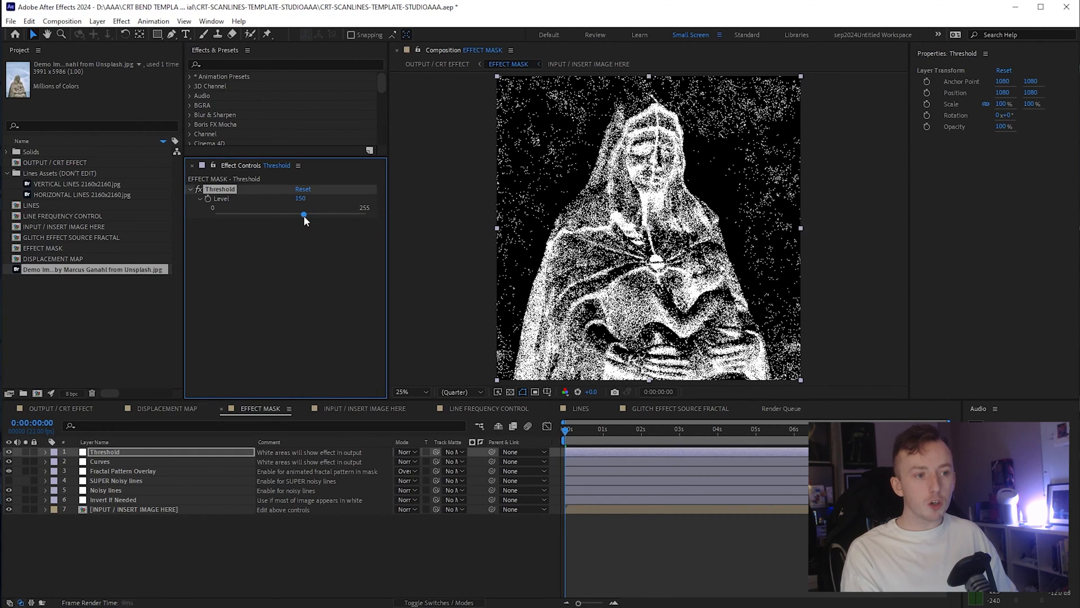
left_click_drag(302, 214, 279, 214)
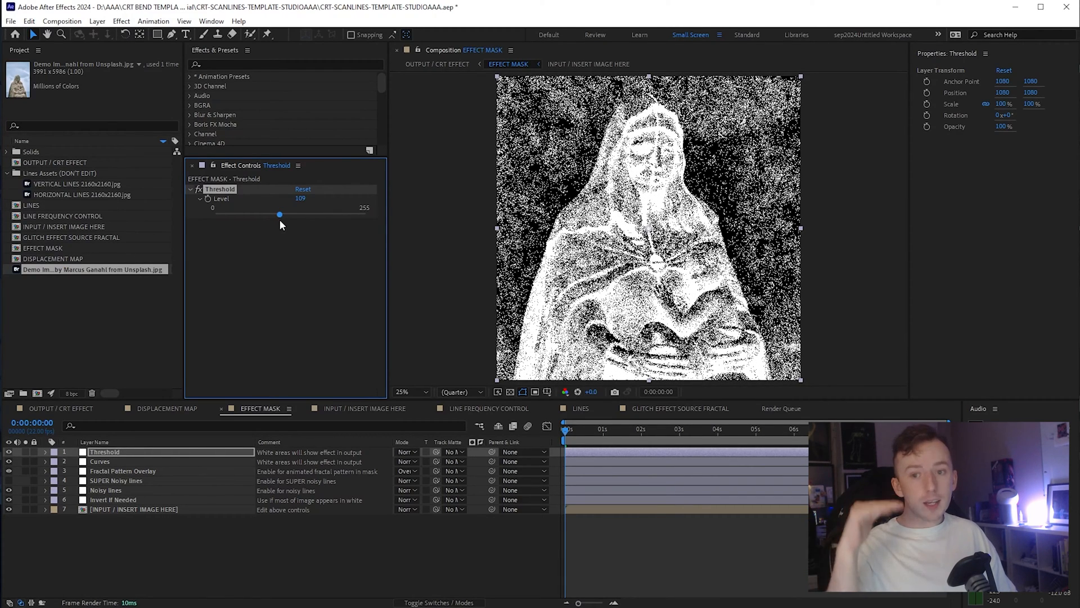
left_click_drag(279, 214, 243, 214)
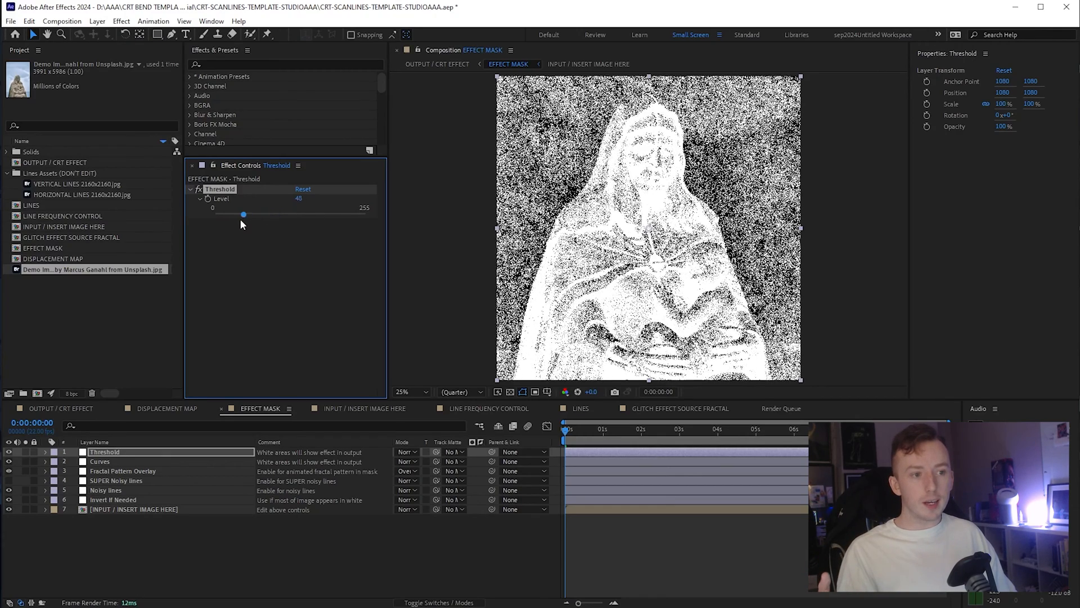
left_click_drag(243, 214, 215, 214)
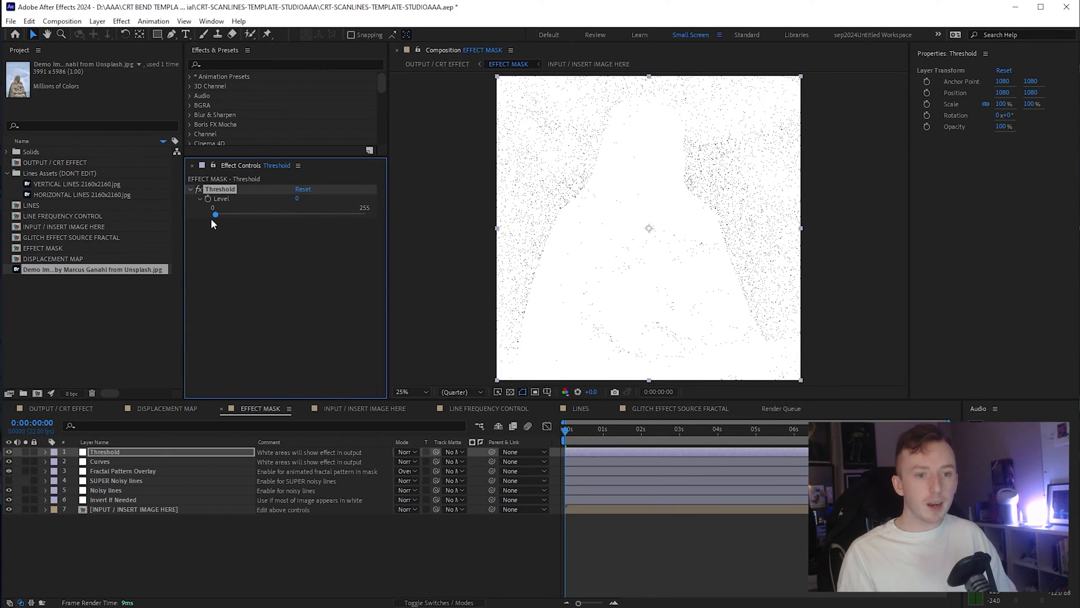
left_click_drag(214, 214, 335, 214)
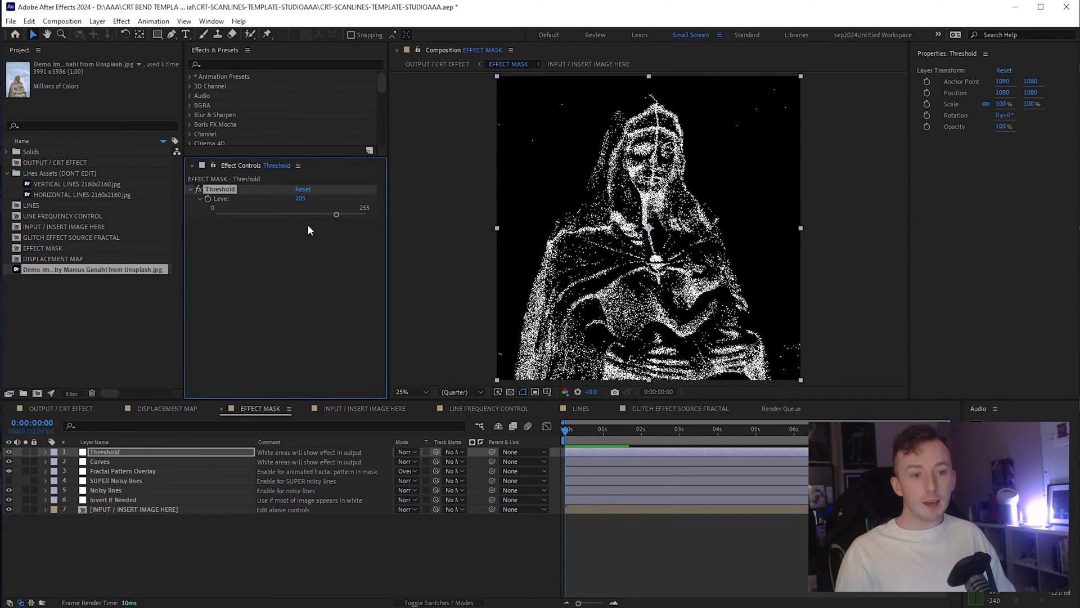
- Select the Curves layer and bow the RGB curve downward to darken the mask midtones
left_click(99, 461)
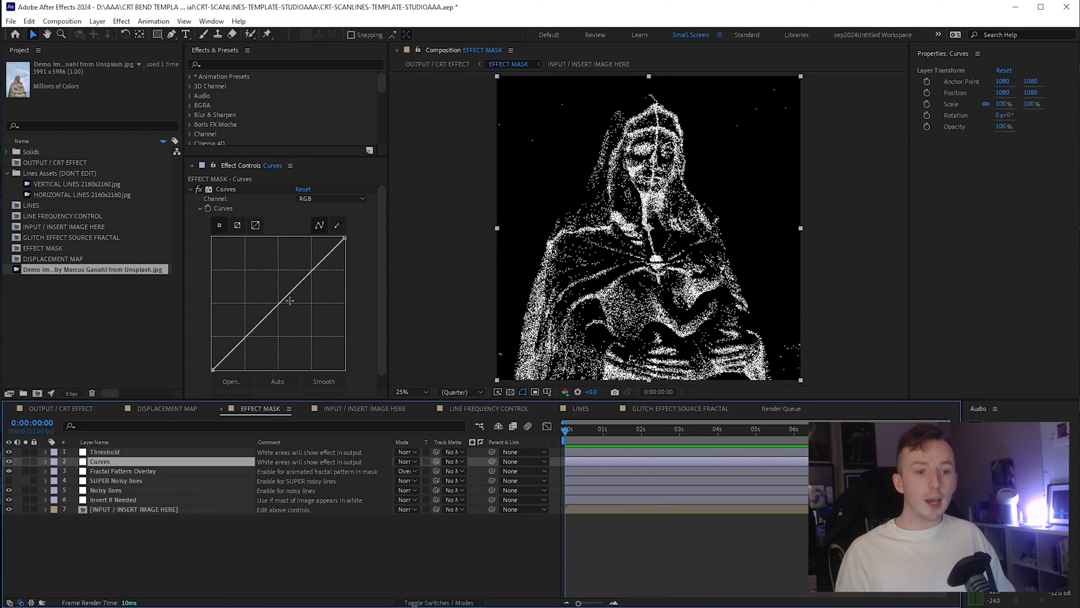
left_click_drag(262, 314, 263, 303)
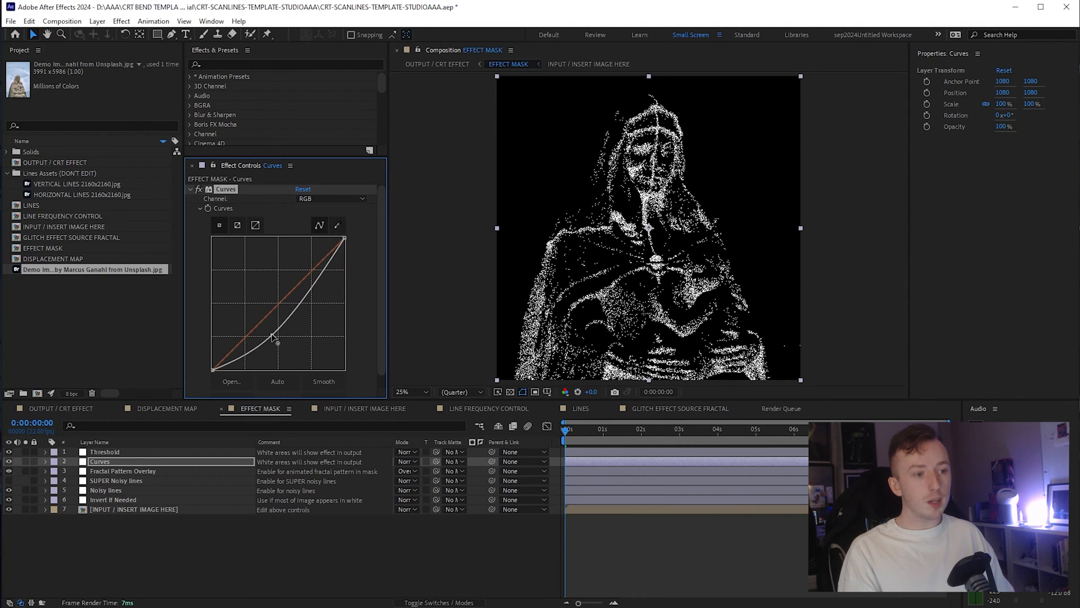
- Select Fractal Pattern Overlay, zoom into the mask and scrub the timeline to preview the noise
left_click(123, 470)
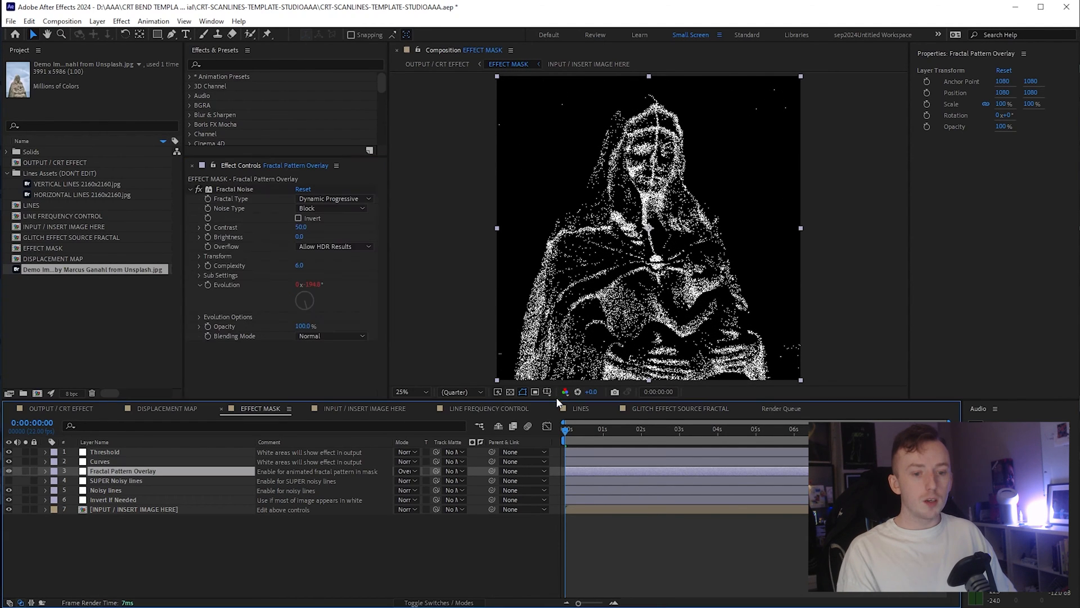
mouse_move(579, 445)
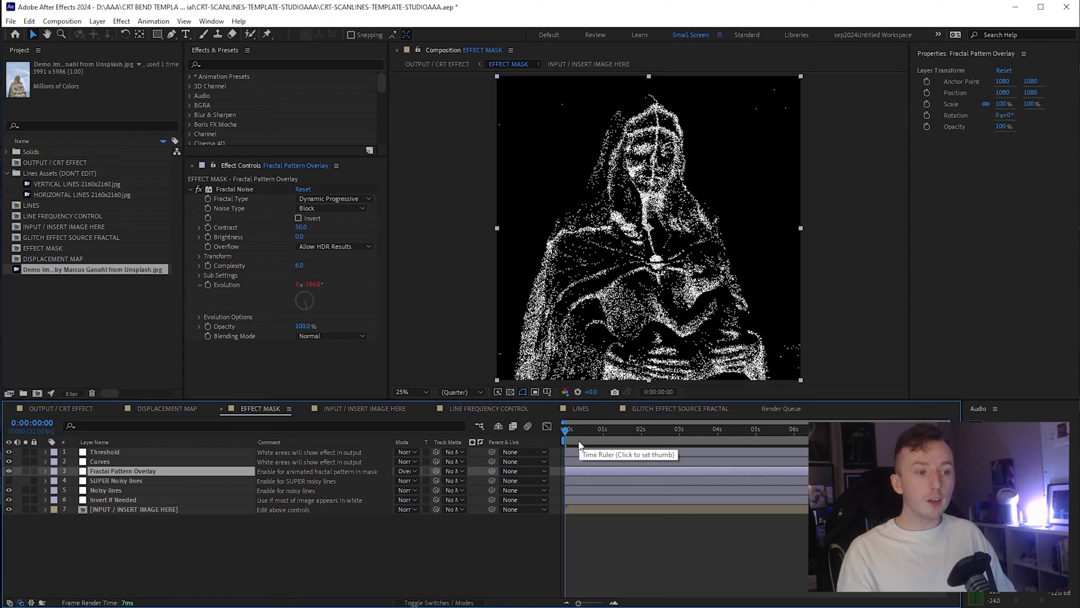
left_click(410, 392)
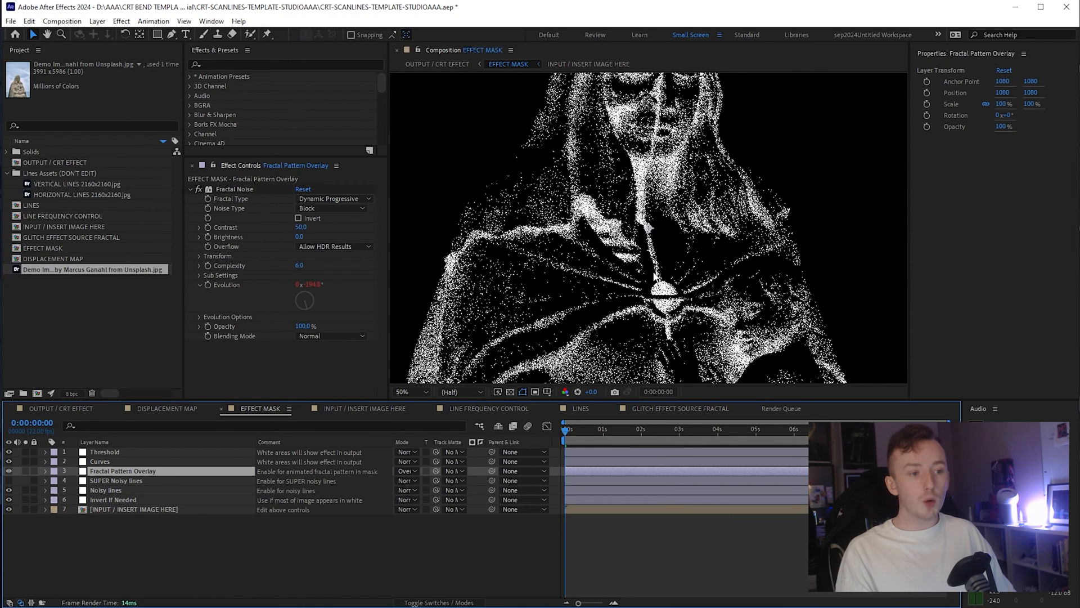
left_click(409, 391)
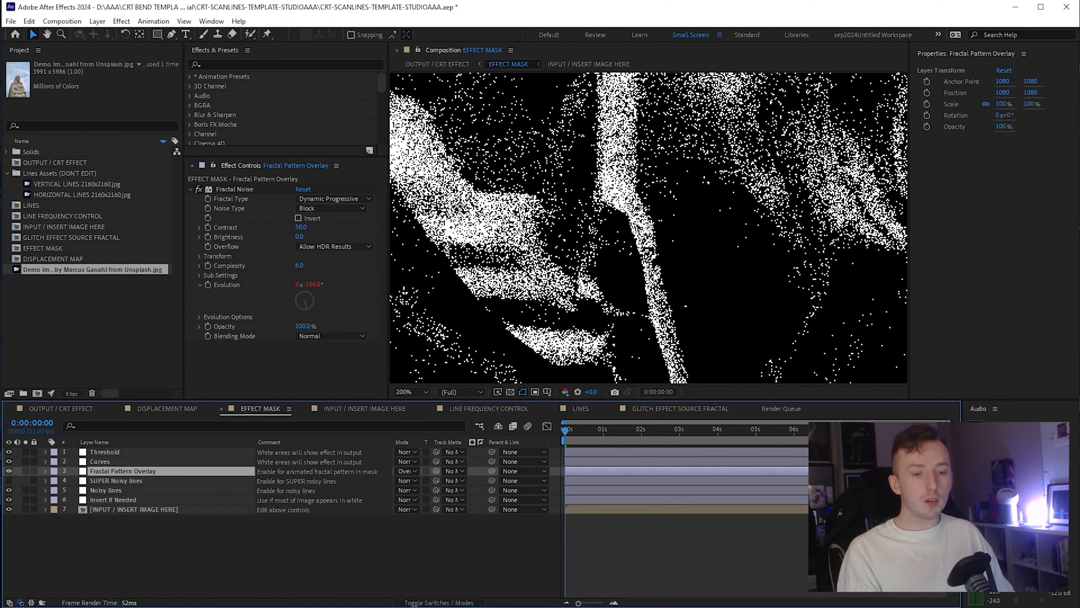
mouse_move(590, 444)
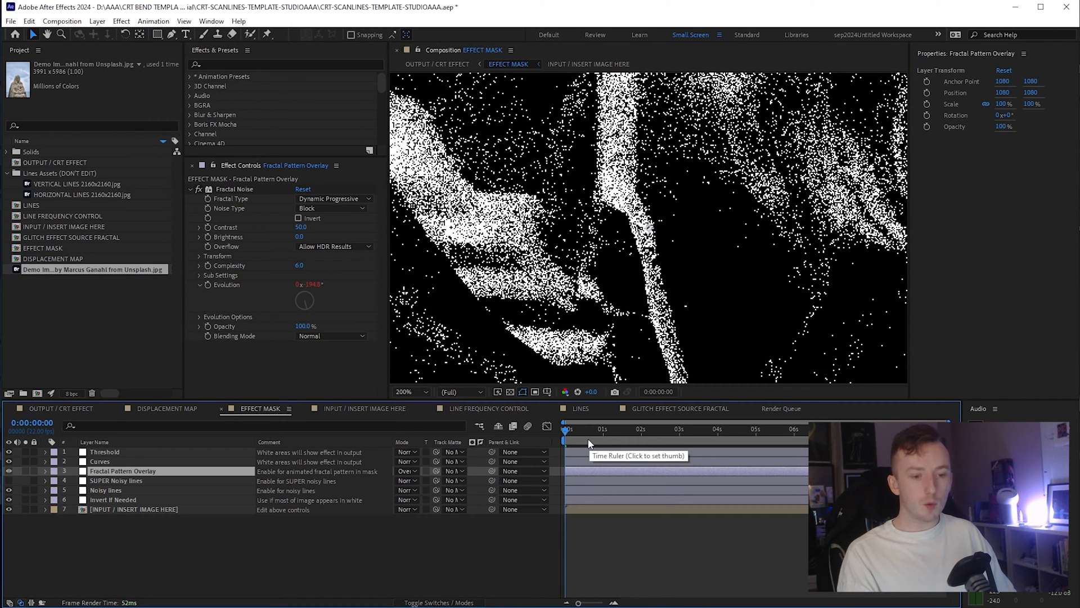
left_click(577, 429)
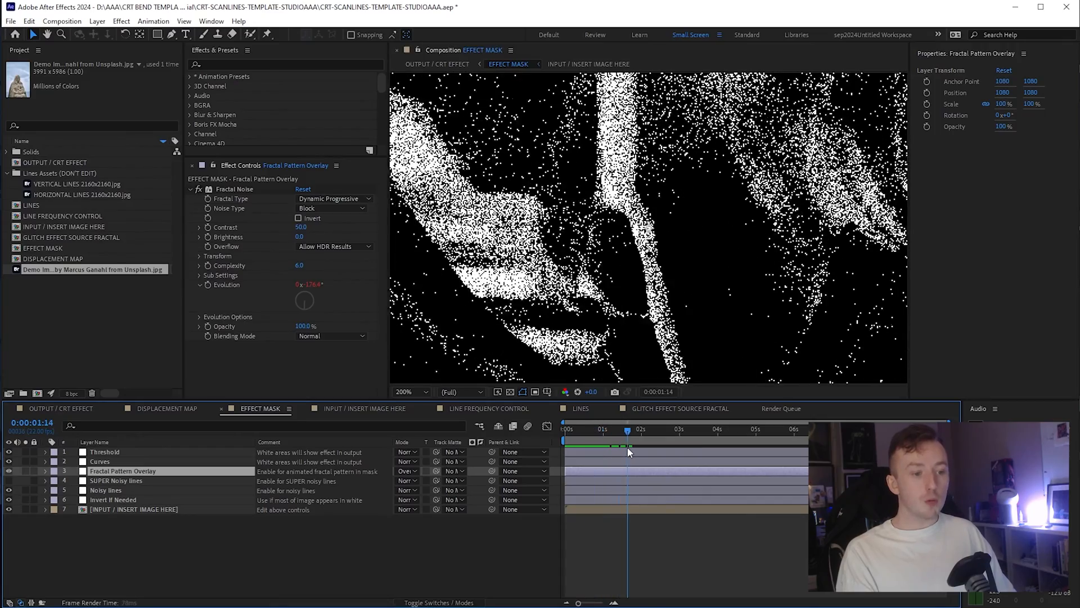
left_click_drag(627, 446, 588, 445)
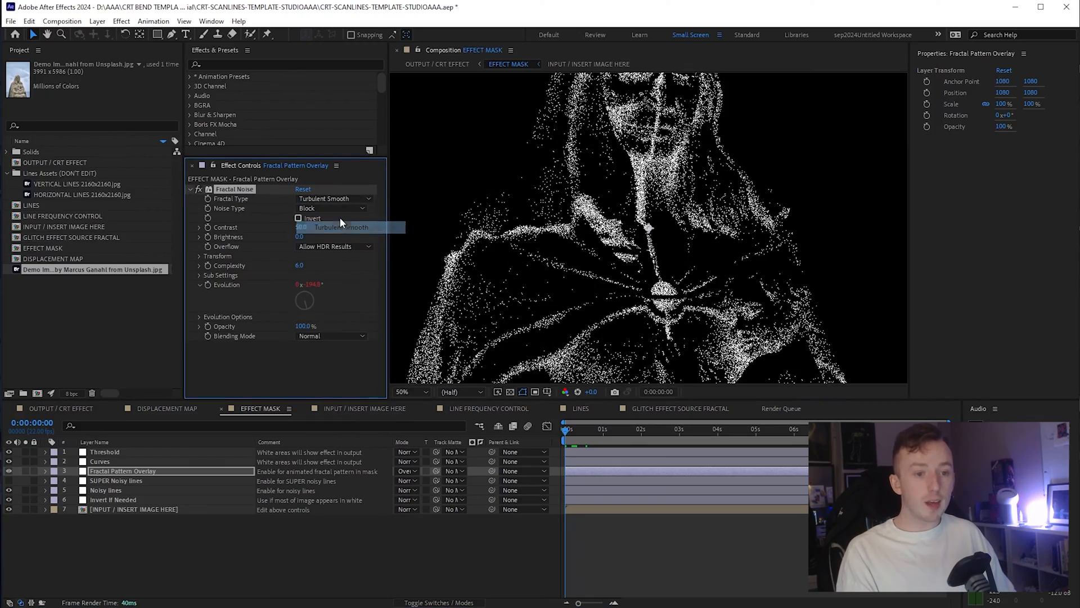
- Set Fractal Noise to Turbulent Smooth with Spline noise and toggle the overlay's visibility
left_click(317, 208)
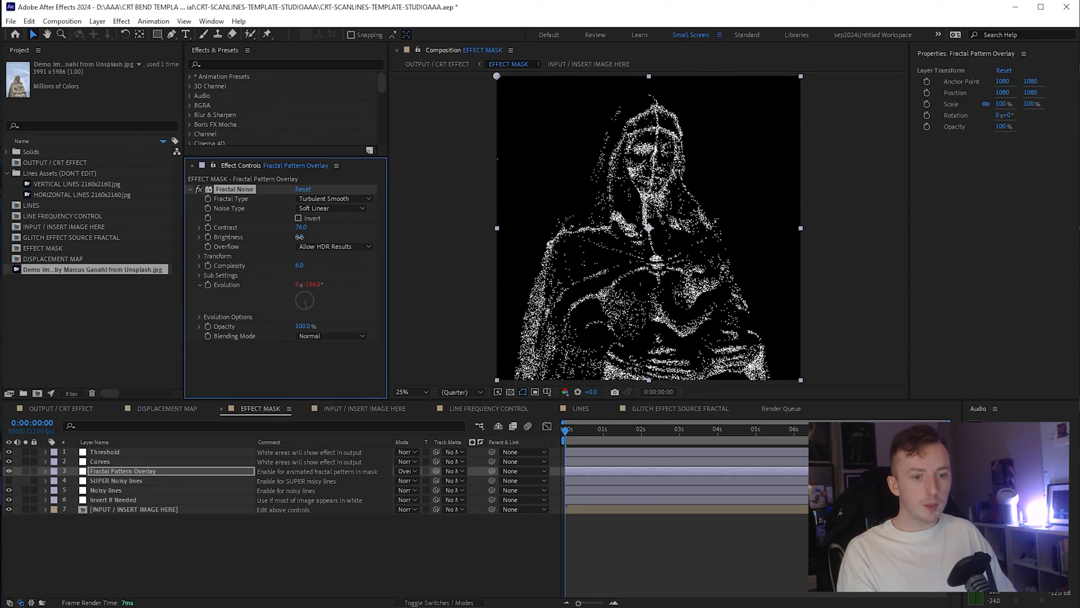
left_click(331, 208)
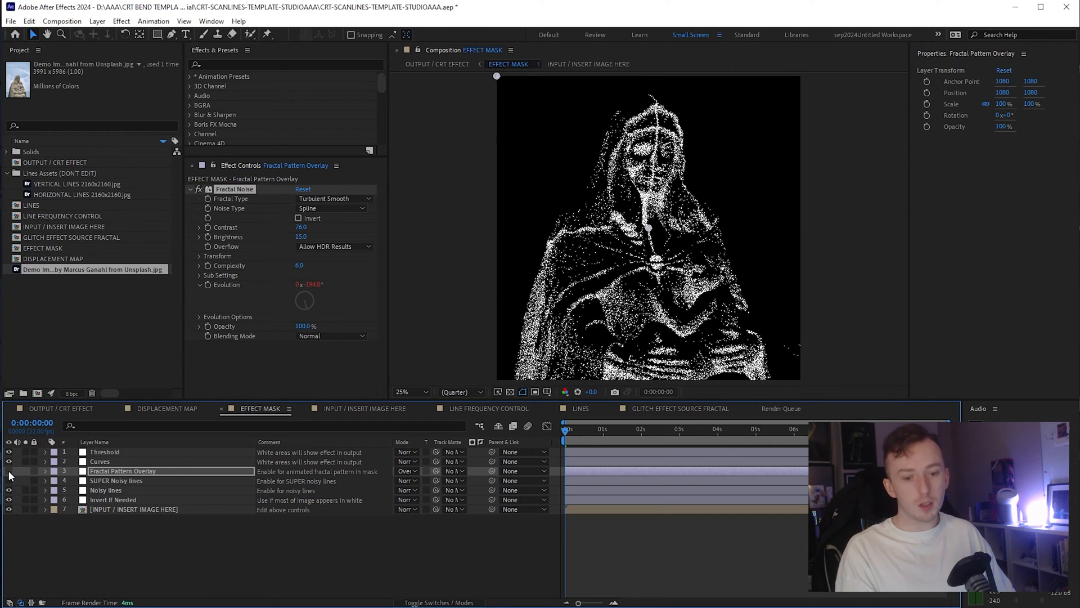
left_click(116, 480)
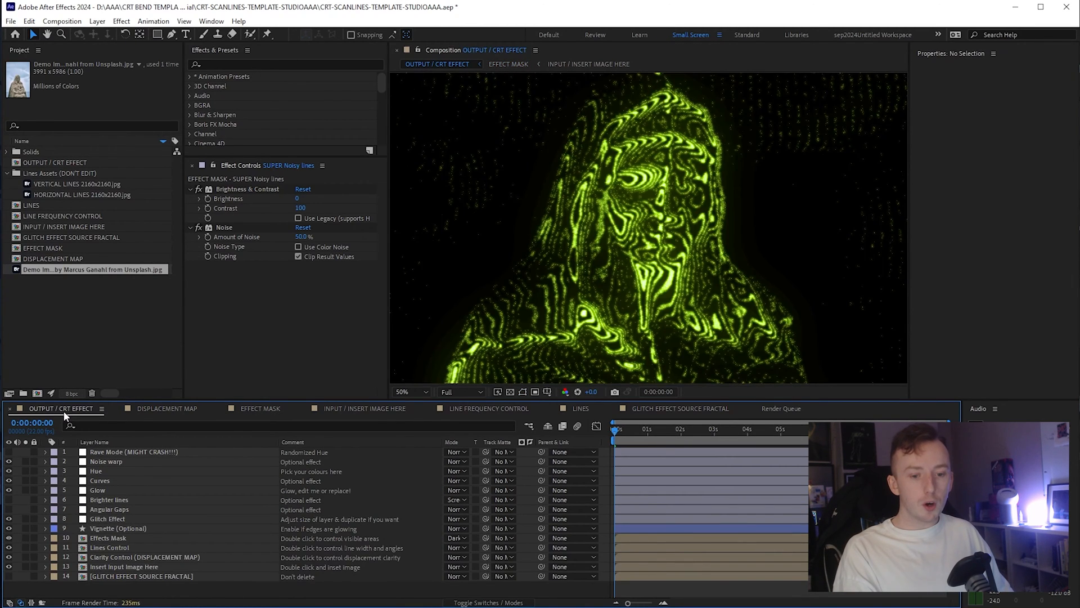
- Inspect the Effects Mask layer's blending, then enter the EFFECT MASK composition showing Threshold at 205
left_click(108, 538)
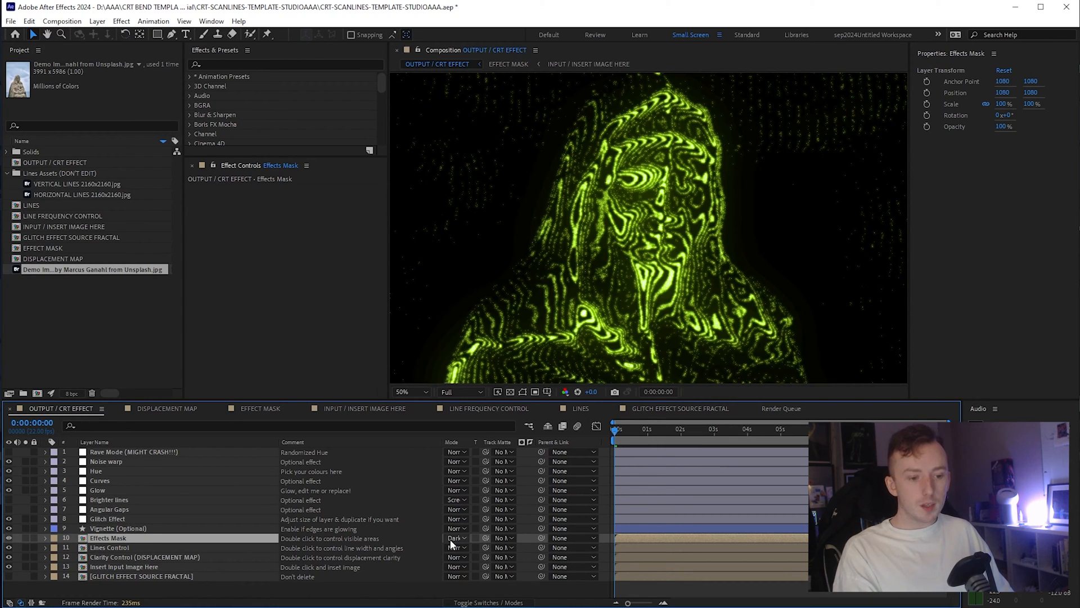
left_click(456, 537)
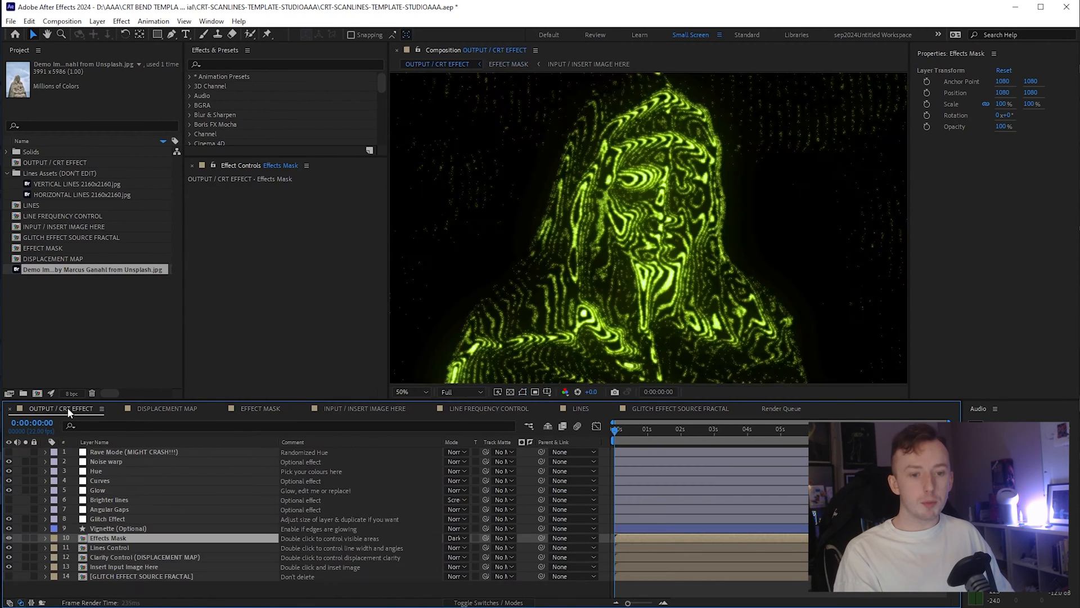
left_click(411, 391)
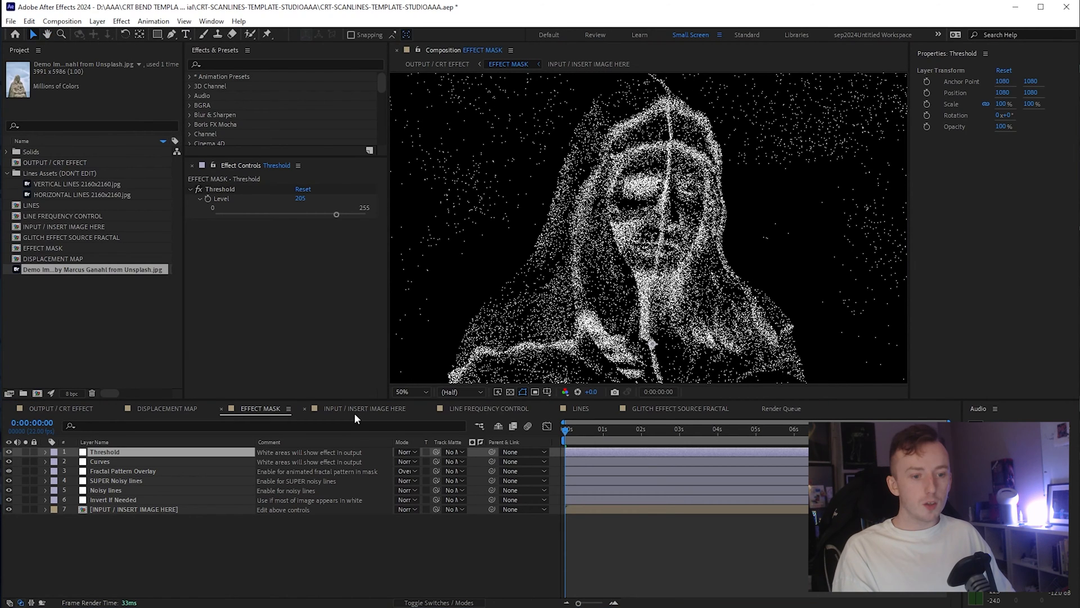
- Review the input image and displacement map comps, selecting the CONTRAST and BLUR layers
left_click(588, 63)
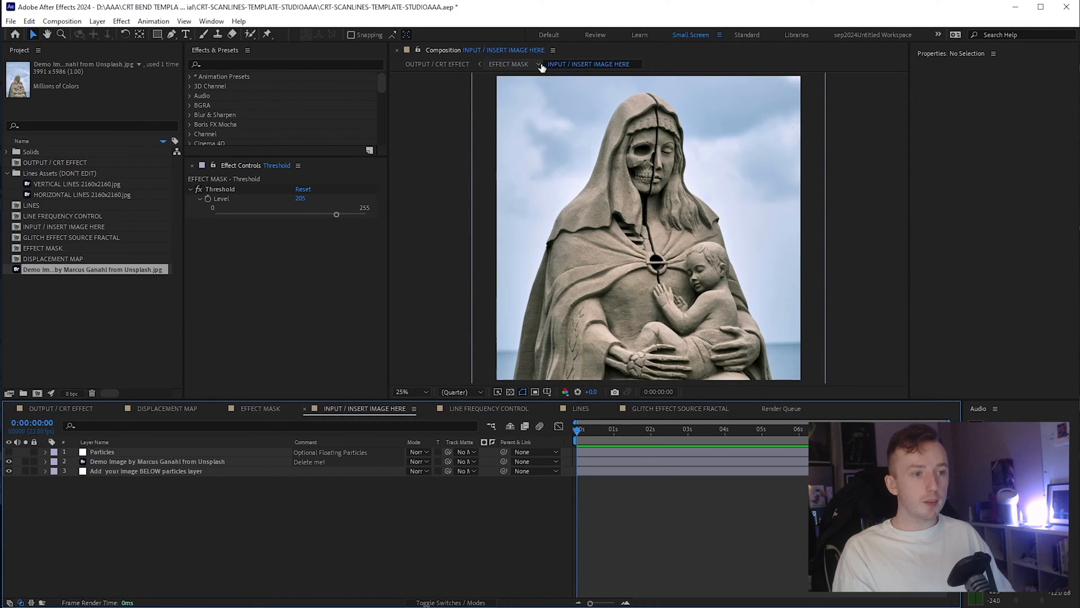
left_click(157, 461)
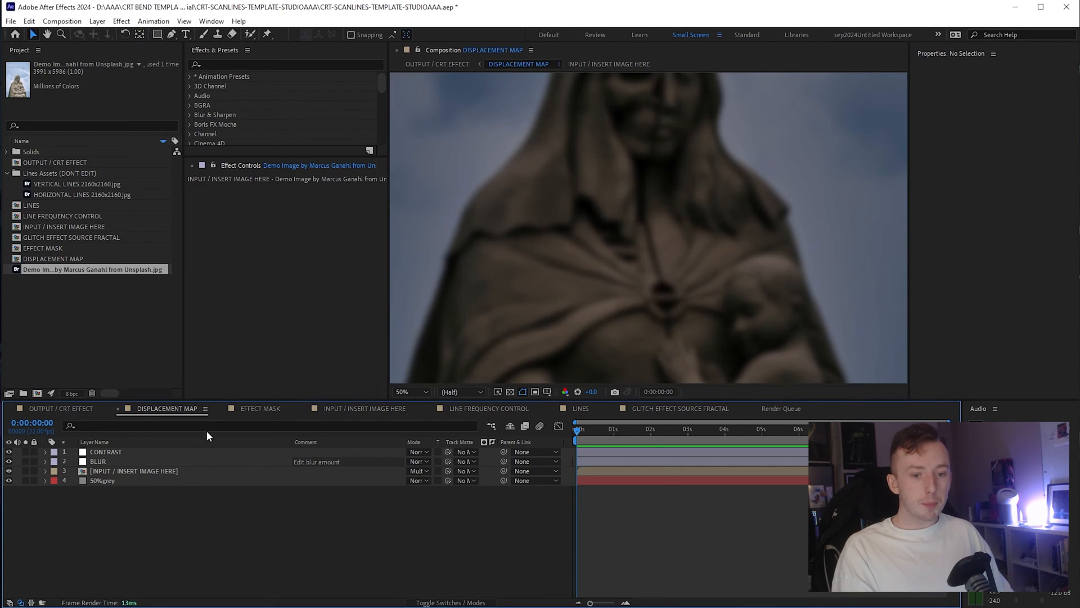
left_click(105, 451)
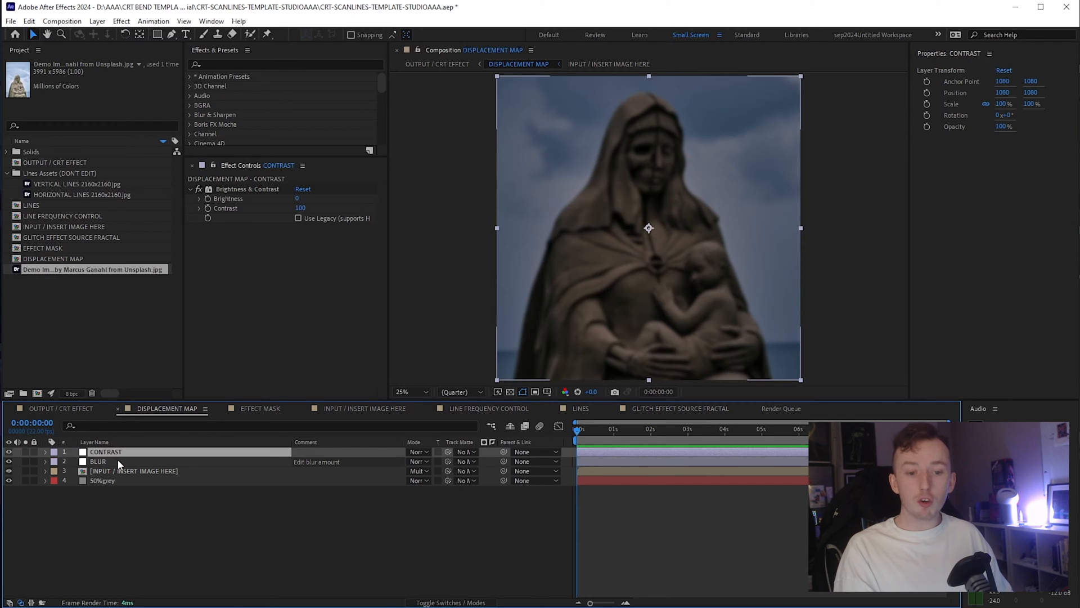
left_click(98, 461)
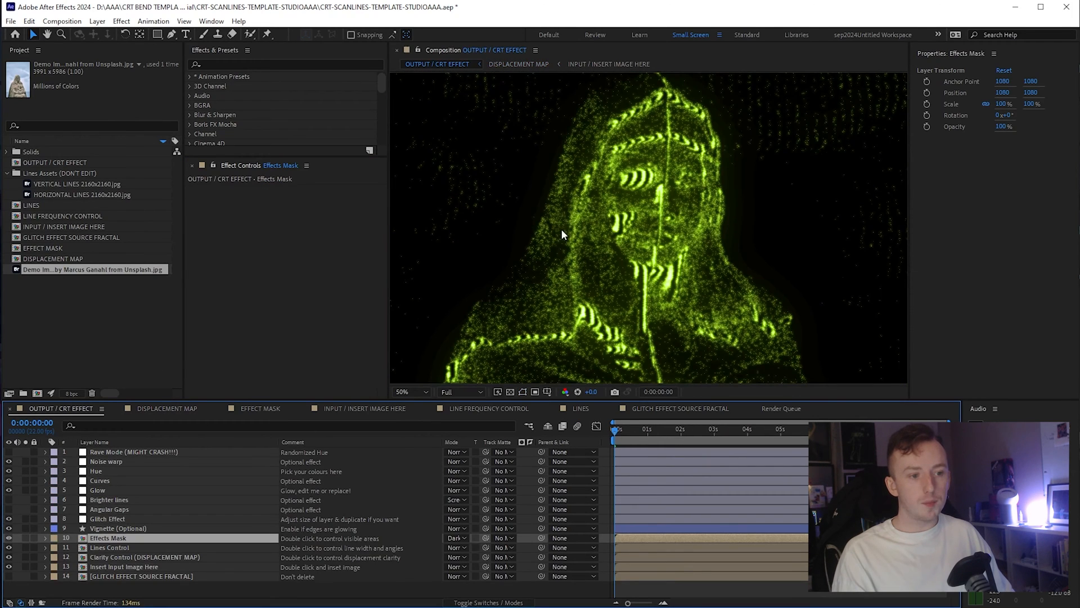
left_click(406, 392)
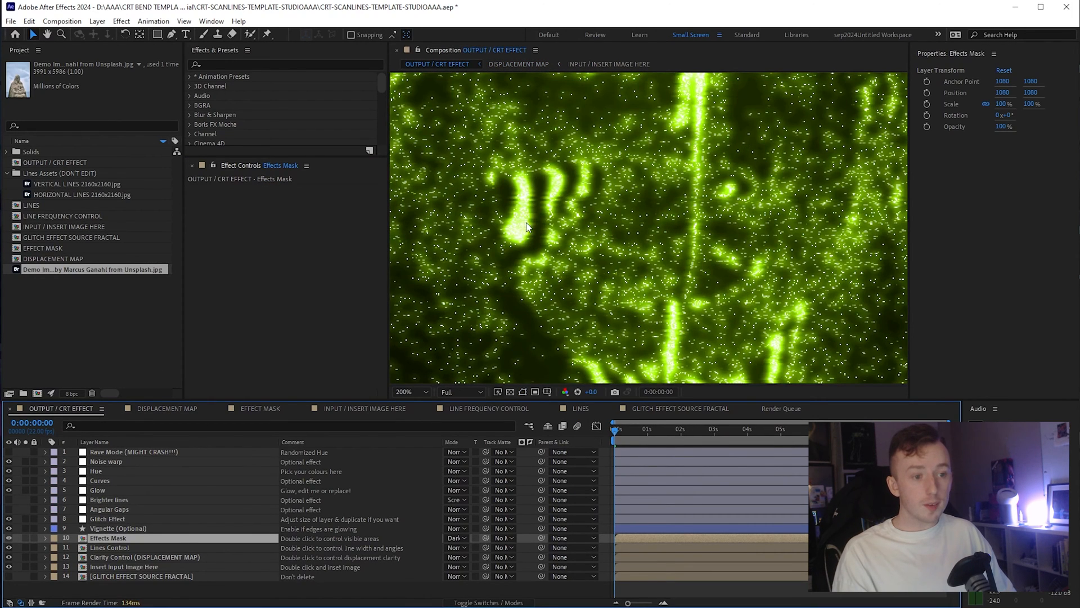
left_click(410, 391)
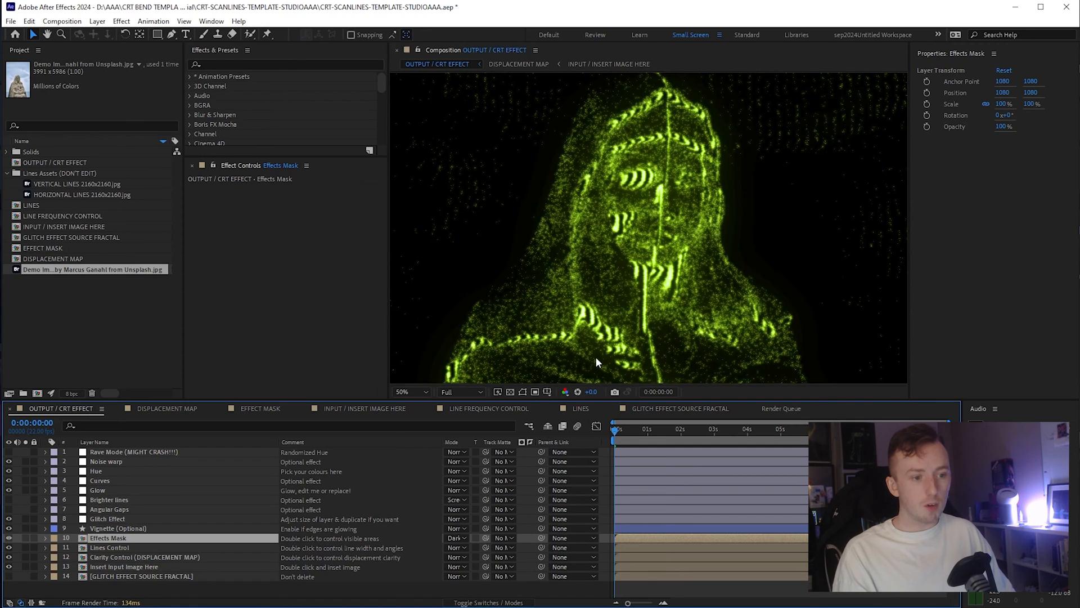
mouse_move(620, 291)
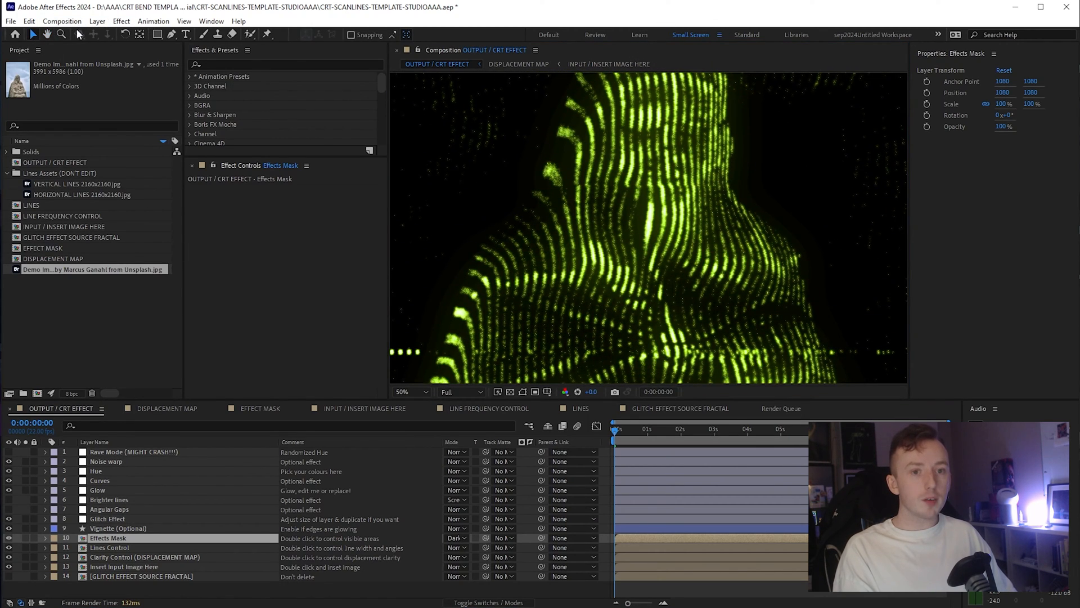
left_click(47, 35)
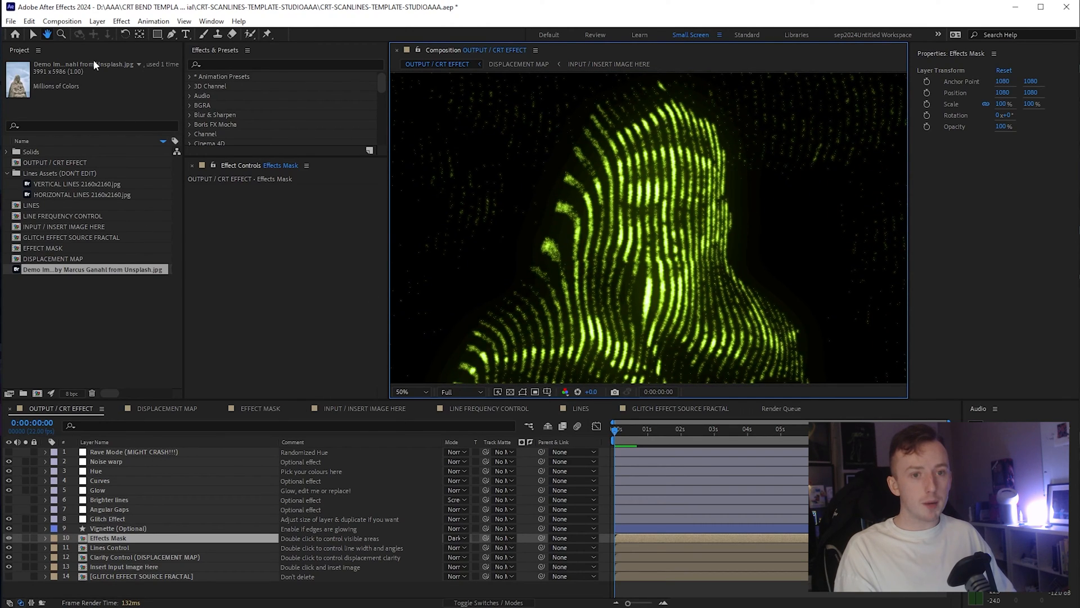
left_click(260, 407)
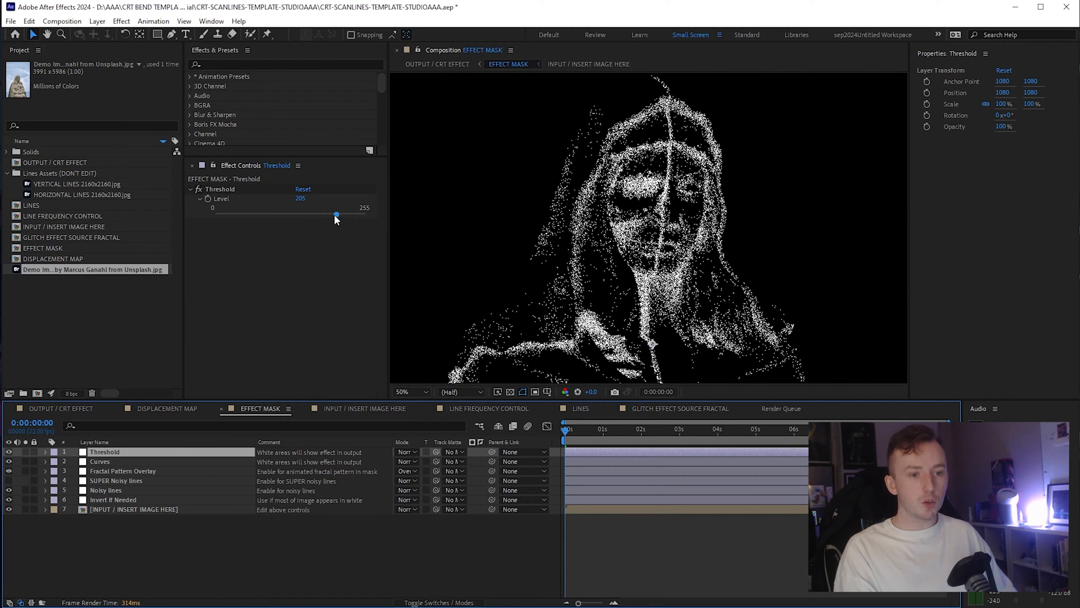
- Lower Threshold Level to about 176, search for Invert, and enable the Curves layer in the mask
left_click_drag(335, 214, 319, 214)
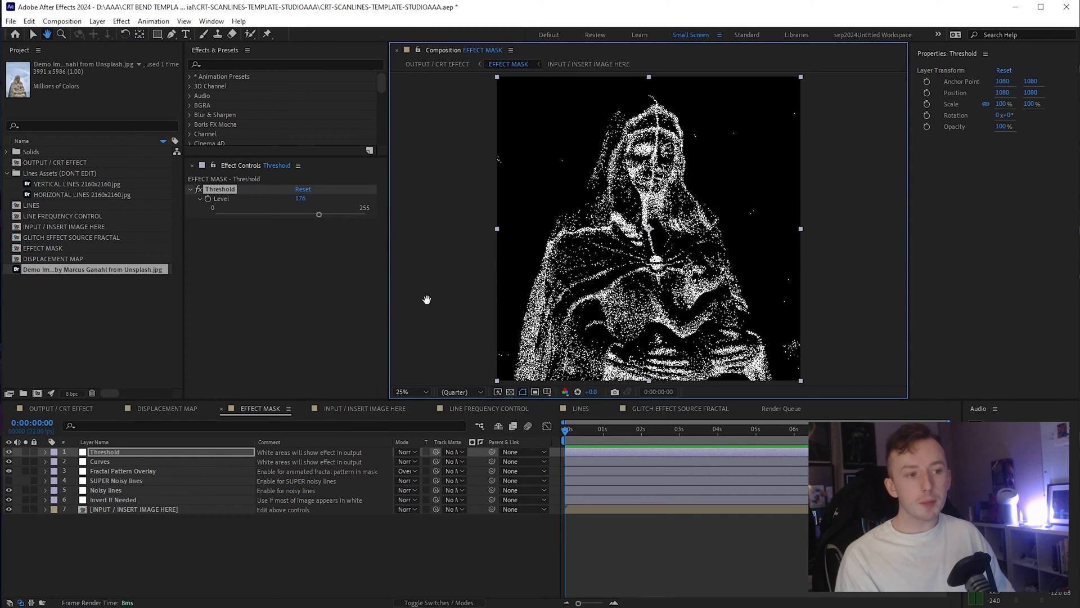
mouse_move(424, 326)
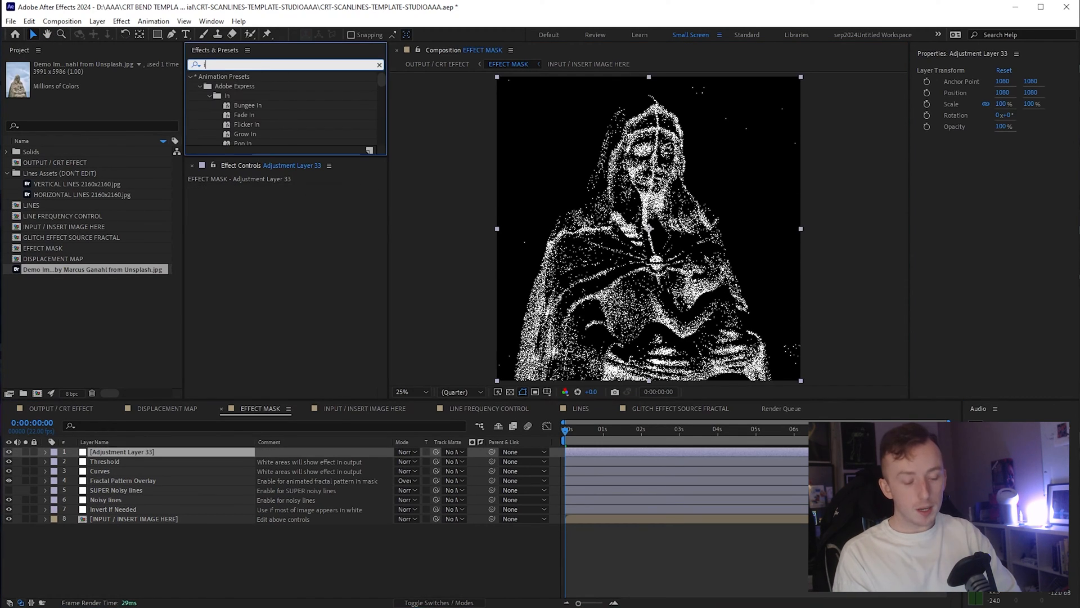
type("nvert")
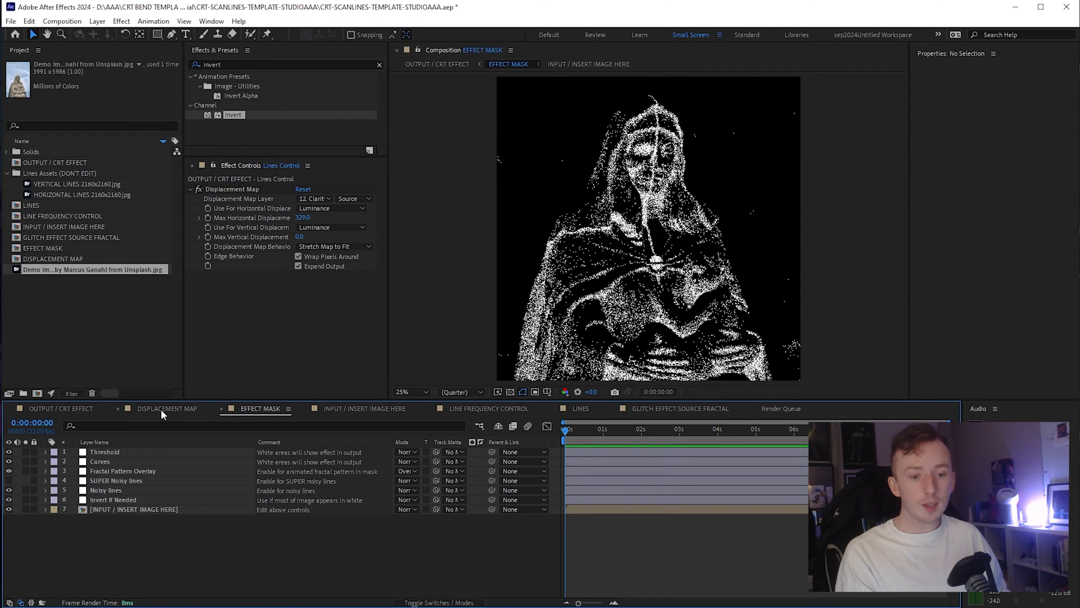
left_click(100, 461)
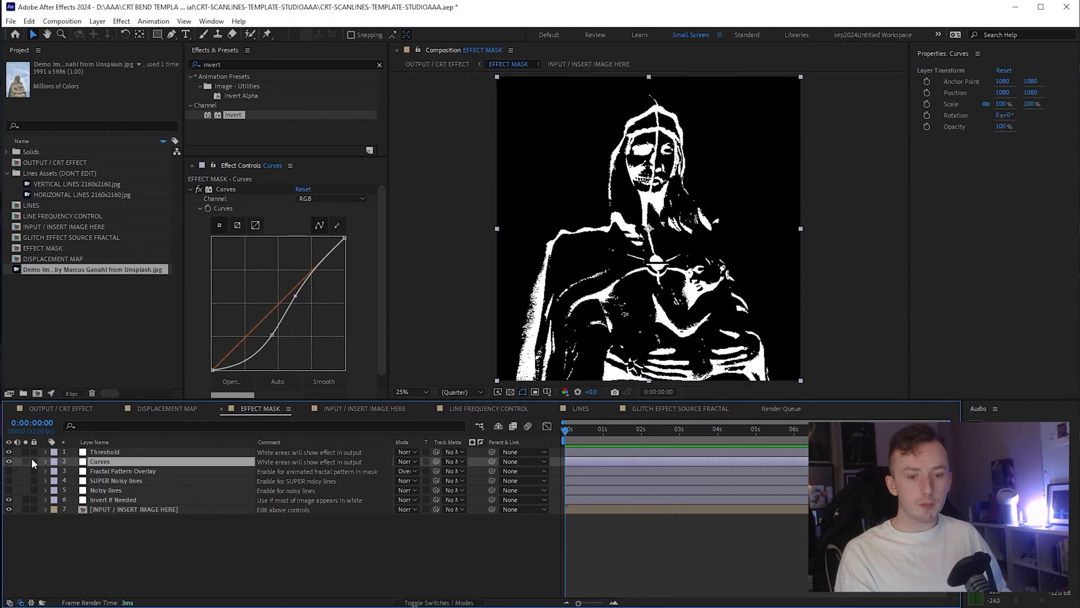
left_click(104, 451)
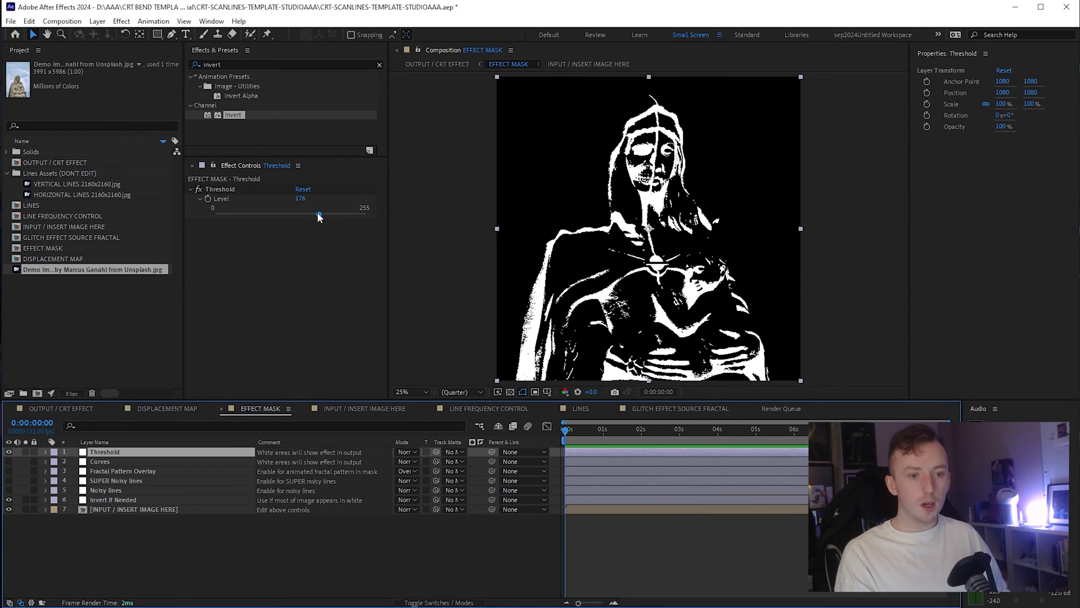
left_click_drag(318, 214, 308, 214)
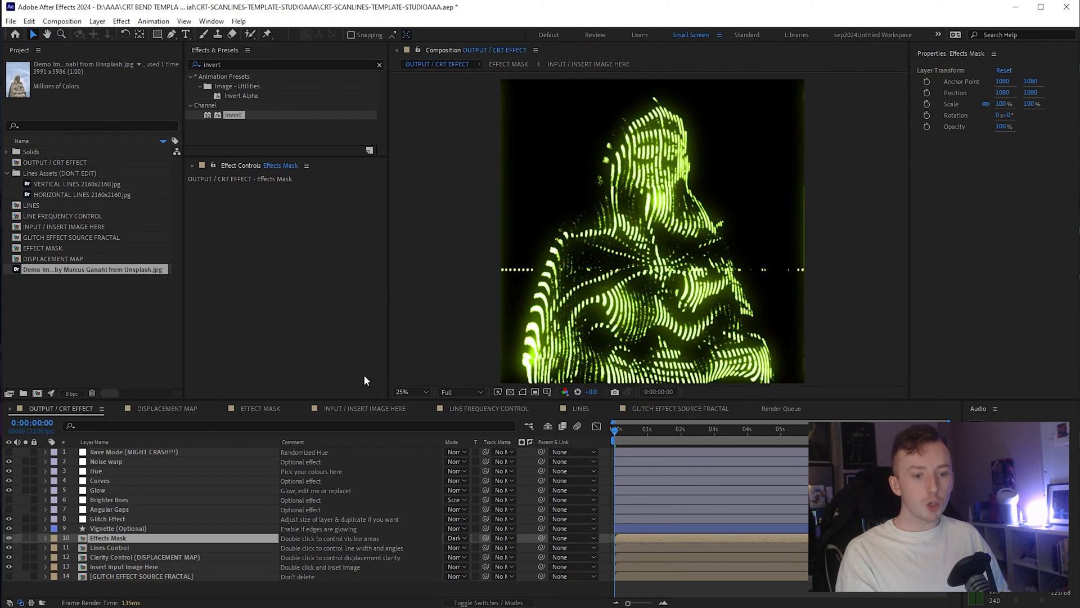
left_click(167, 408)
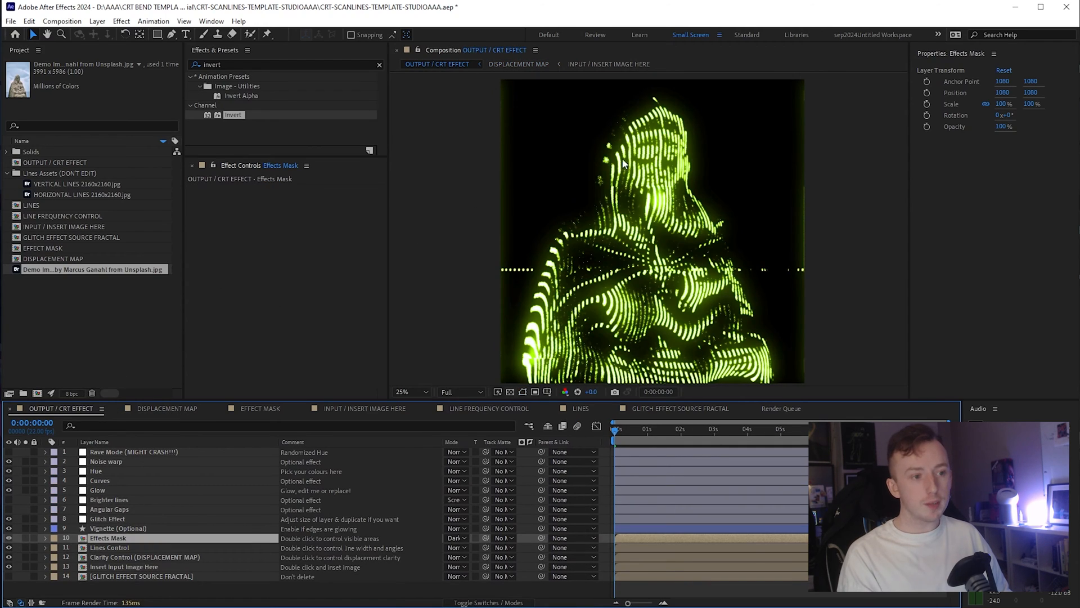
mouse_move(639, 157)
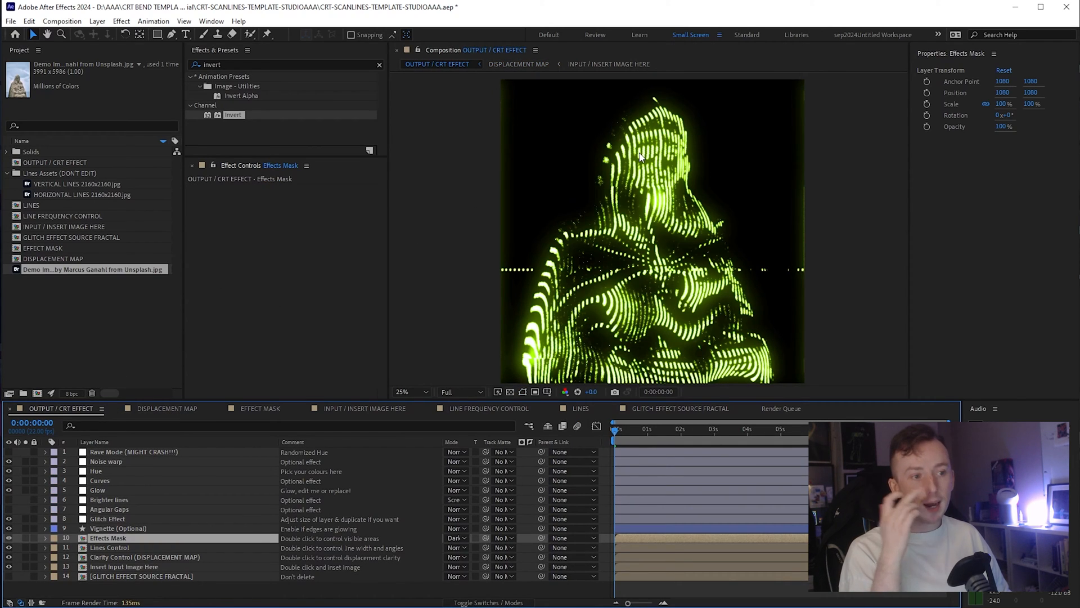
mouse_move(610, 211)
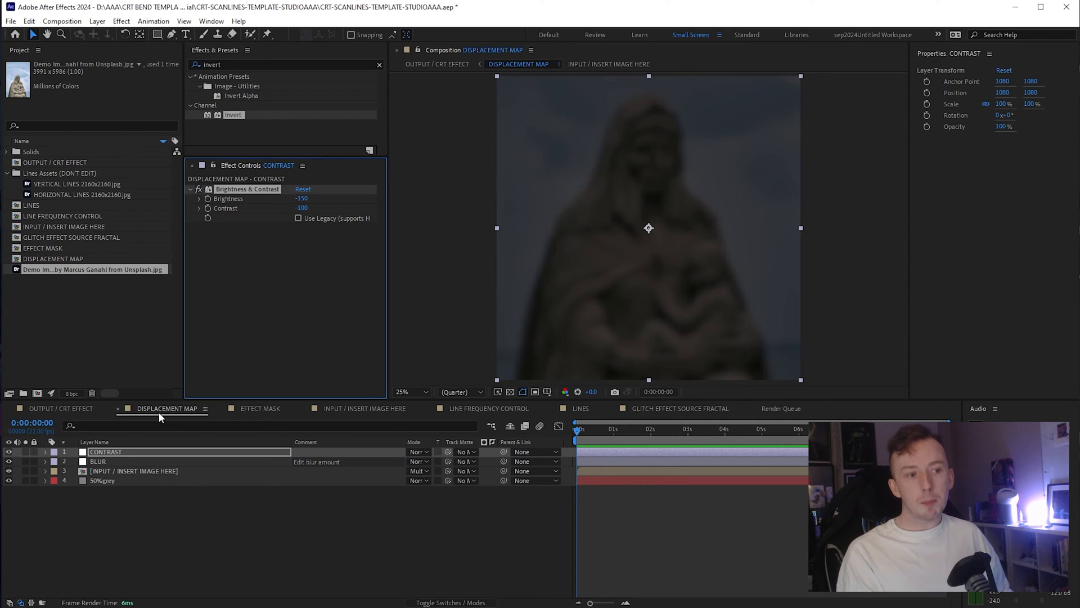
mouse_move(325, 205)
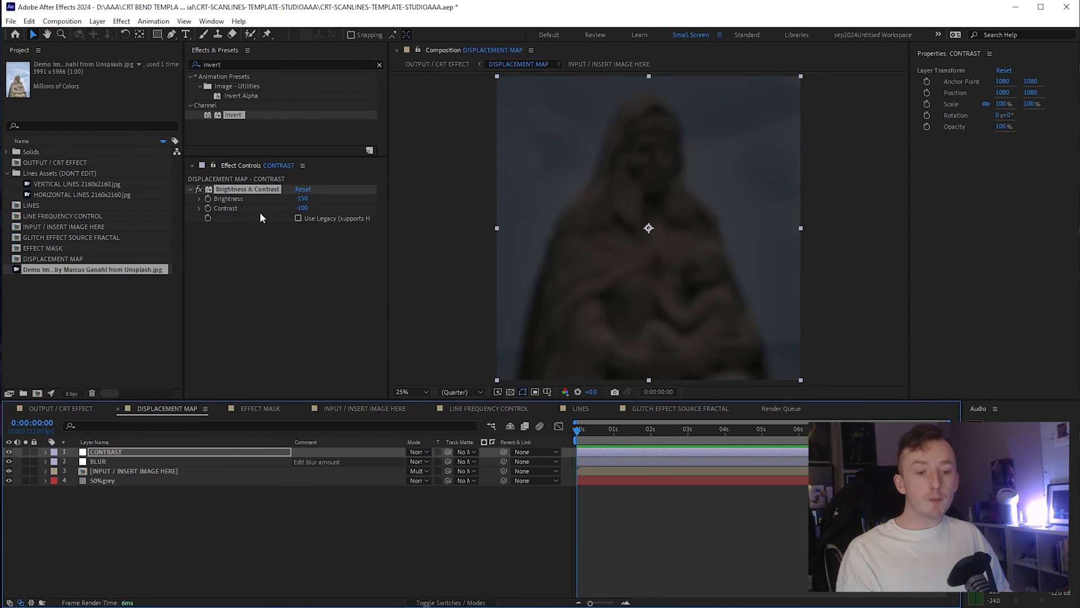
left_click(98, 461)
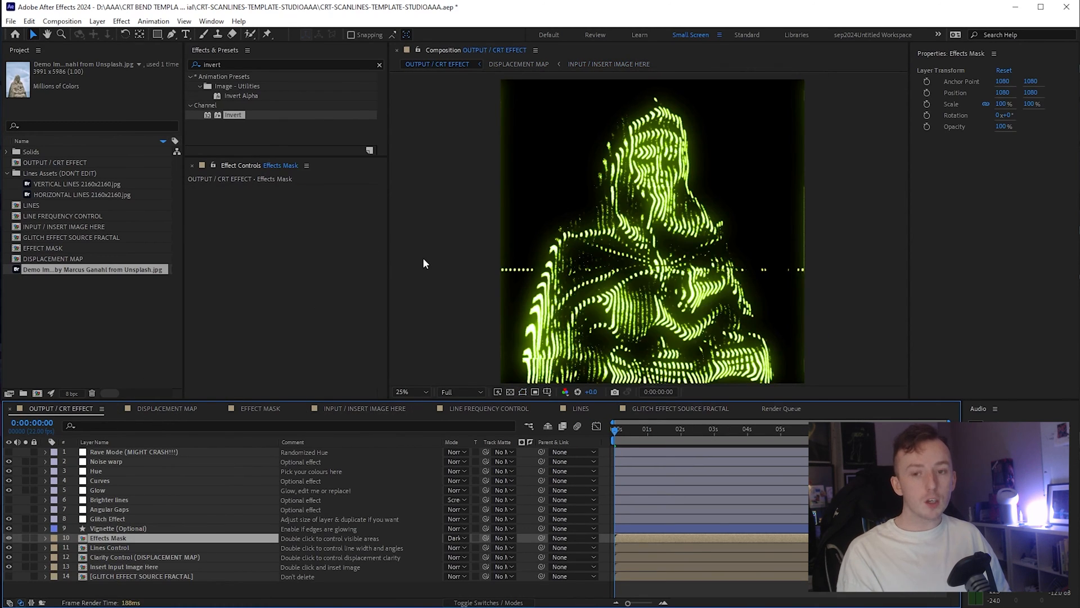
mouse_move(306, 361)
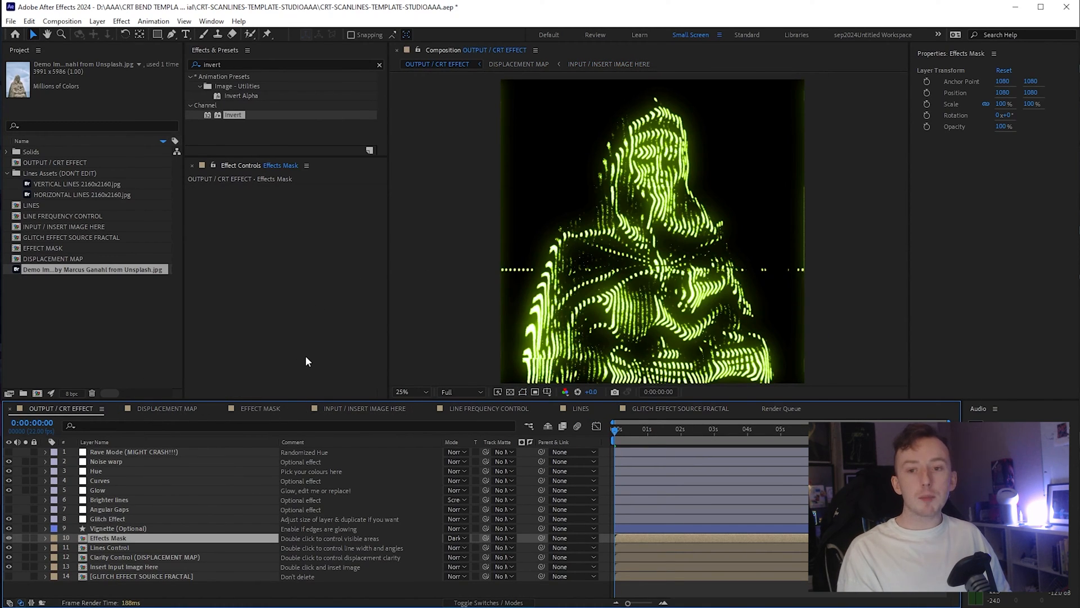
mouse_move(331, 351)
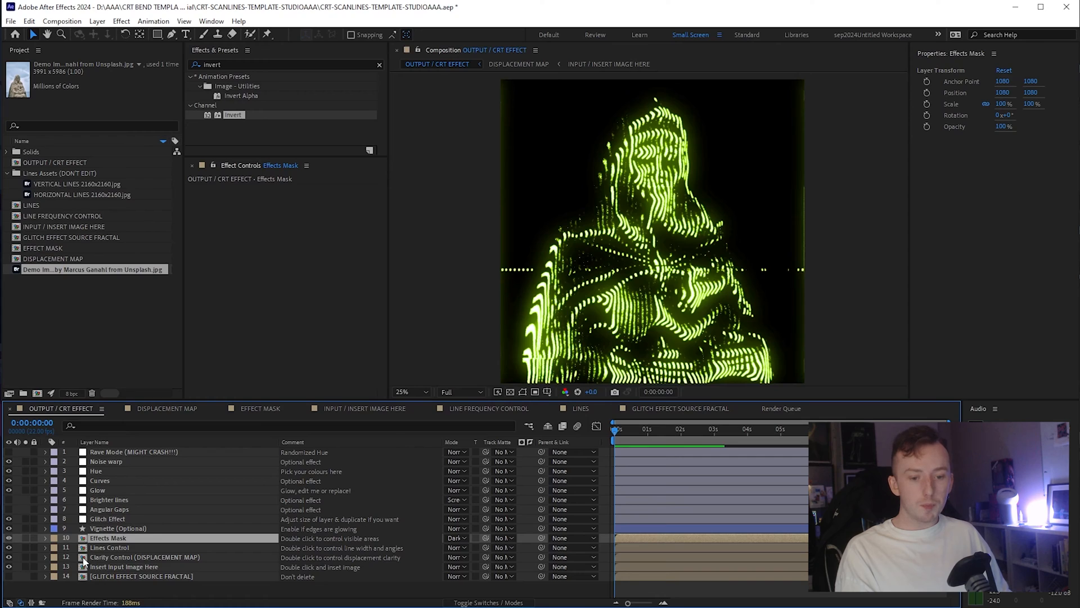
left_click(146, 557)
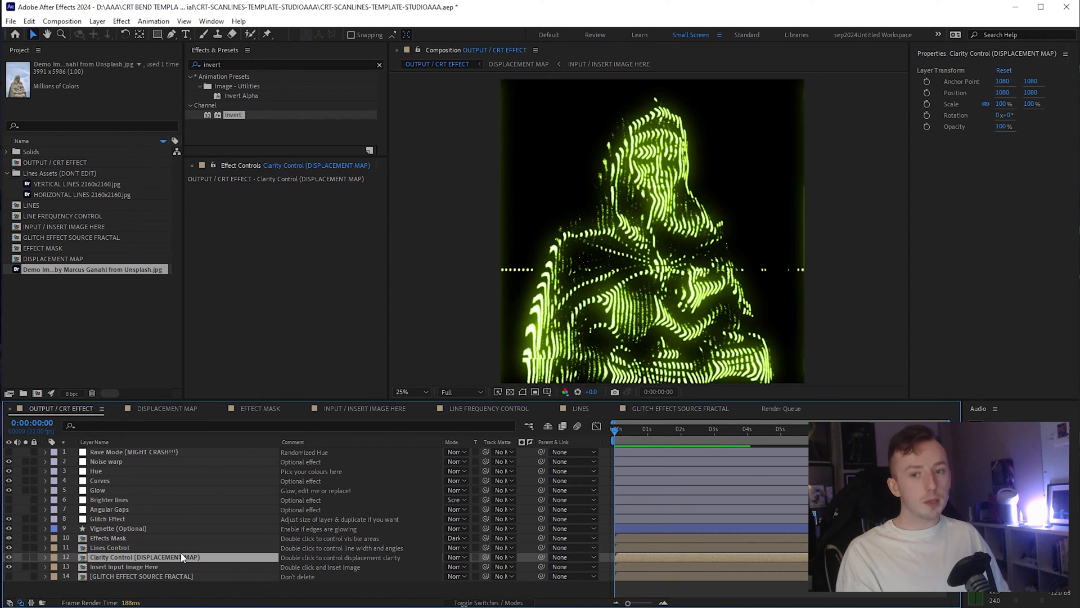
left_click(124, 566)
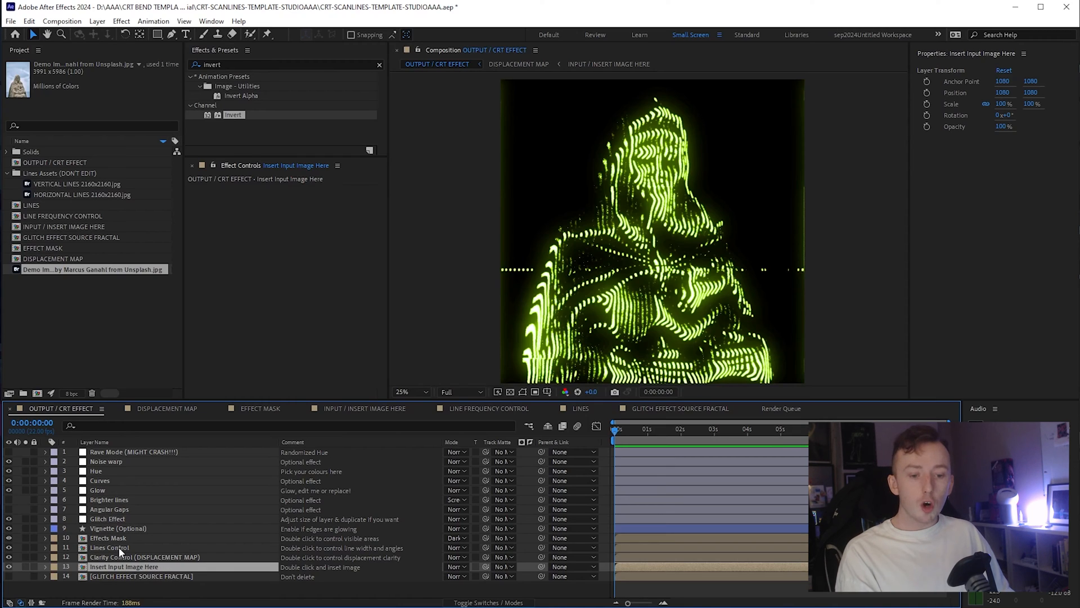
left_click(109, 547)
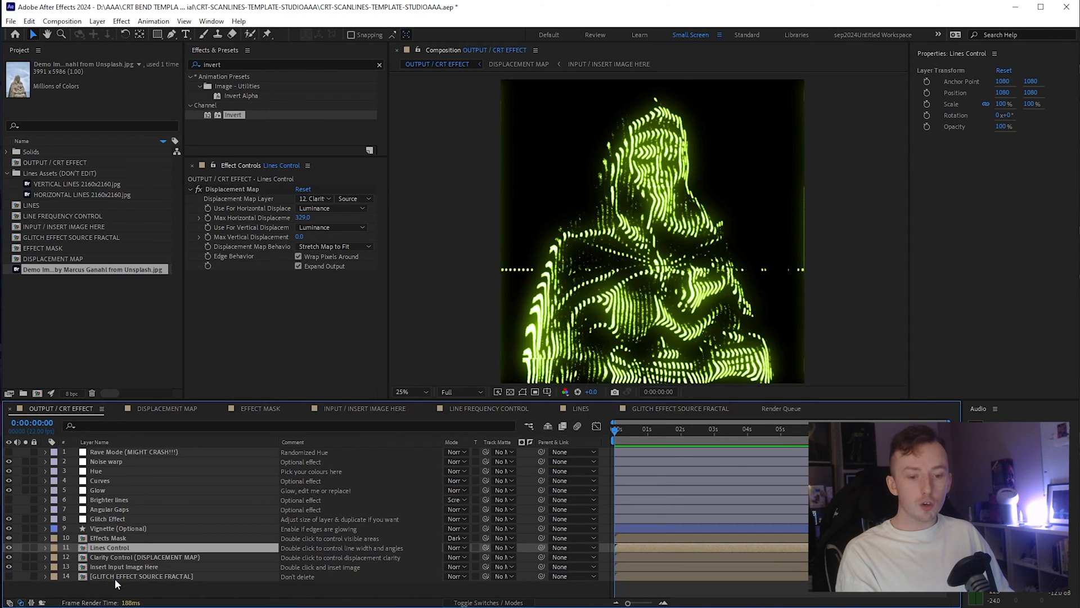
left_click(141, 576)
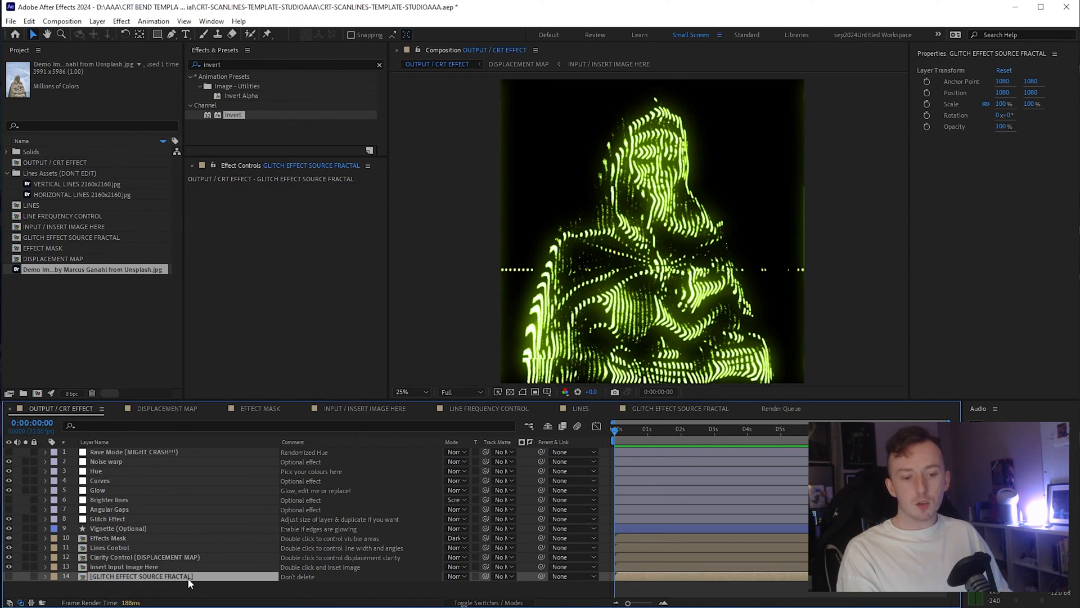
left_click(109, 547)
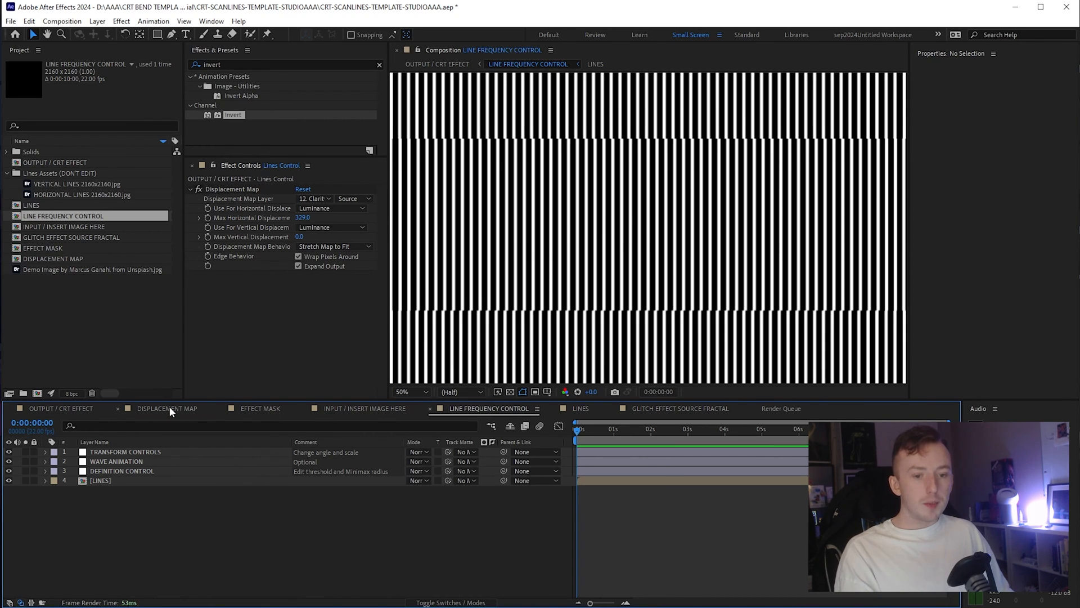
left_click(167, 407)
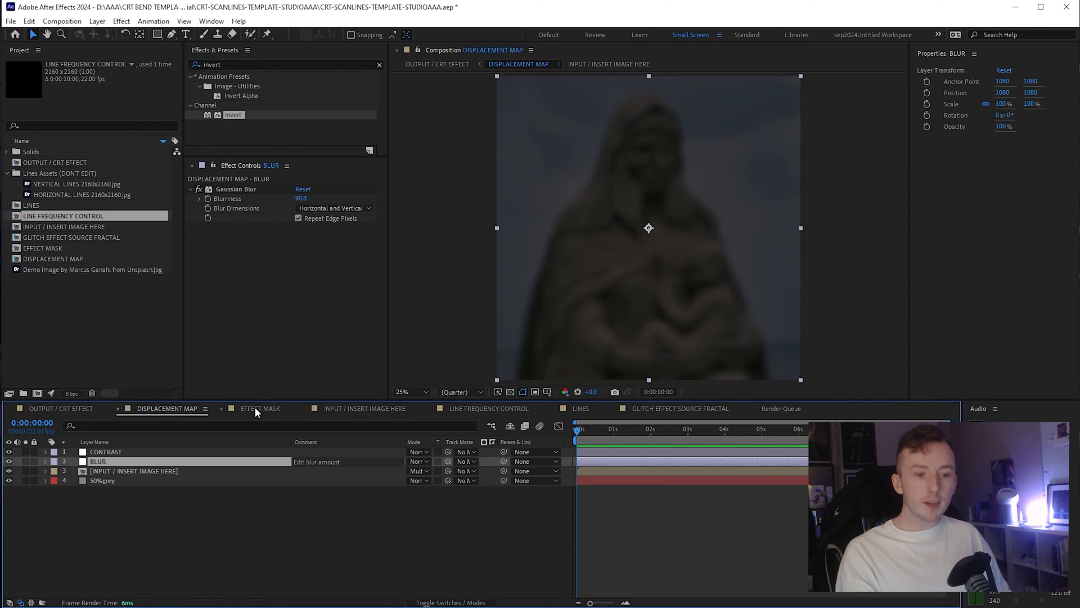
left_click(260, 407)
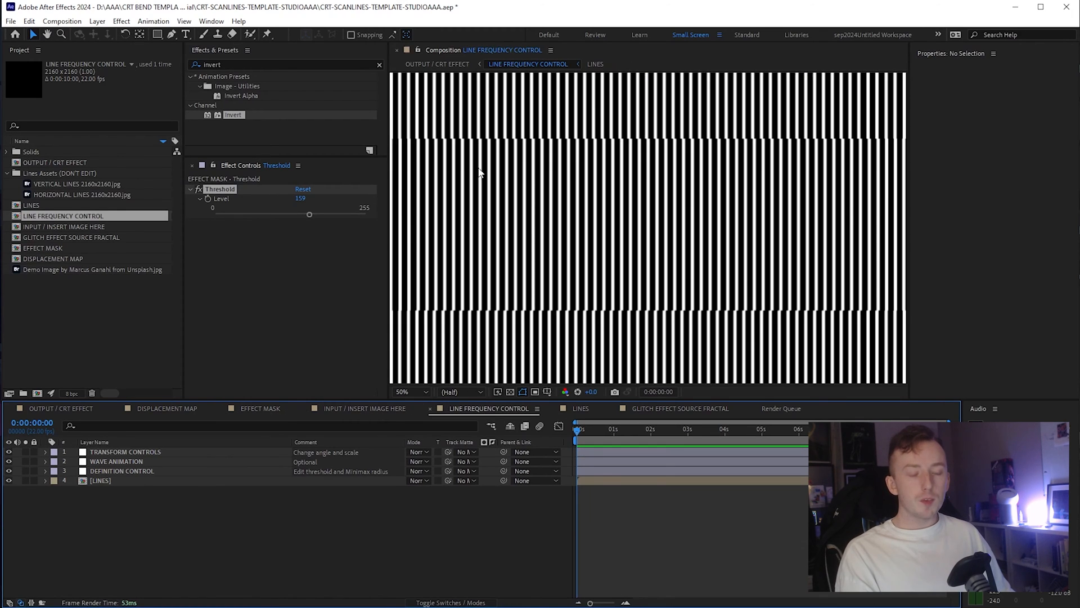
left_click(125, 452)
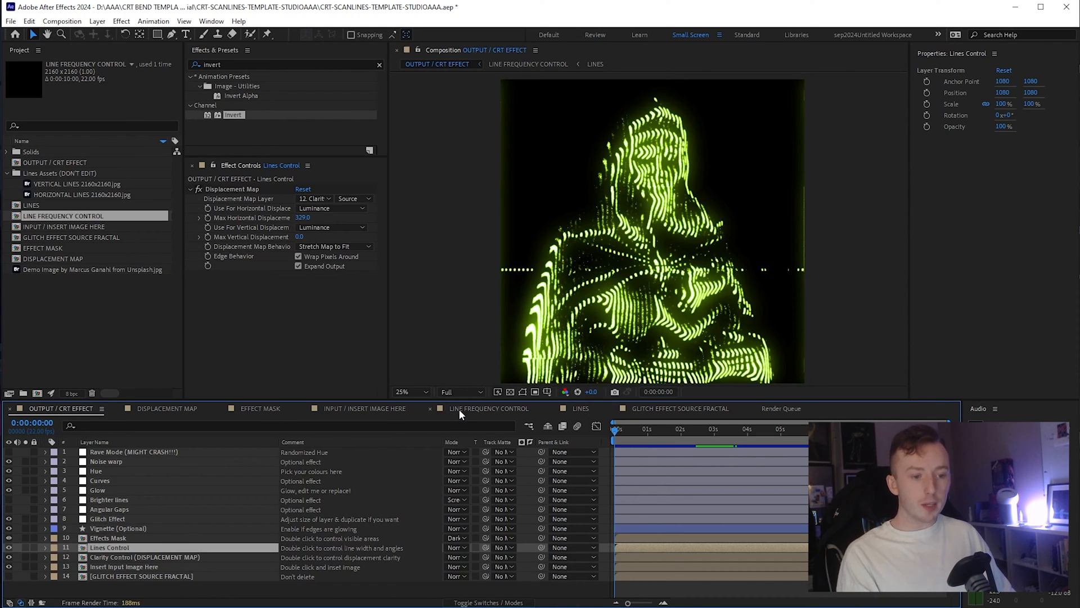
- Set the TRANSFORM CONTROLS layer's Rotation to 90° for horizontal scanlines
left_click(489, 408)
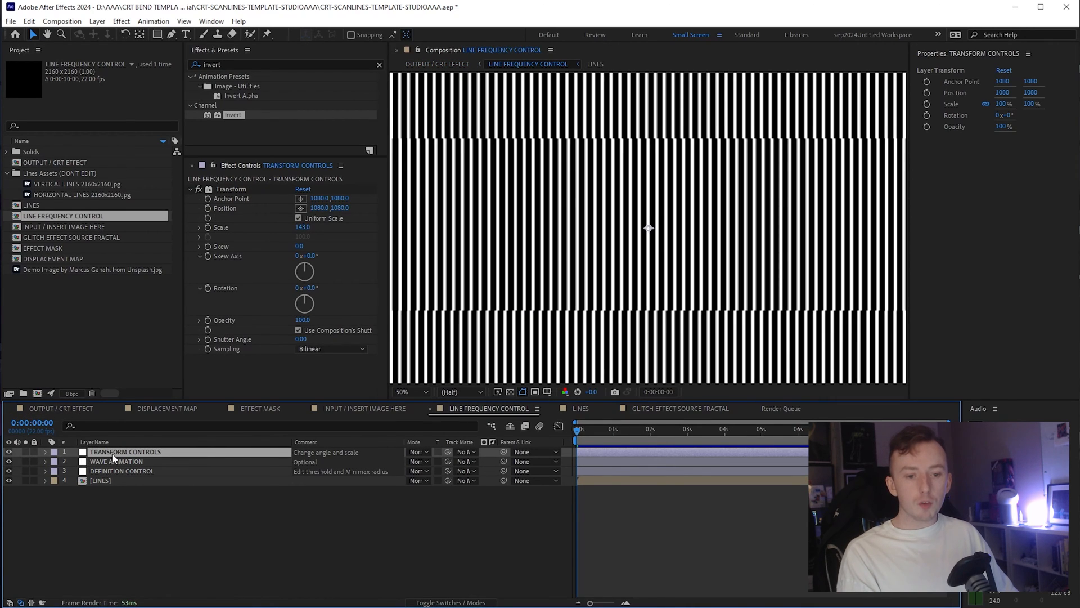
left_click(116, 461)
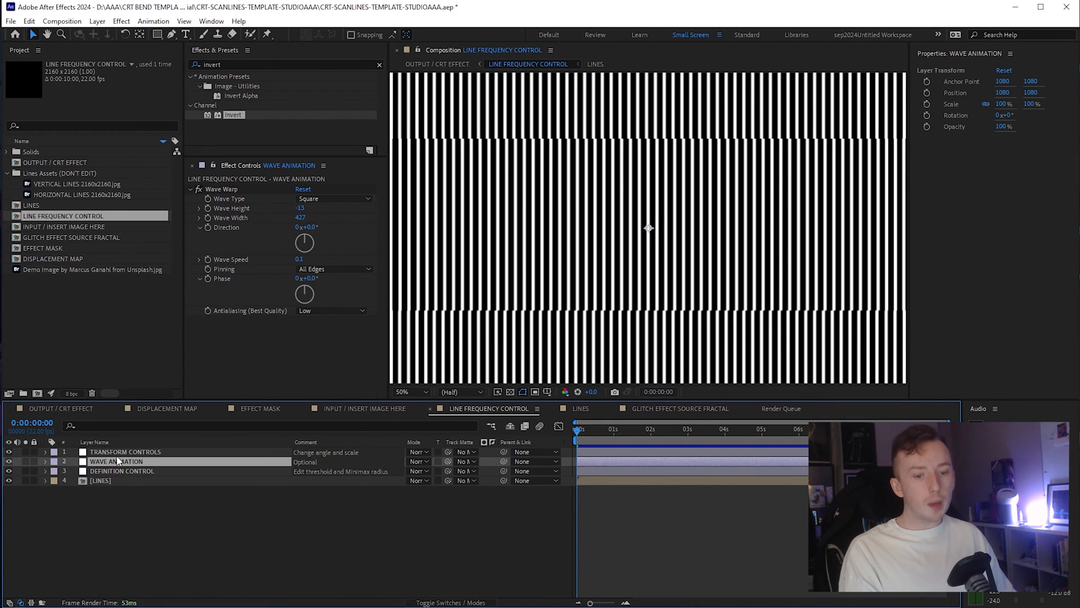
left_click(125, 451)
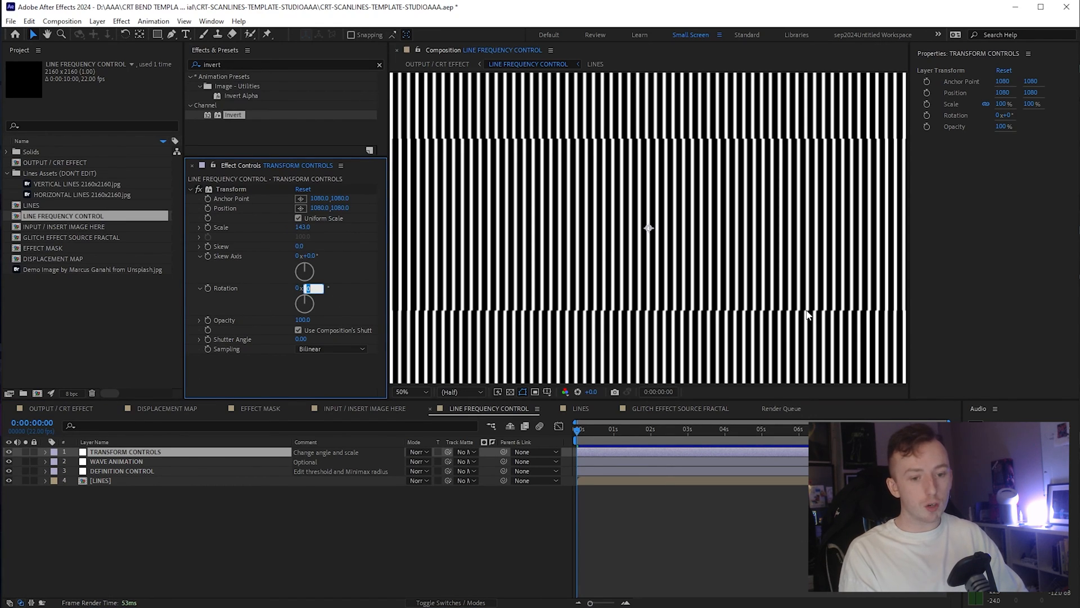
type("90")
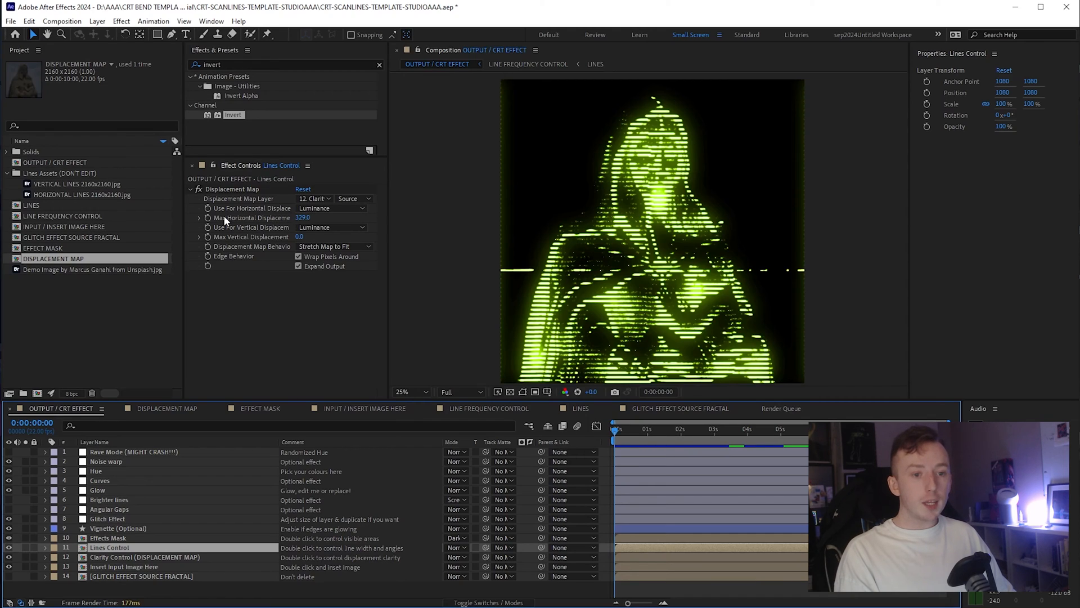
- Start editing the Lines Control layer's Max Horizontal Displacement value
left_click(303, 217)
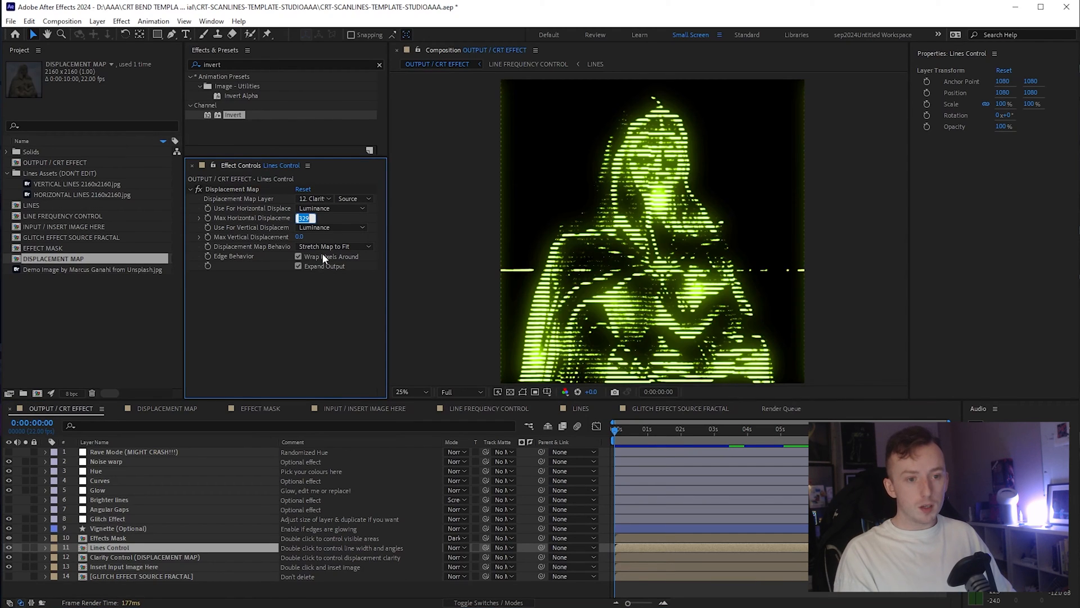
mouse_move(388, 294)
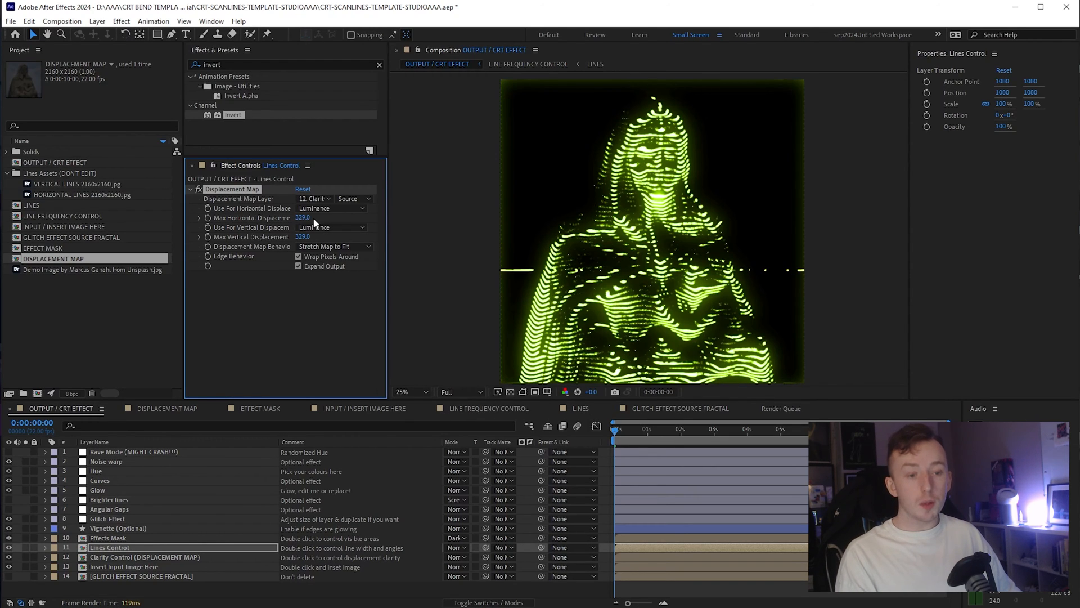
mouse_move(415, 213)
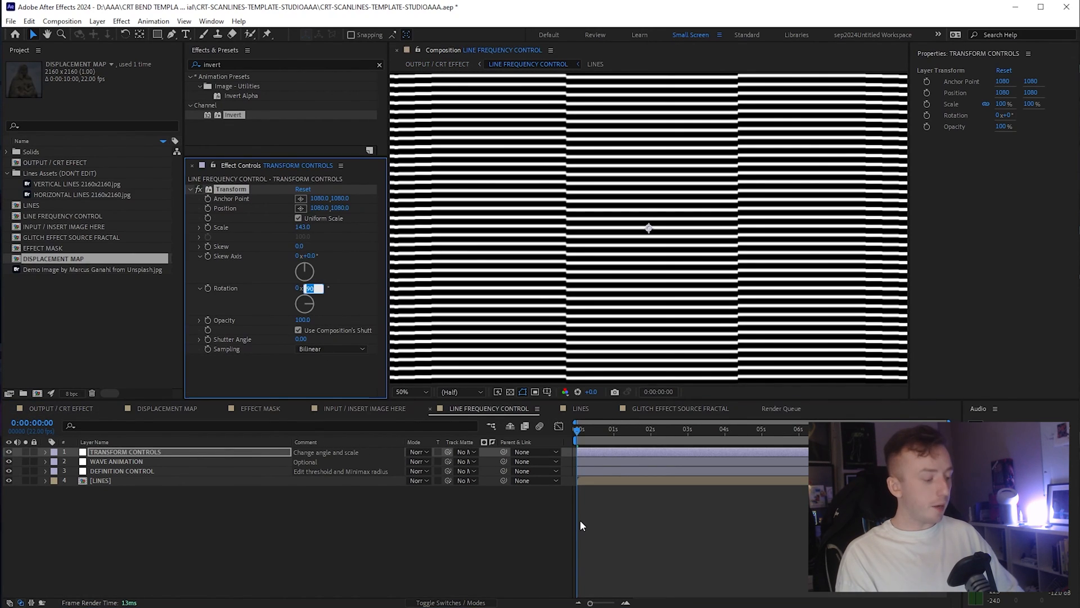
- Set the line pattern Rotation to 45° and begin adjusting the Displacement Map amount
type("45")
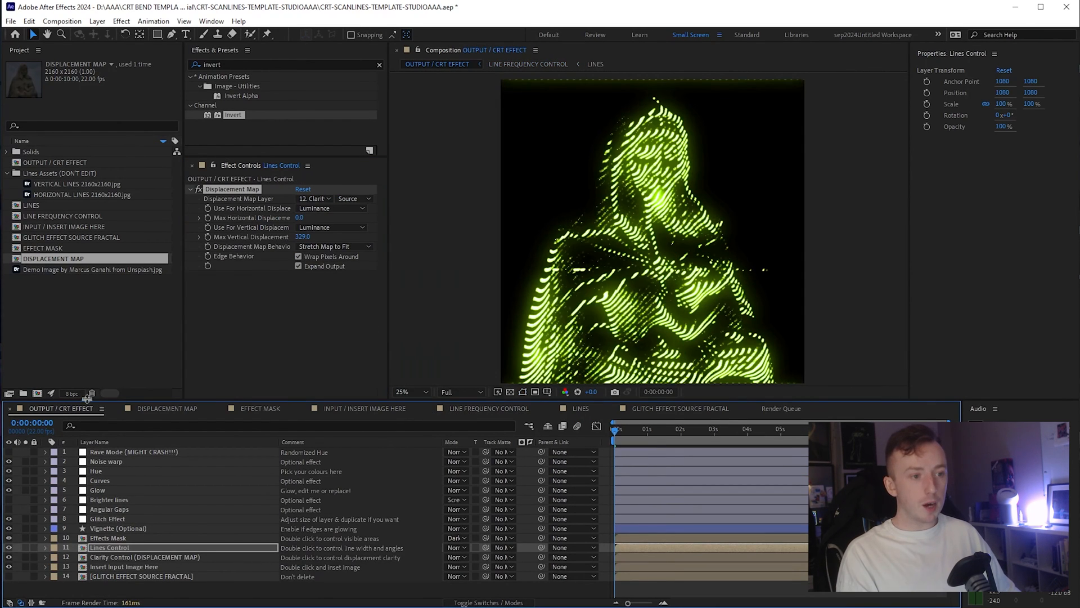
left_click(302, 217)
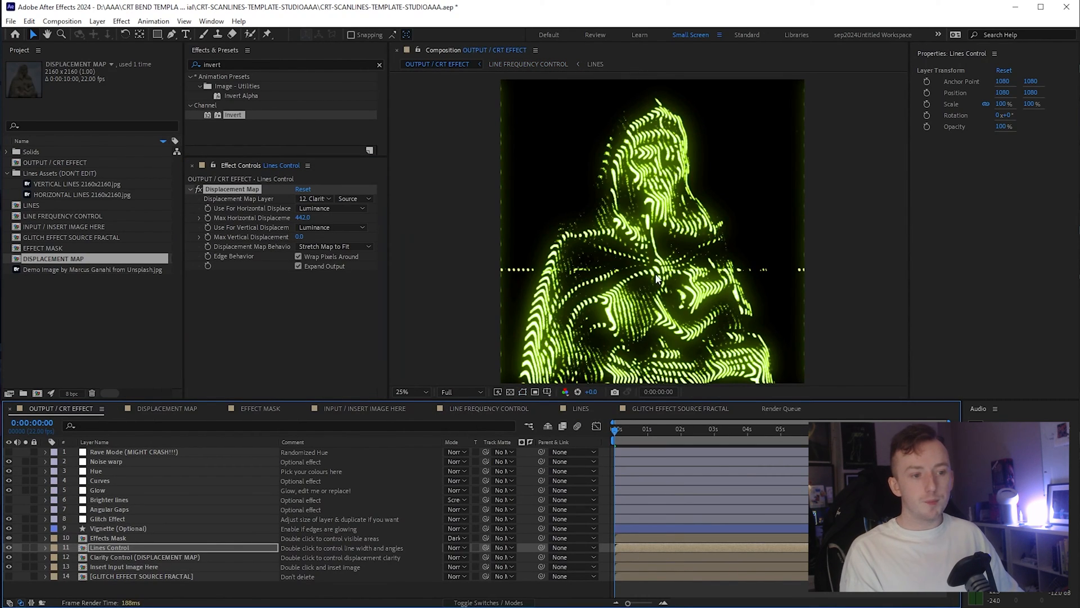
mouse_move(93, 492)
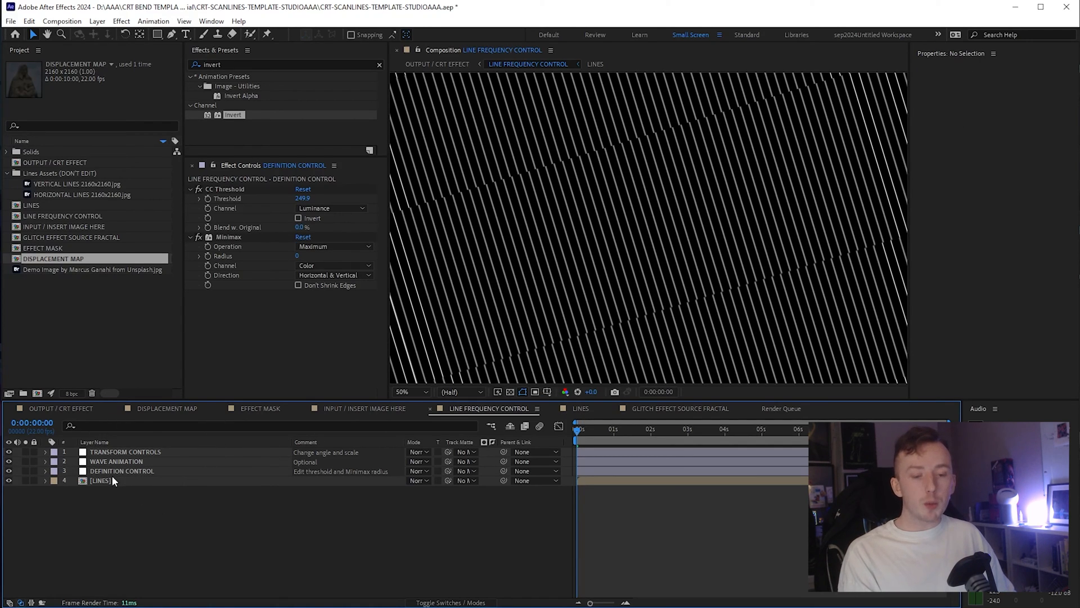
- Return to the OUTPUT / CRT EFFECT comp and select the Glow layer (radius 172, threshold 94.9%)
left_click(581, 407)
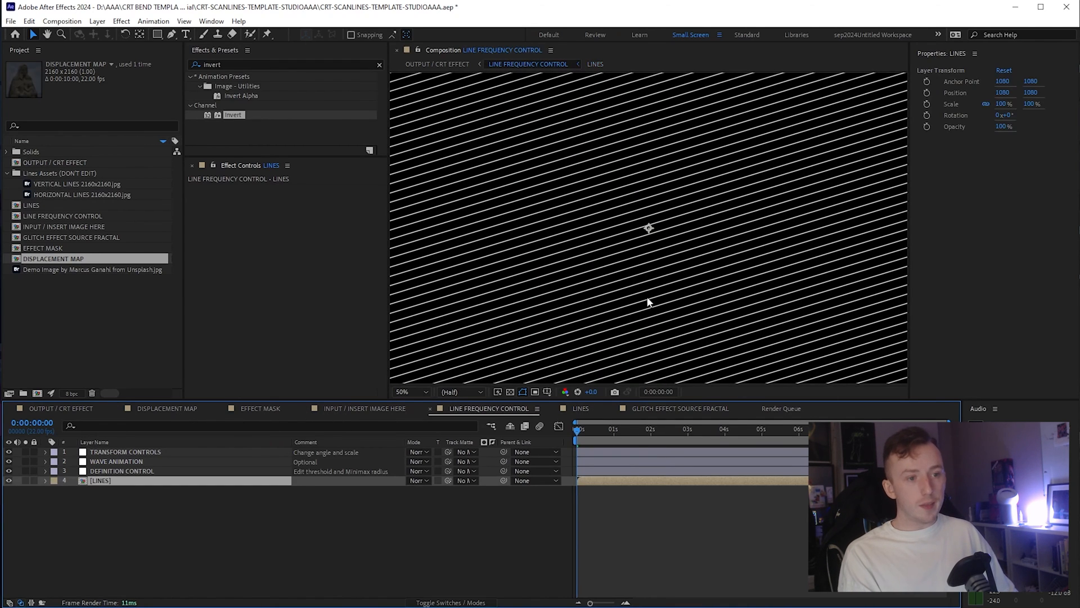
left_click(61, 407)
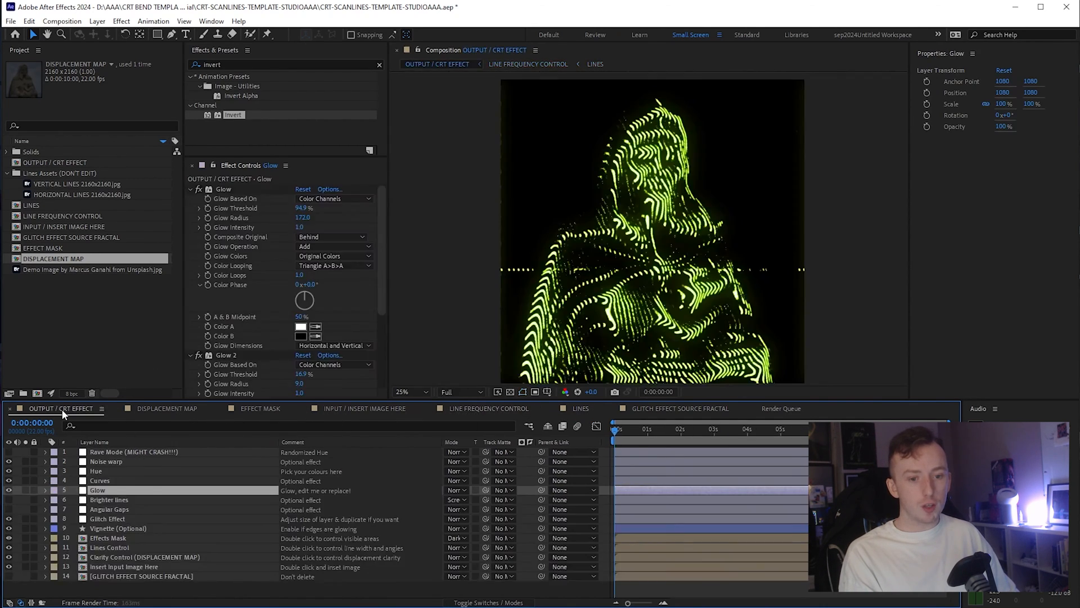
left_click(581, 407)
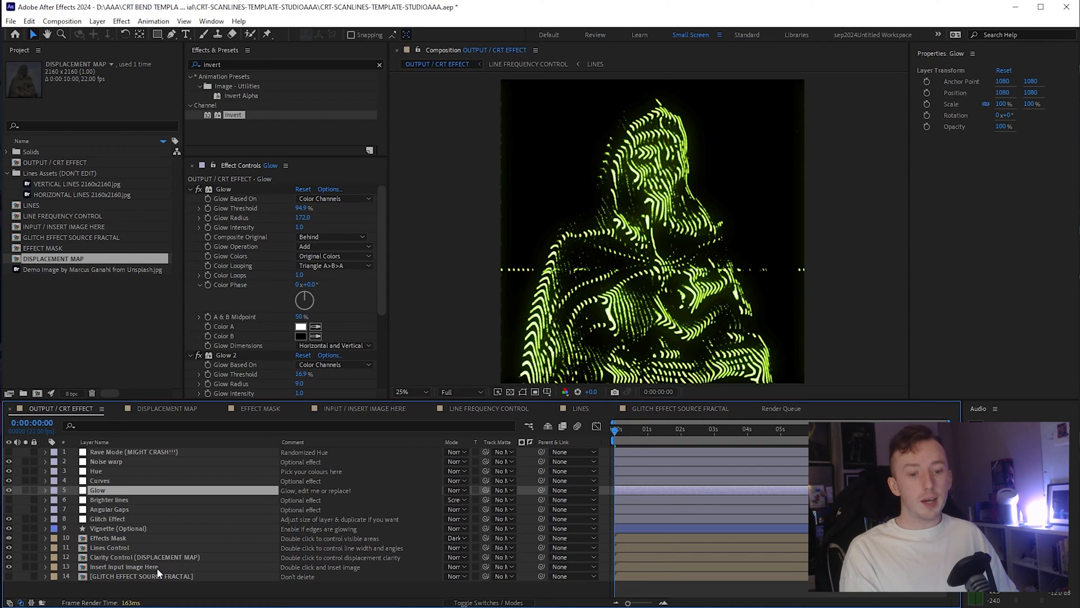
- Select the Glitch Effect layer's Displacement Map settings and enter the glitch source fractal comp
left_click(139, 575)
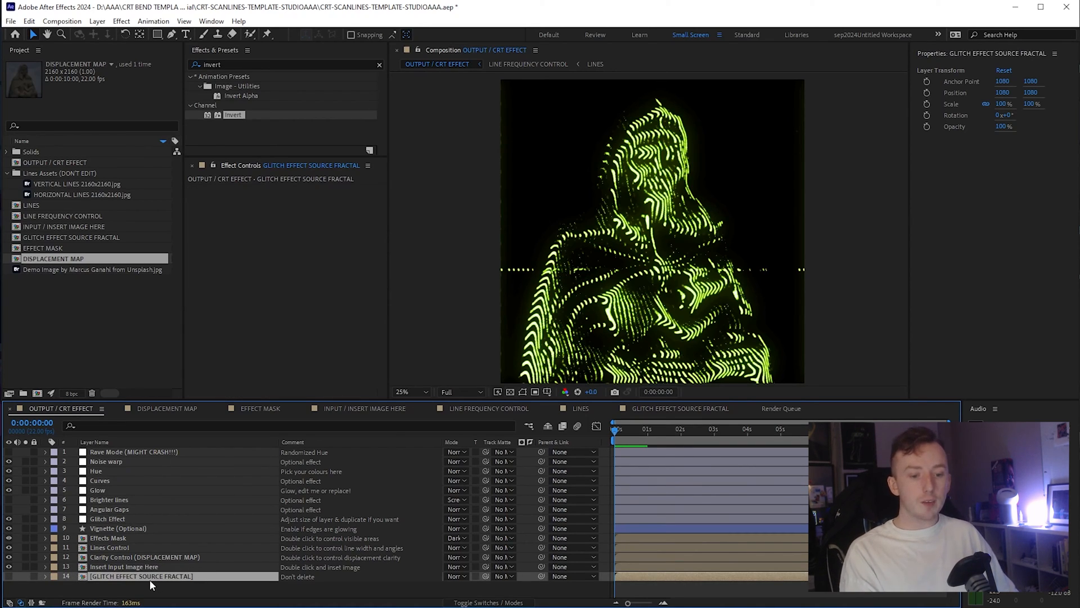
mouse_move(630, 448)
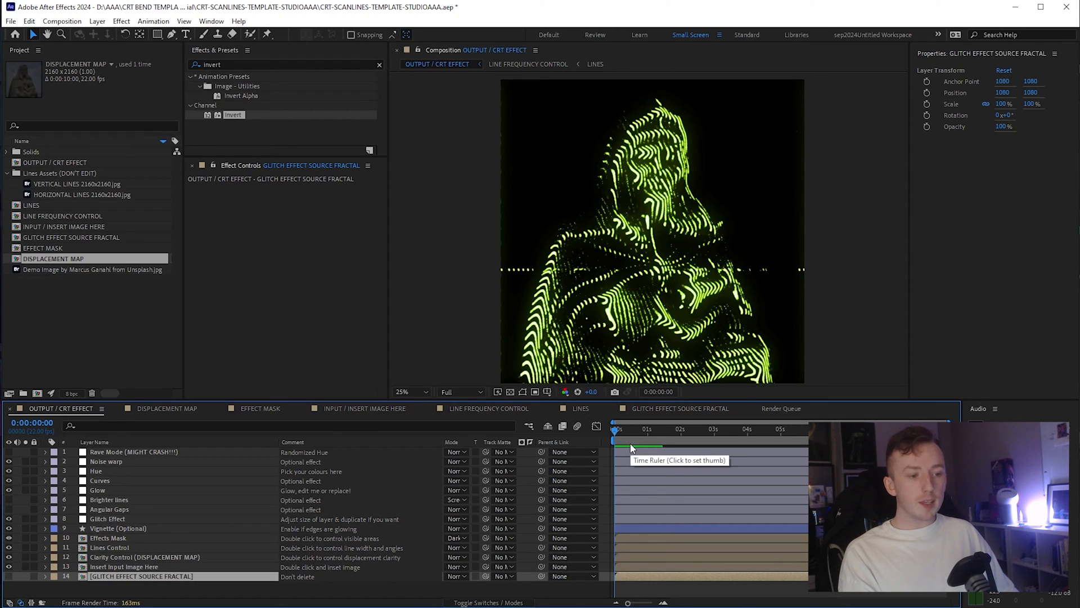
left_click(627, 429)
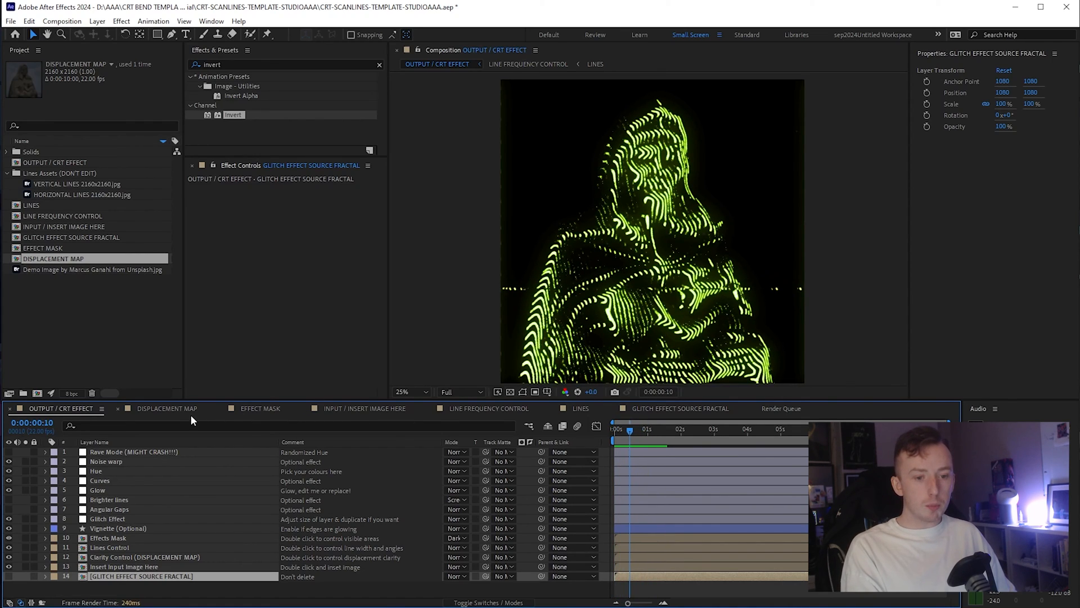
left_click(364, 408)
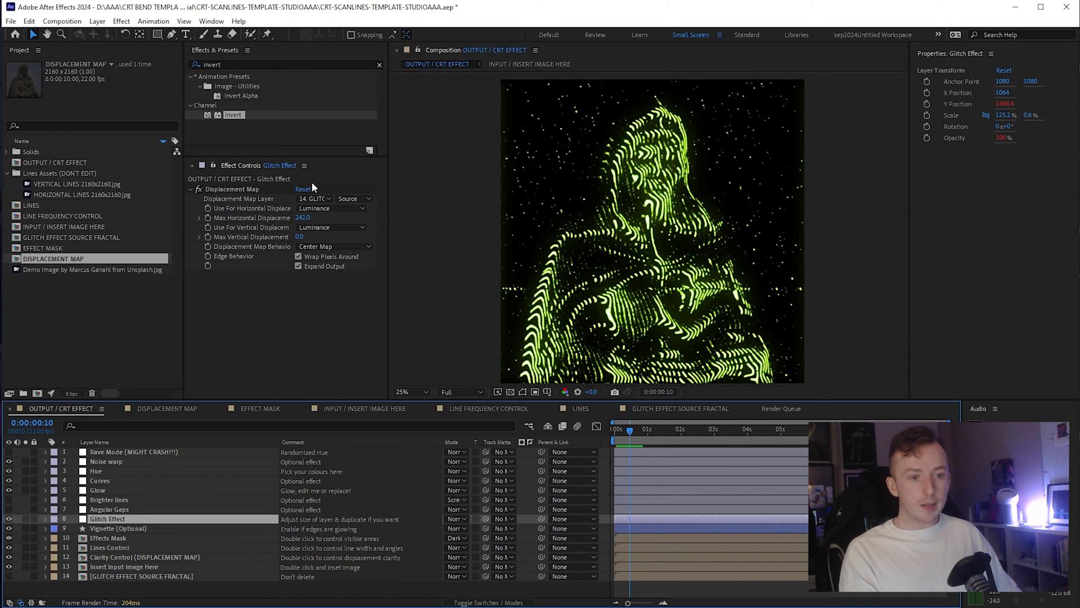
left_click(314, 198)
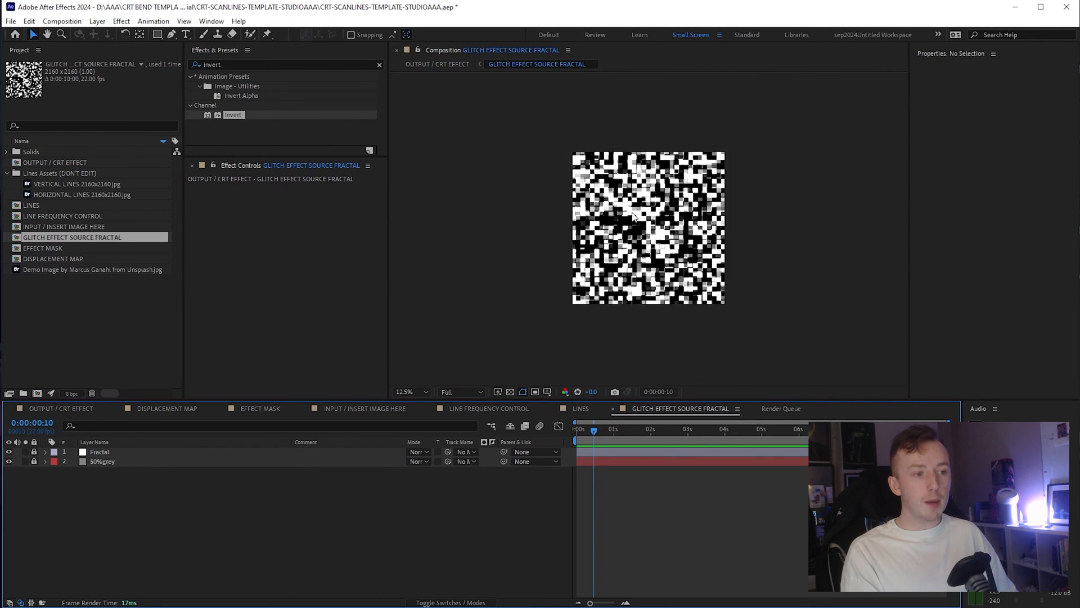
- Select the Fractal layer and change Fractal Noise's Fractal Type to Turbulent Smooth
left_click(99, 451)
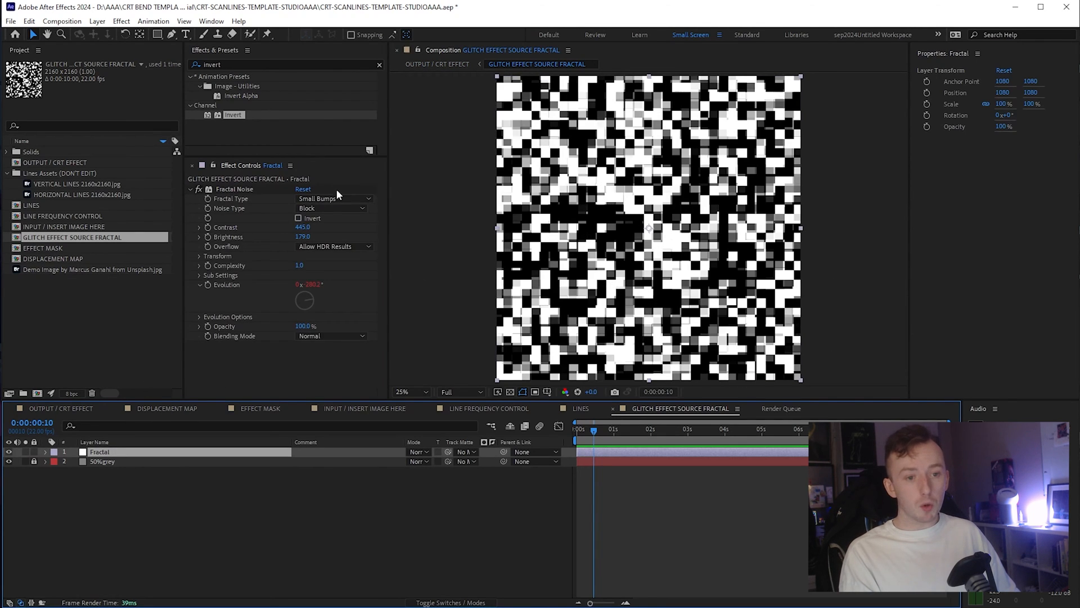
left_click(334, 198)
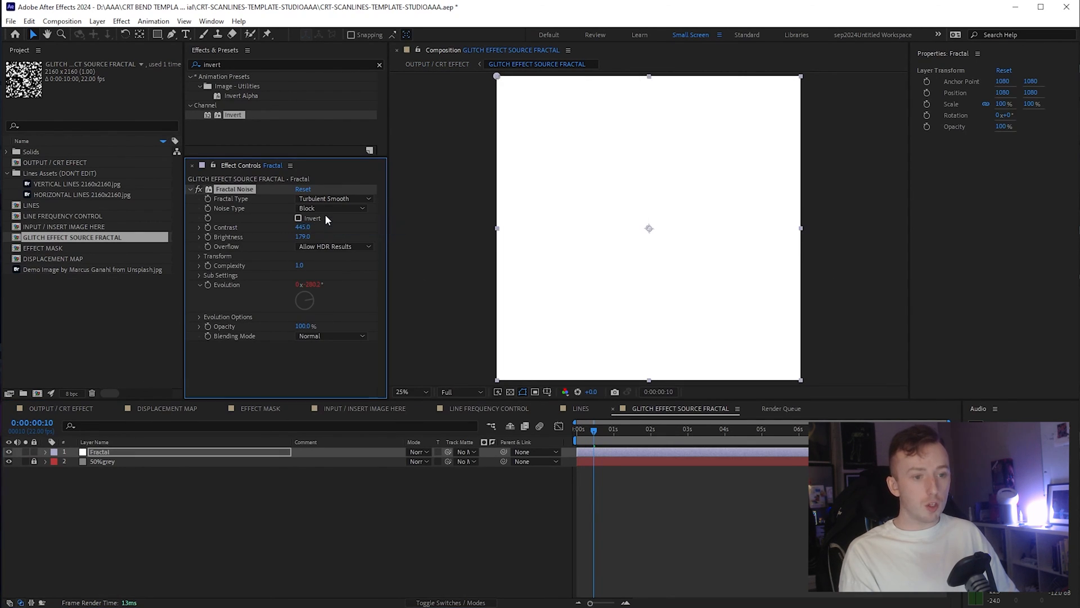
left_click(333, 198)
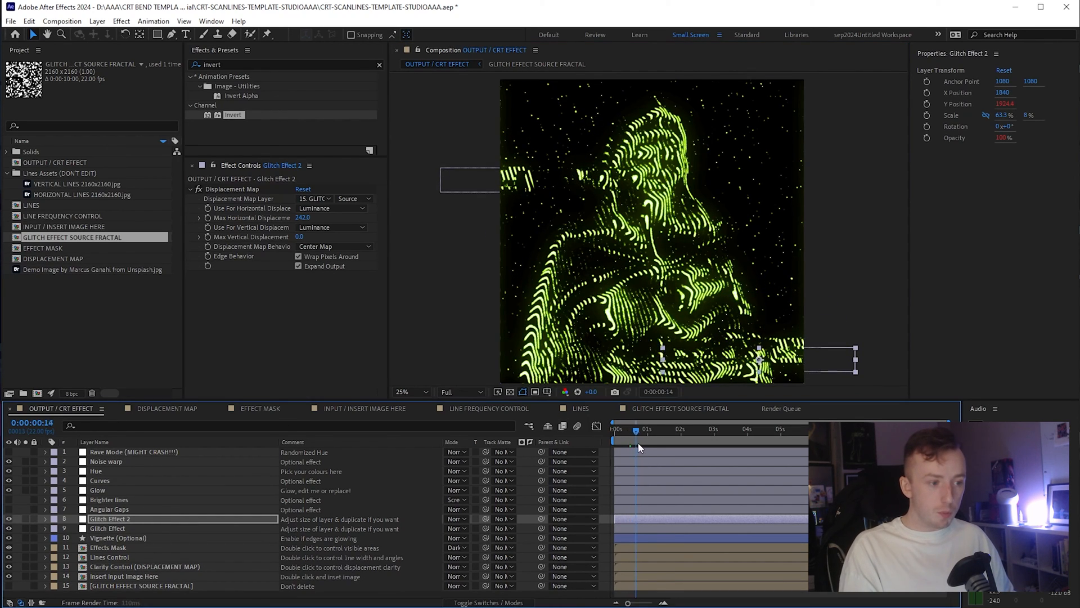
- Scrub the timeline to preview the glitches, then show the Rave Mode layer's Hue/Saturation settings
left_click_drag(634, 429, 664, 429)
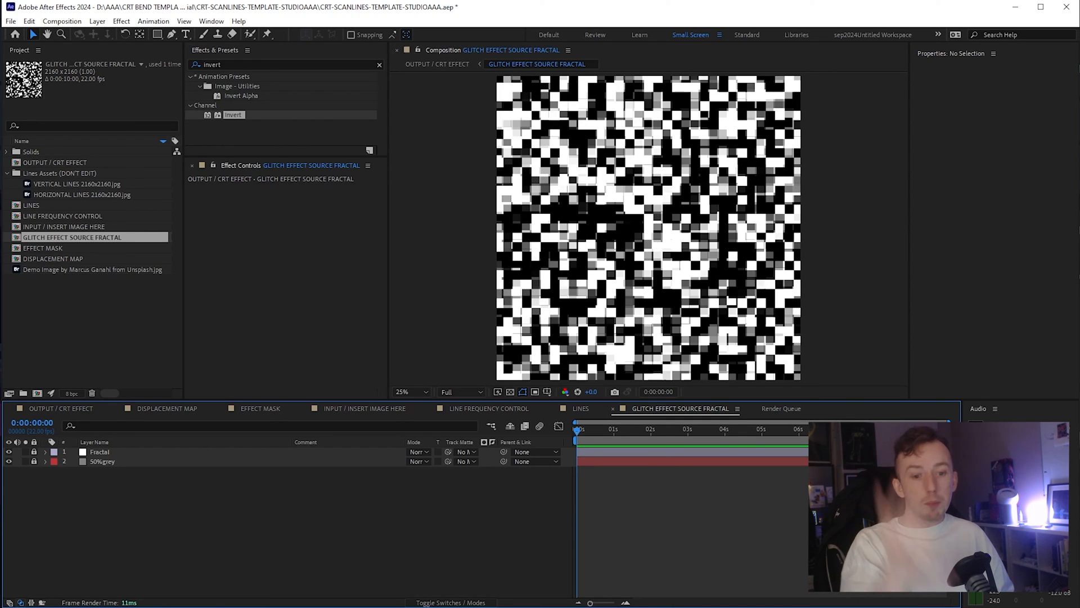
mouse_move(627, 384)
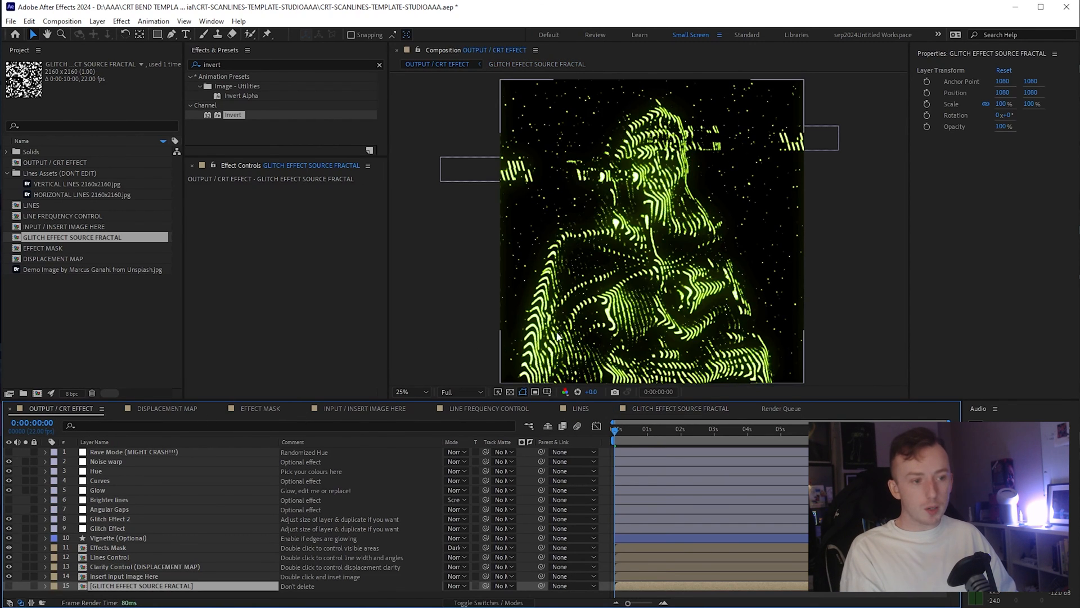
left_click(133, 451)
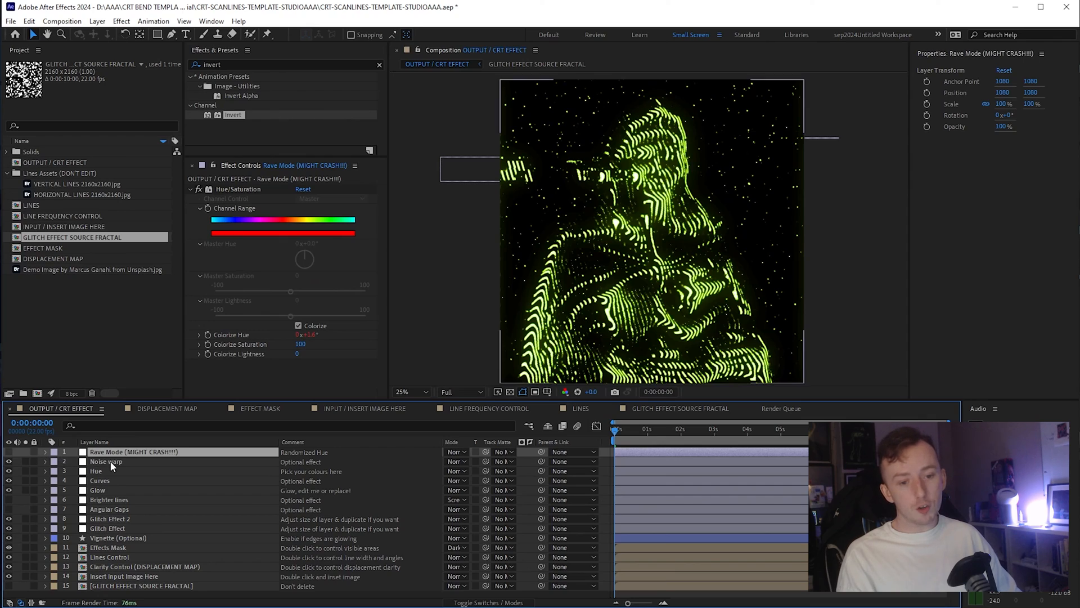
- Reshape the Curves brightness curve to make the cyan lines glow brighter, checking Noise warp and Angular Gaps settings
left_click(105, 462)
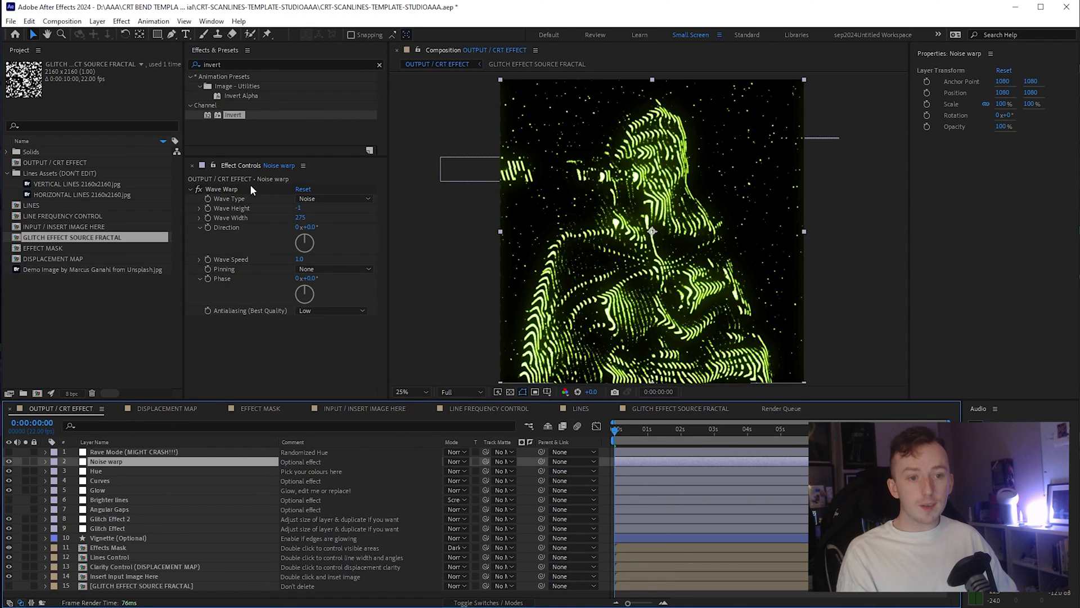
mouse_move(10, 468)
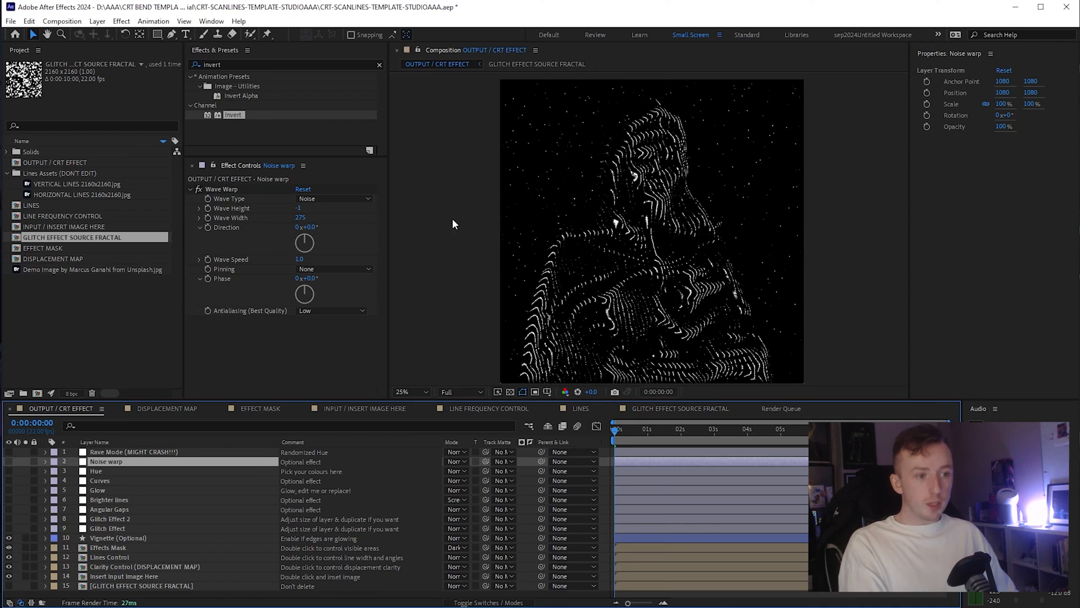
mouse_move(19, 470)
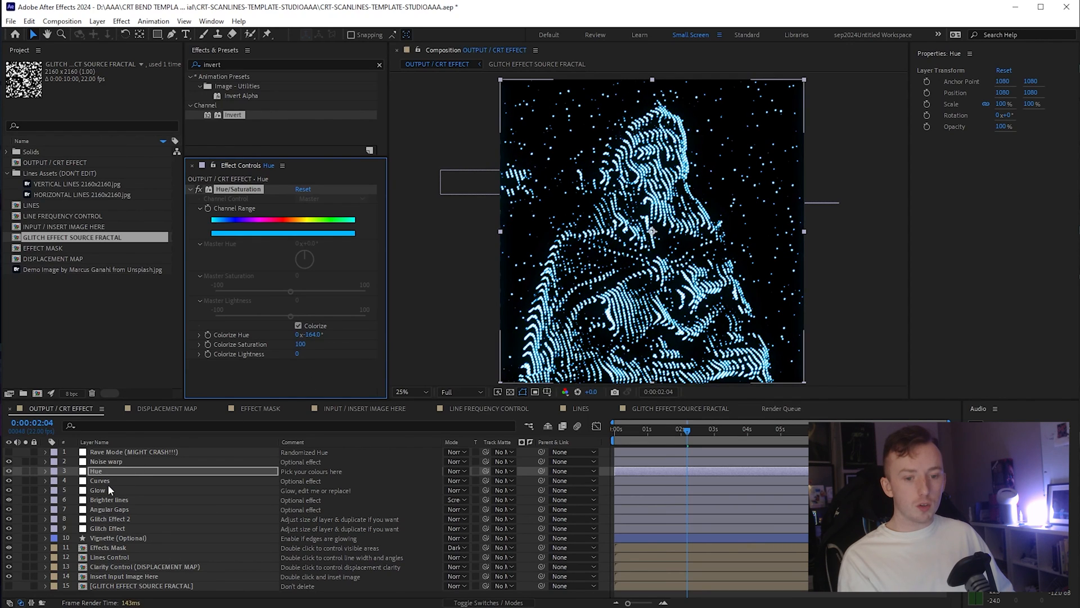
left_click(100, 480)
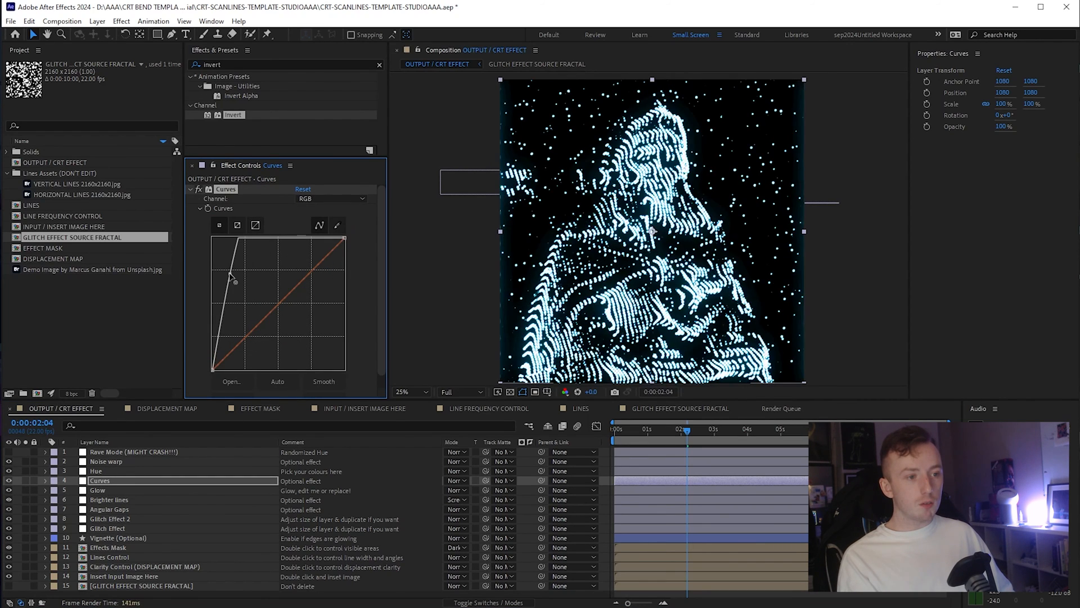
left_click_drag(231, 279, 227, 259)
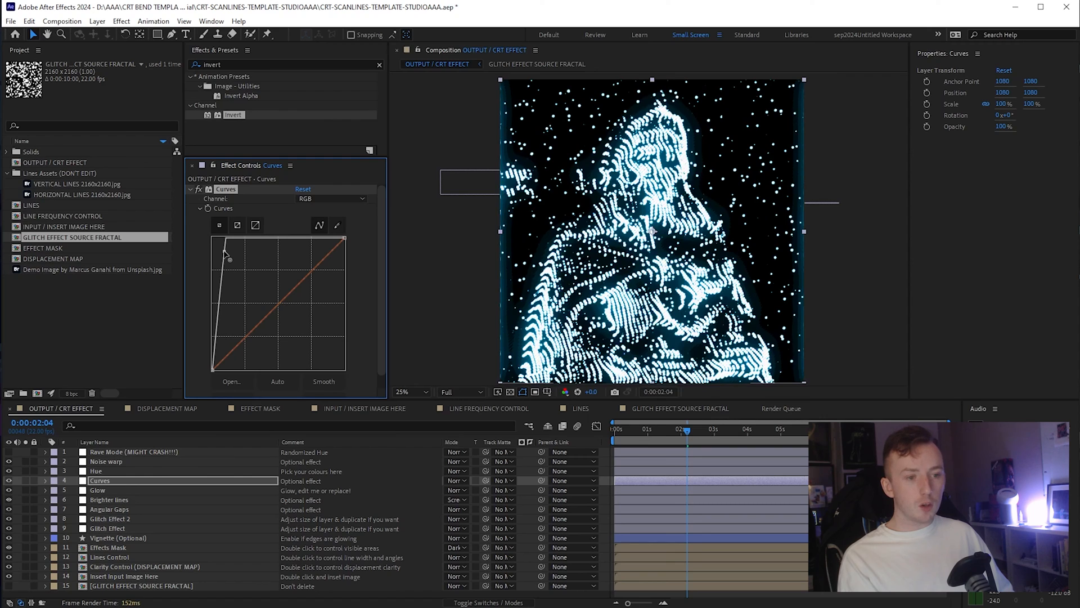
left_click_drag(227, 248, 289, 315)
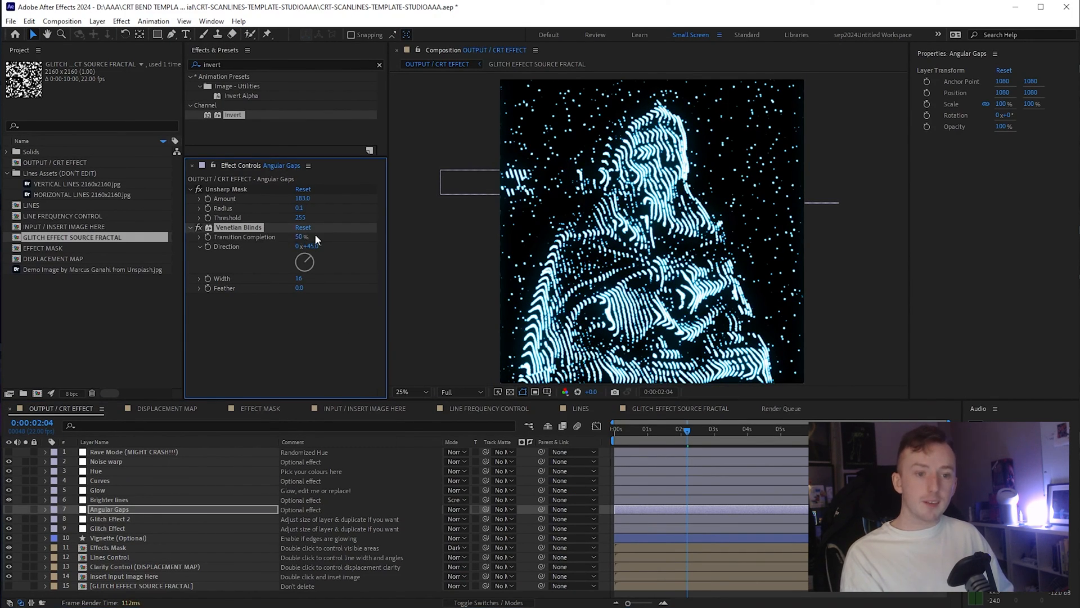
left_click(97, 490)
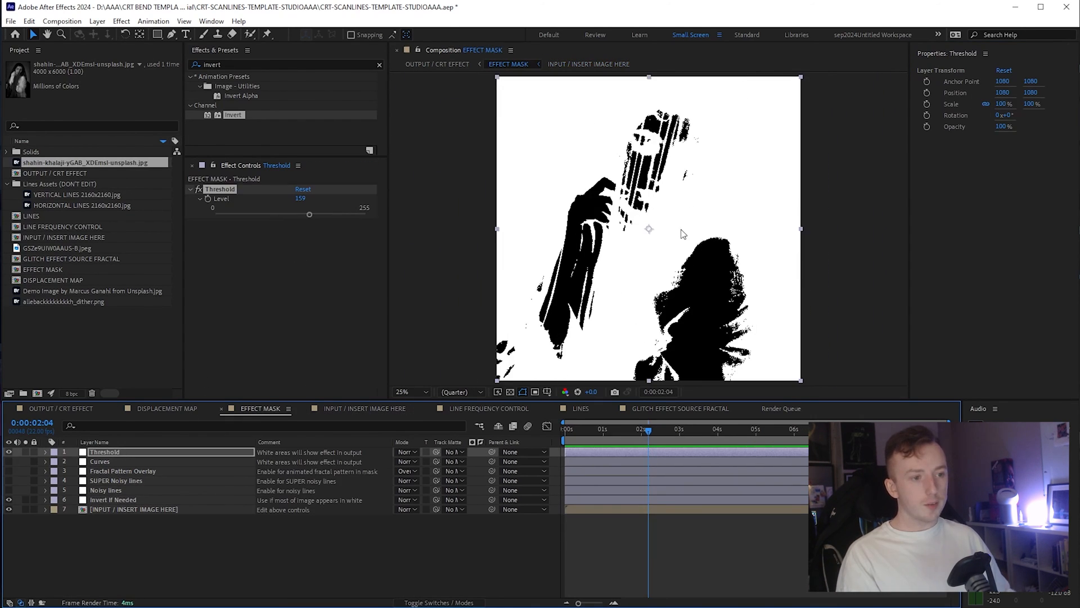
- Raise the effect mask Threshold Level for the new photo and review the Glow layer
left_click_drag(308, 214, 352, 214)
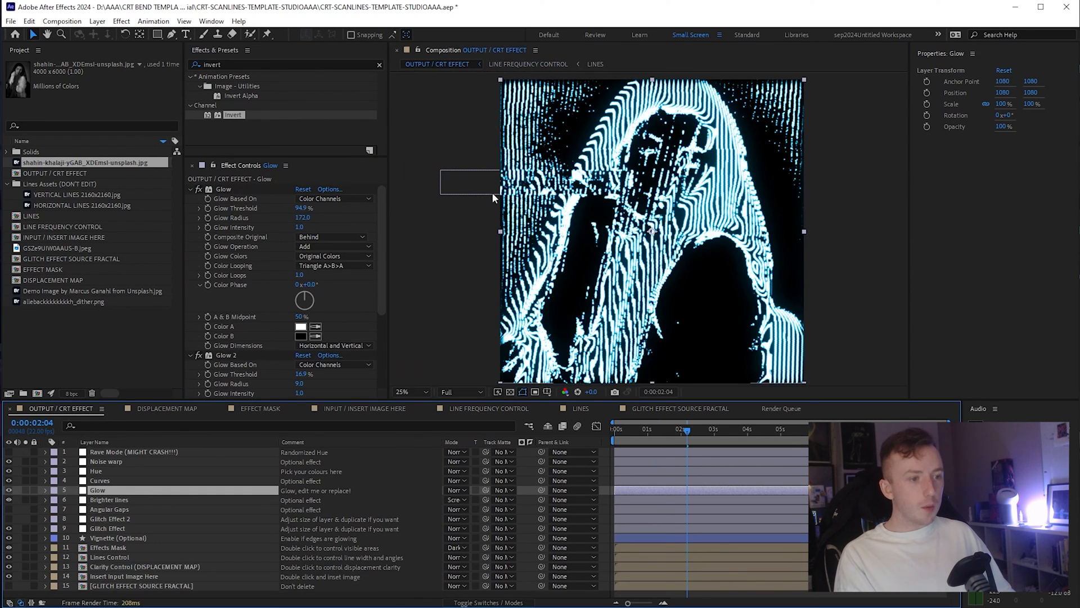
left_click(110, 518)
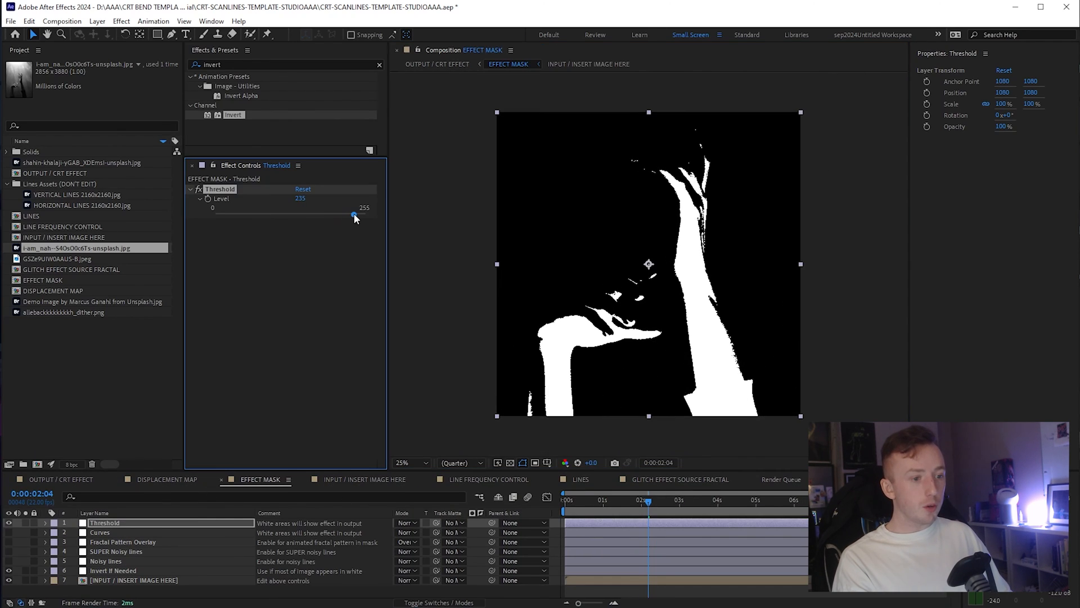
- Lower the mask Threshold Level to 215 for the hands photo and review its brightness curve in the CRT output
left_click_drag(353, 213, 342, 214)
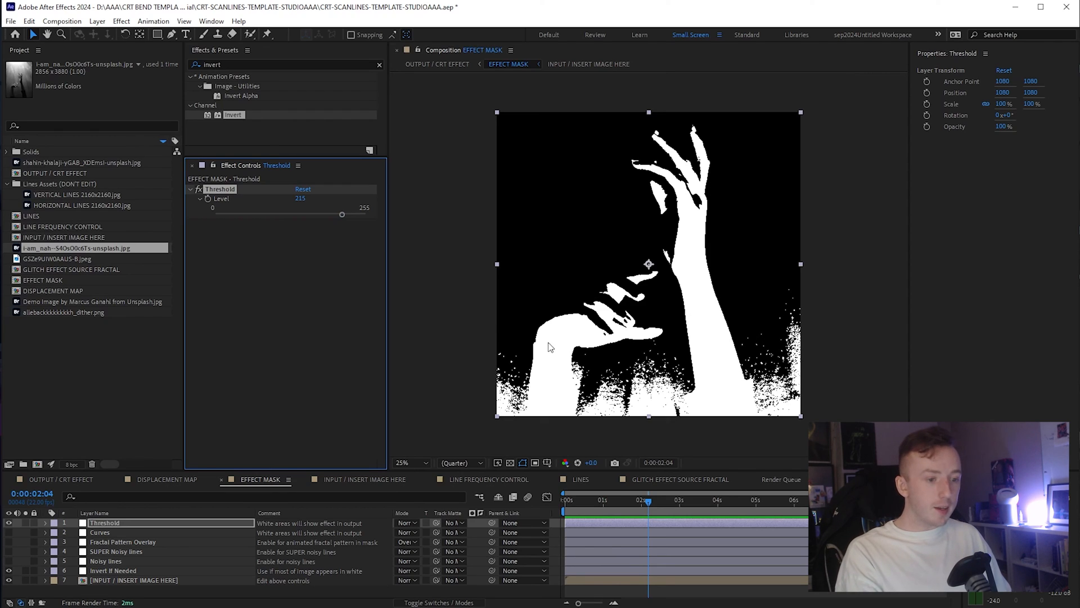
mouse_move(496, 370)
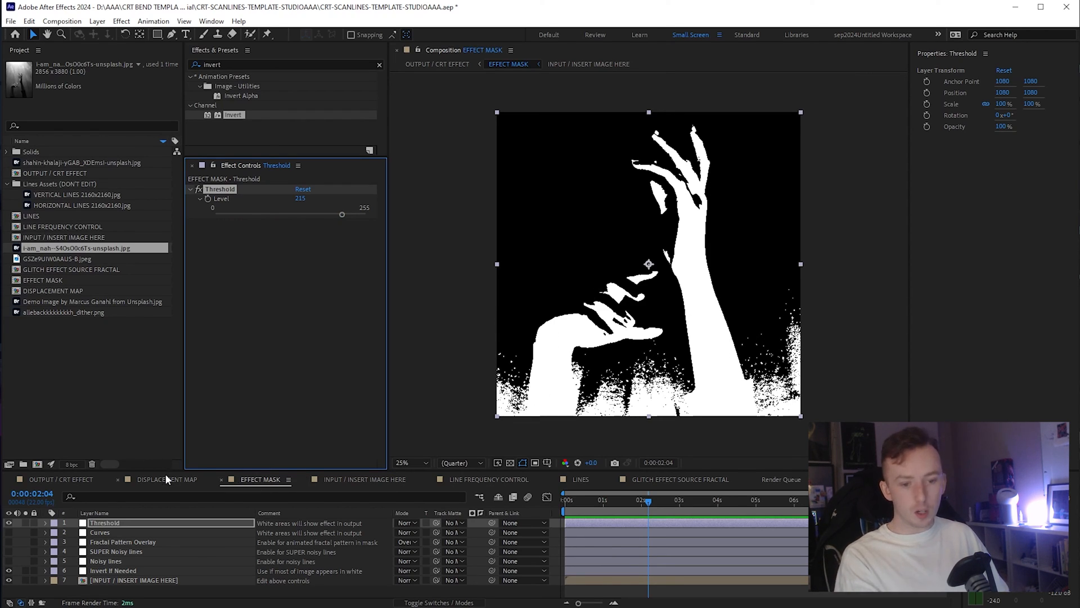
left_click(168, 480)
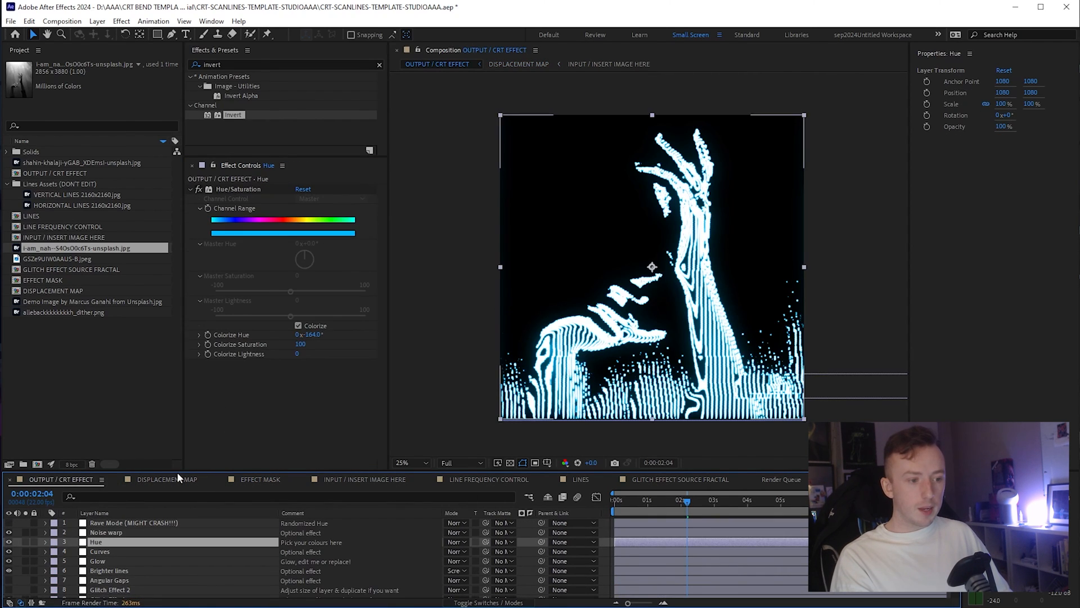
left_click(99, 552)
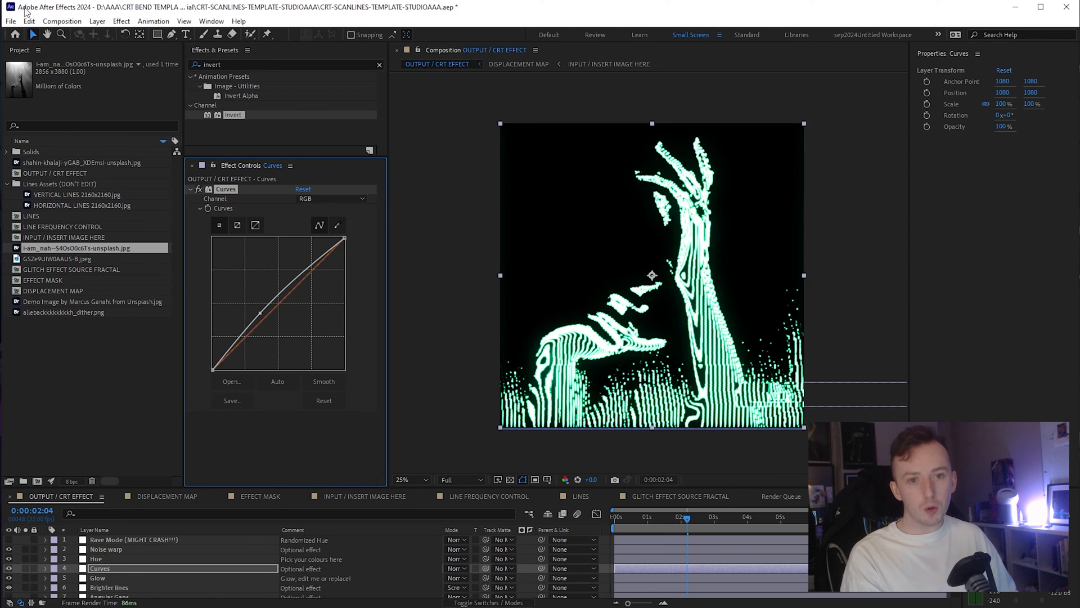
left_click(10, 20)
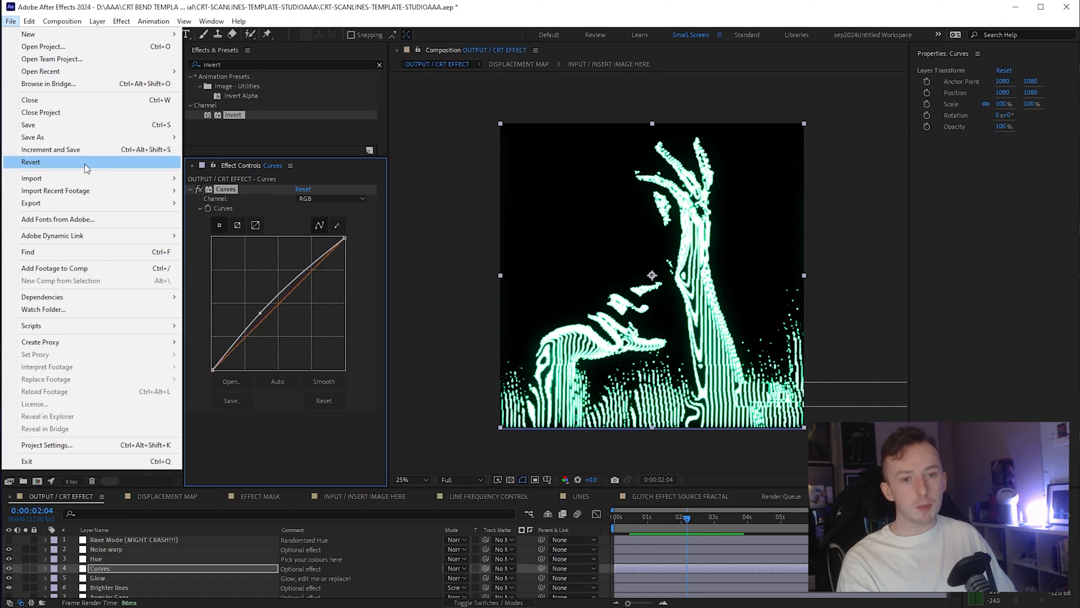
- Revert the project to its last saved version, discarding the imported photos and edits
left_click(31, 161)
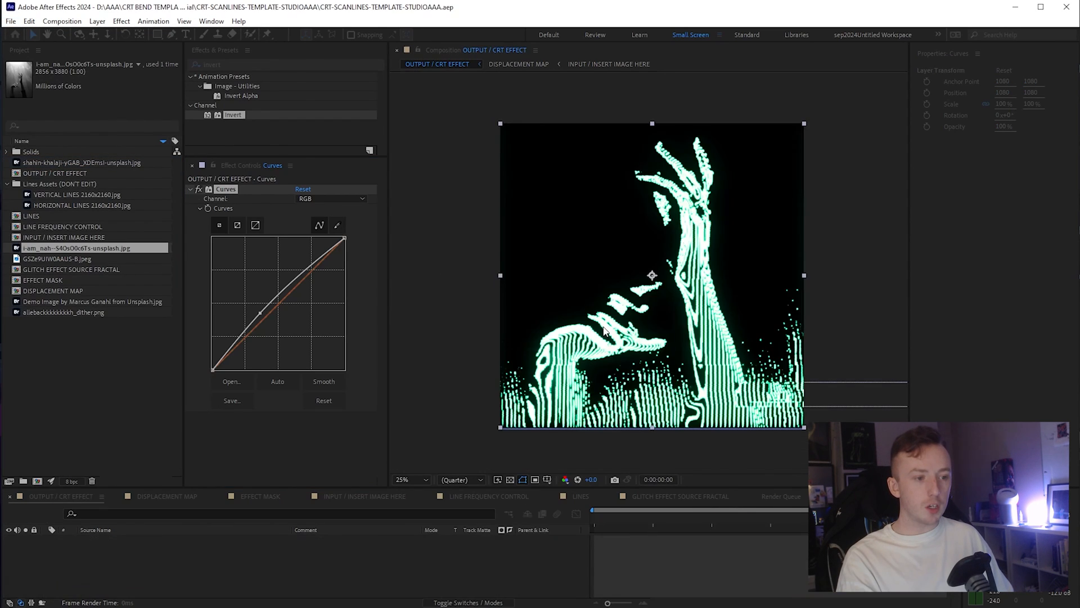
left_click(529, 63)
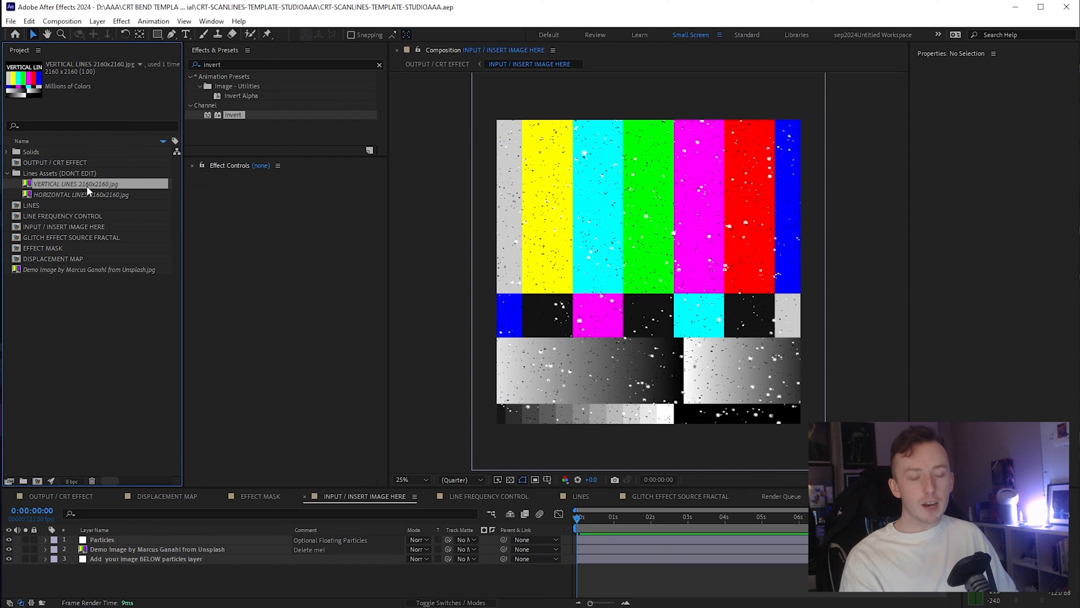